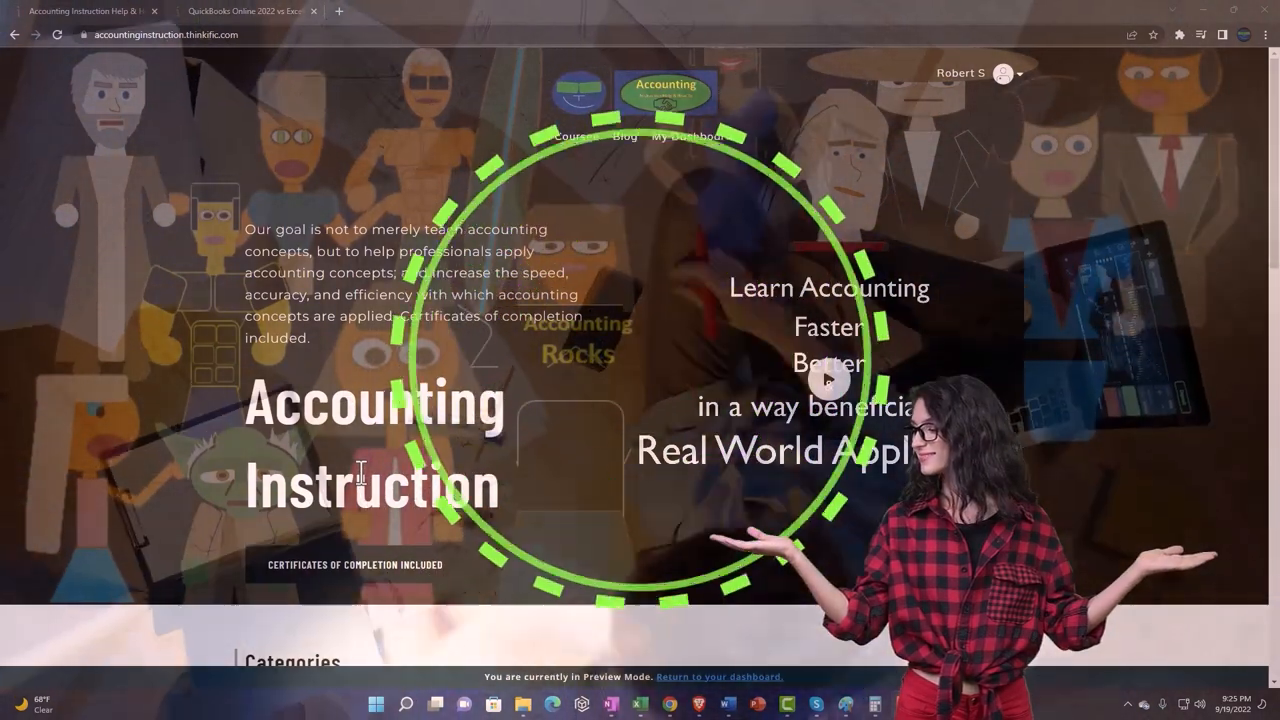
# Browse the Thinkific catalog and open the QuickBooks Online 2022 vs Excel lesson player.
pyautogui.scroll(-3)
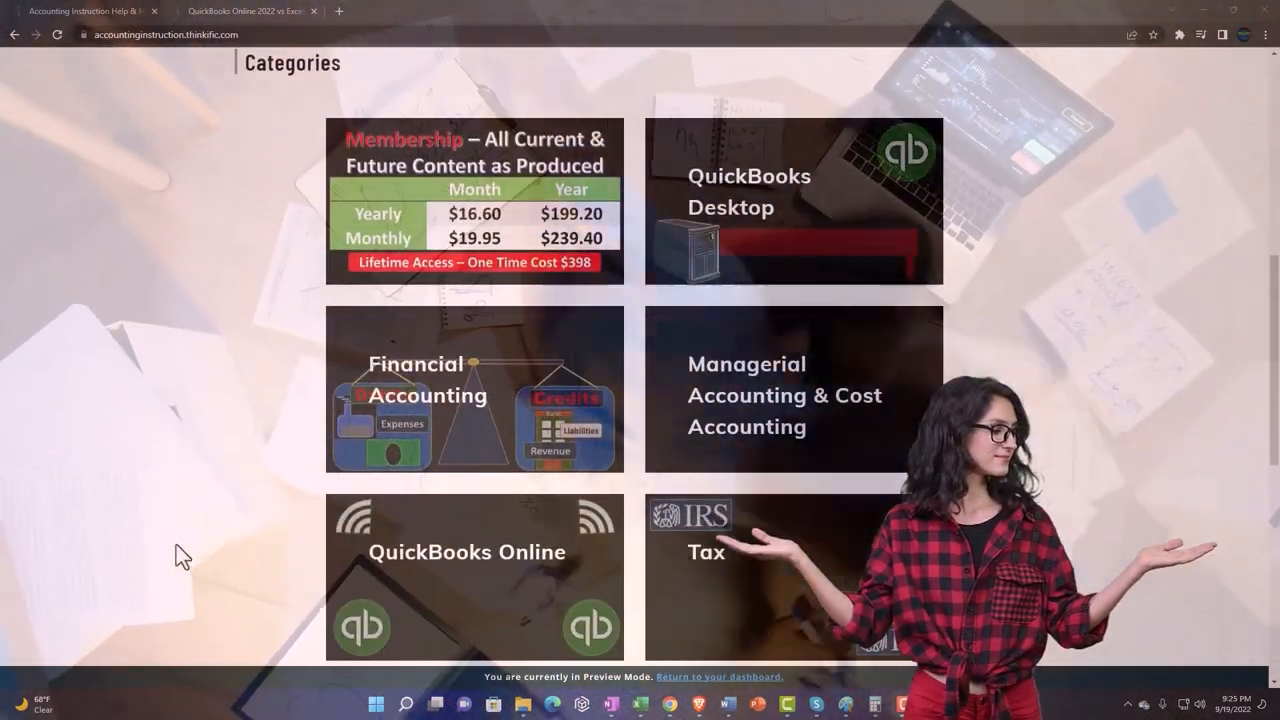
pyautogui.scroll(-3)
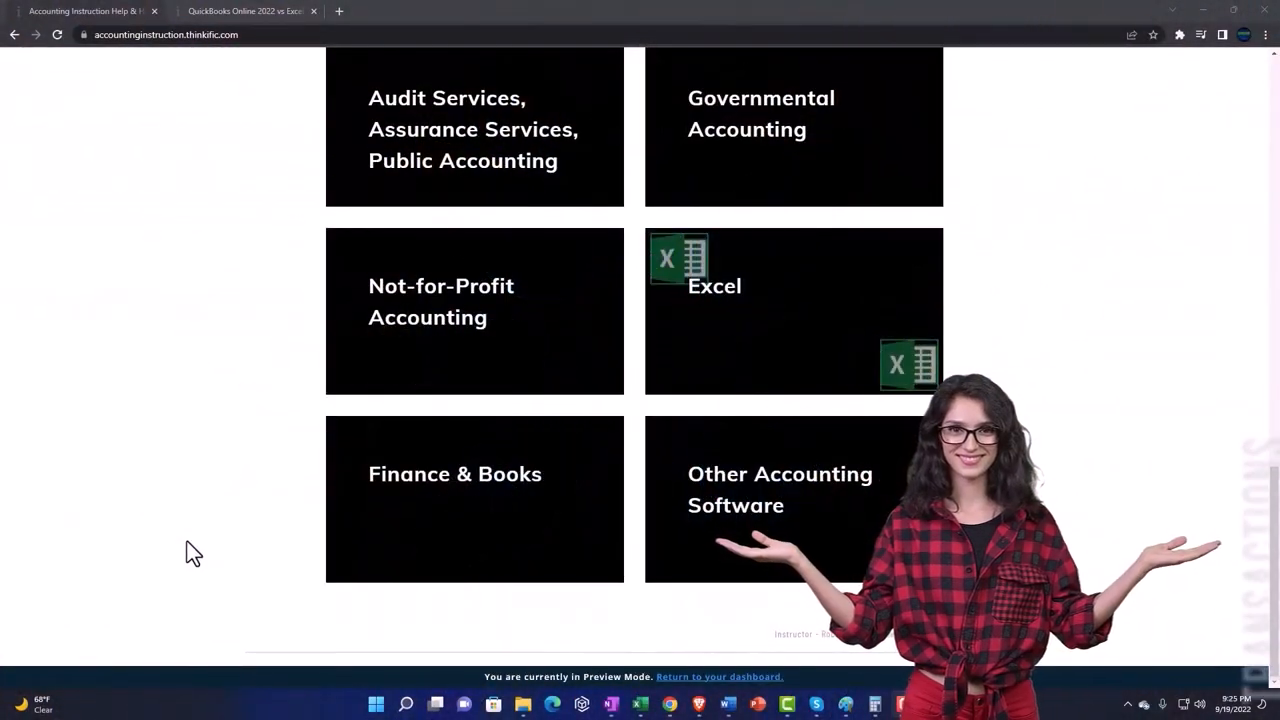
pyautogui.click(245, 11)
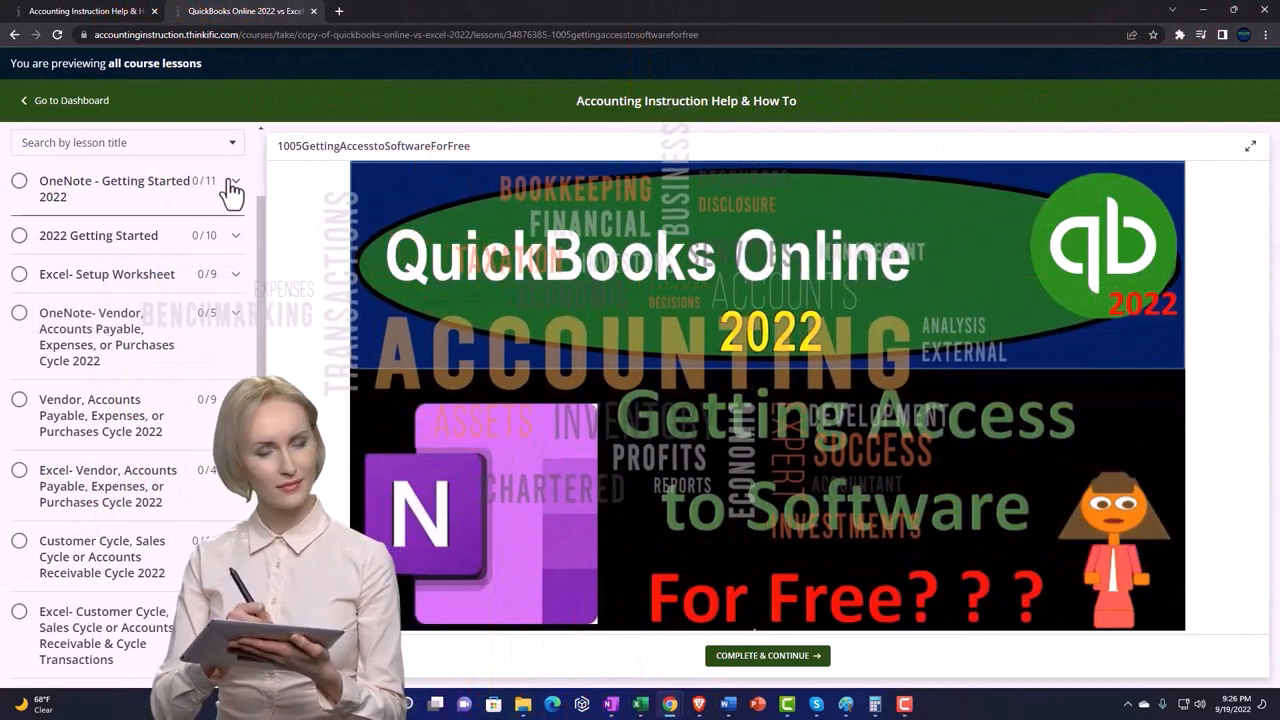
pyautogui.click(232, 188)
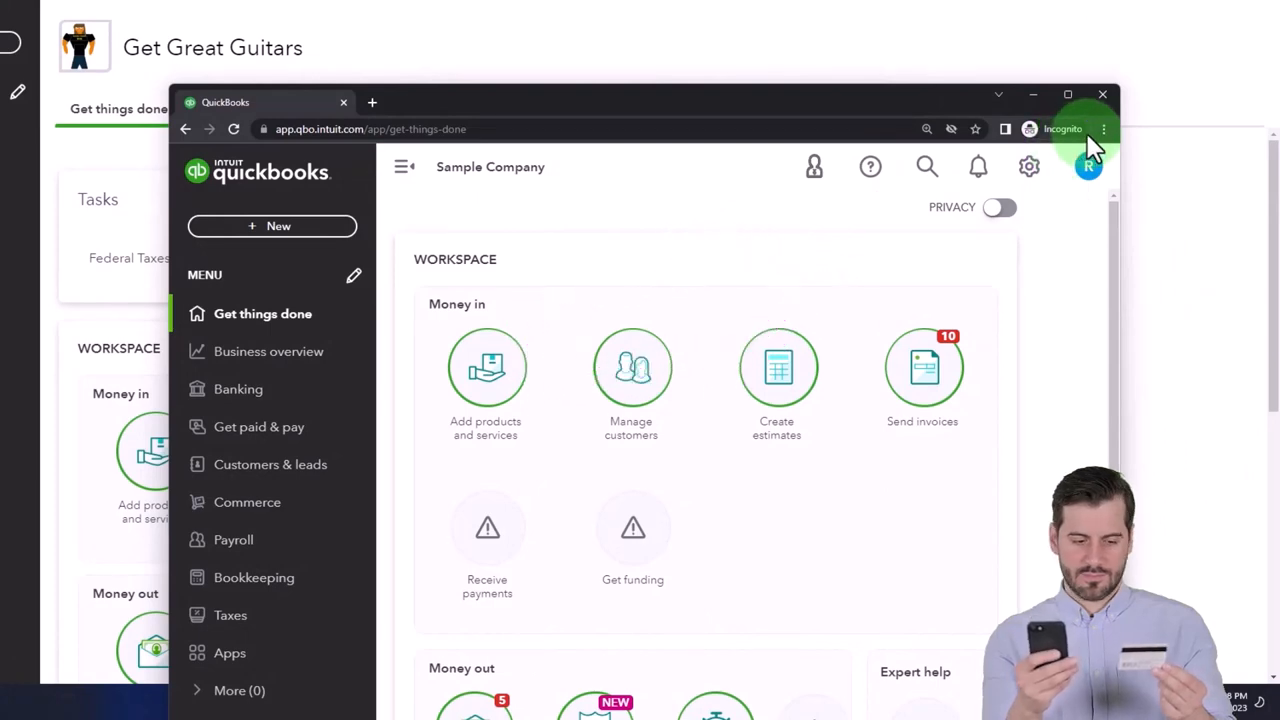
# Open the QuickBooks sample company test drive in a private Chrome window.
pyautogui.click(1103, 129)
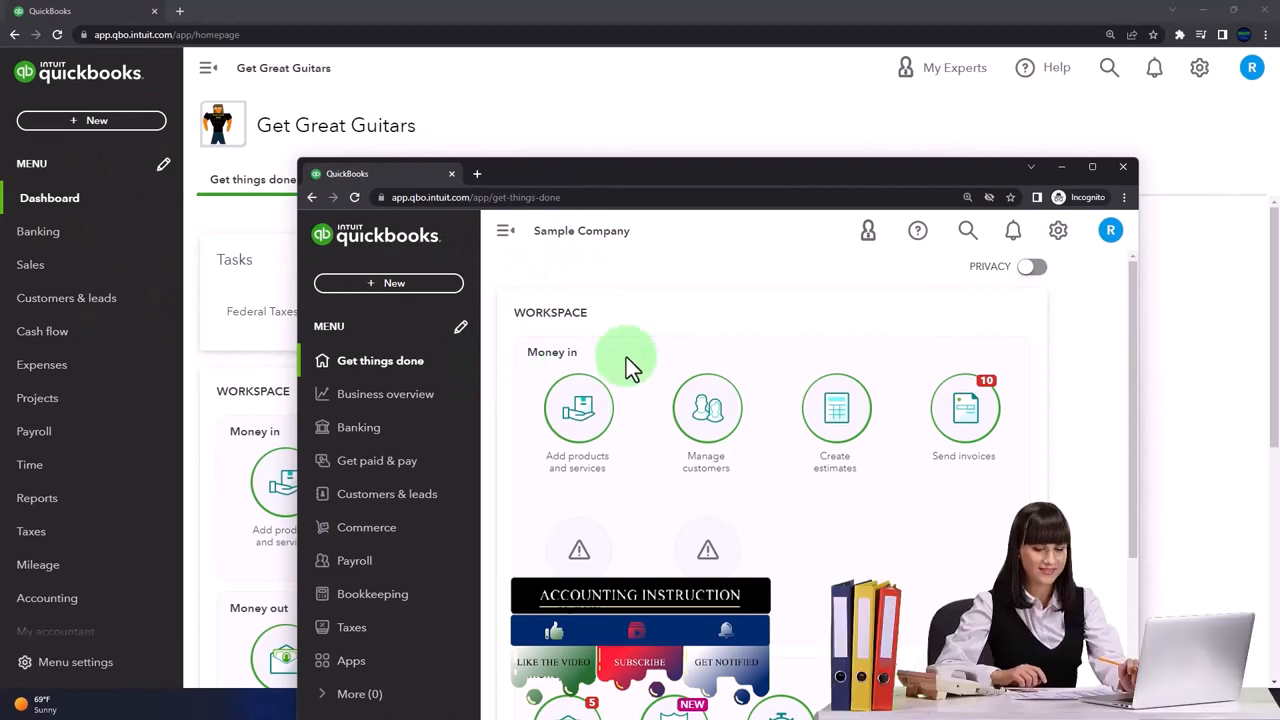
pyautogui.click(1057, 230)
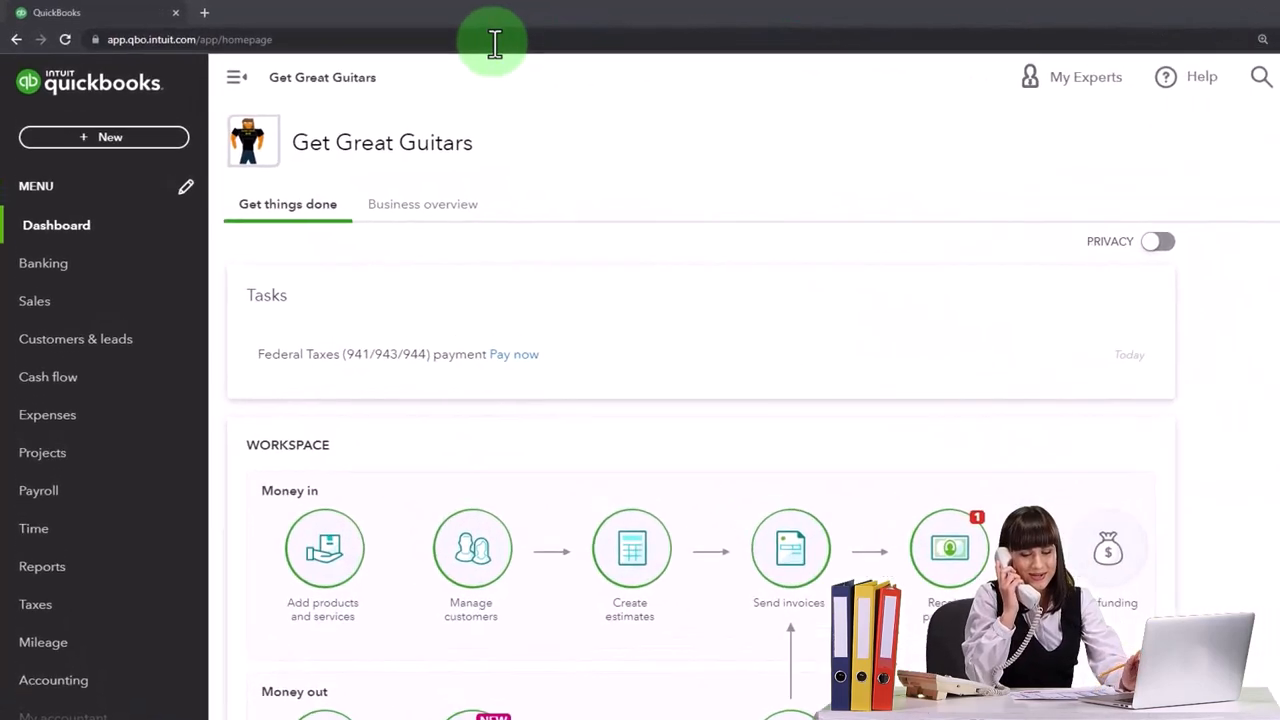
# Duplicate the Get Great Guitars QuickBooks tab twice to make three tabs.
pyautogui.rightClick(70, 12)
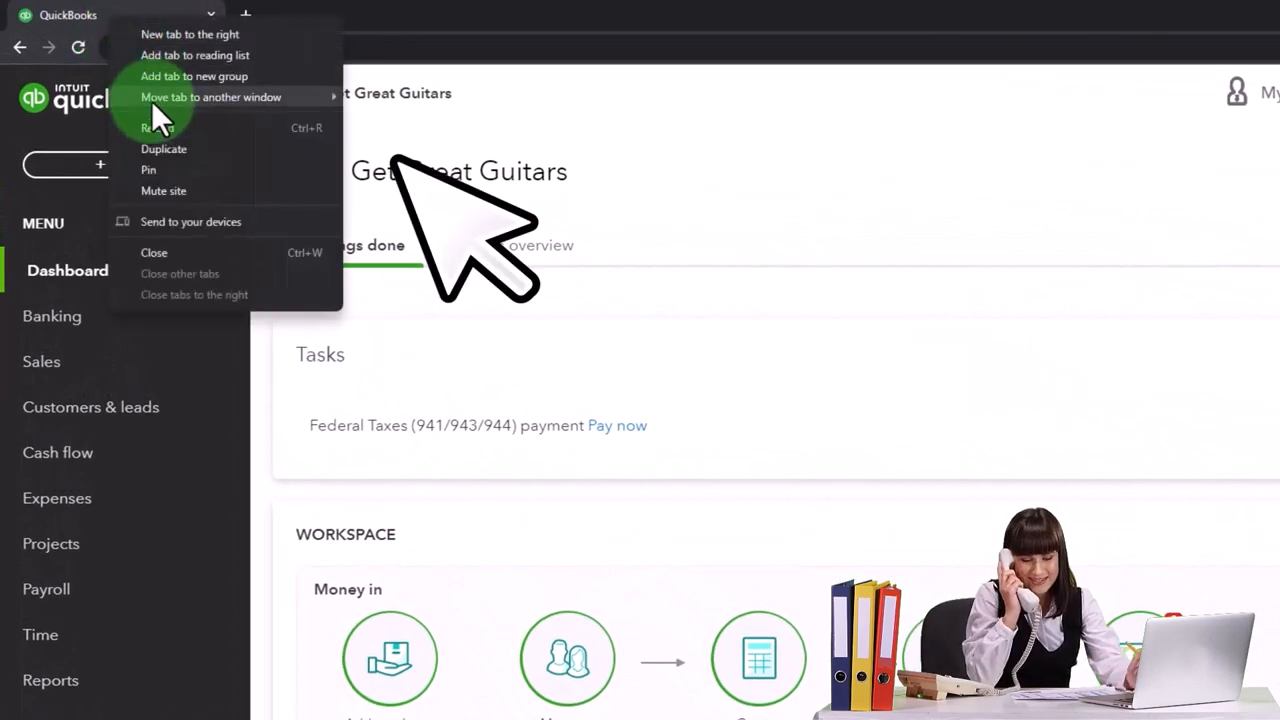
pyautogui.click(164, 148)
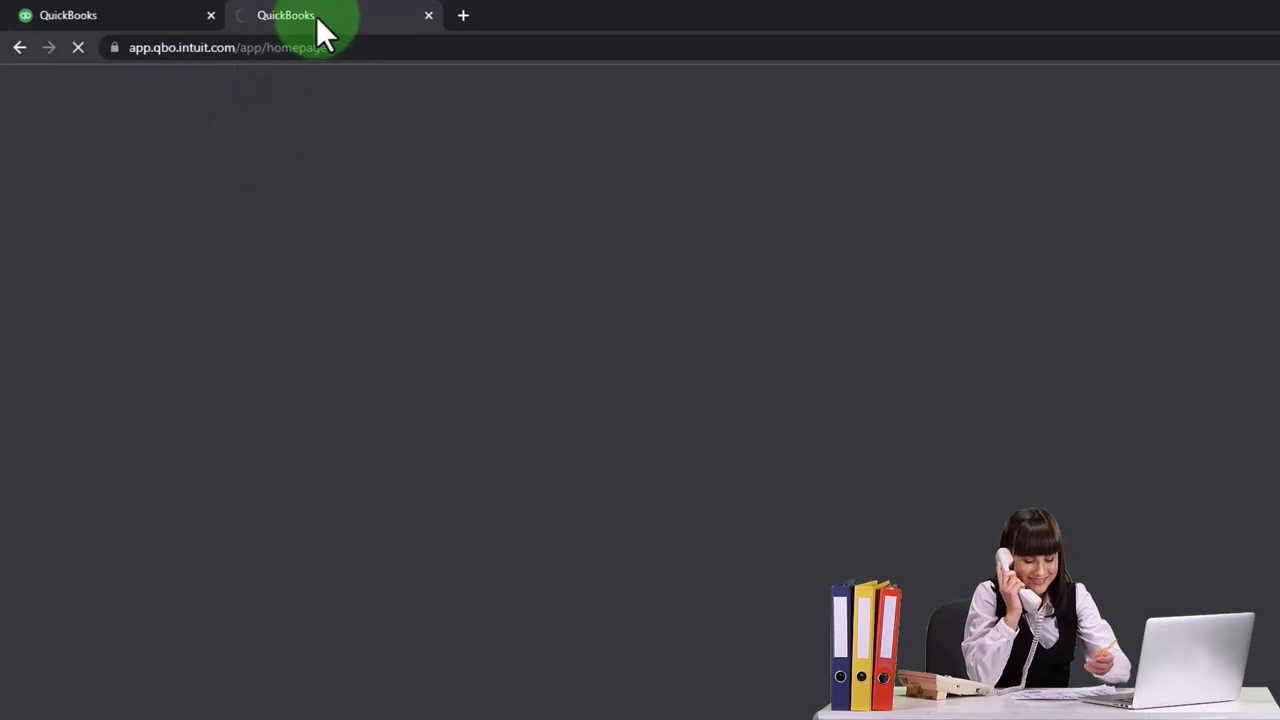
pyautogui.rightClick(285, 15)
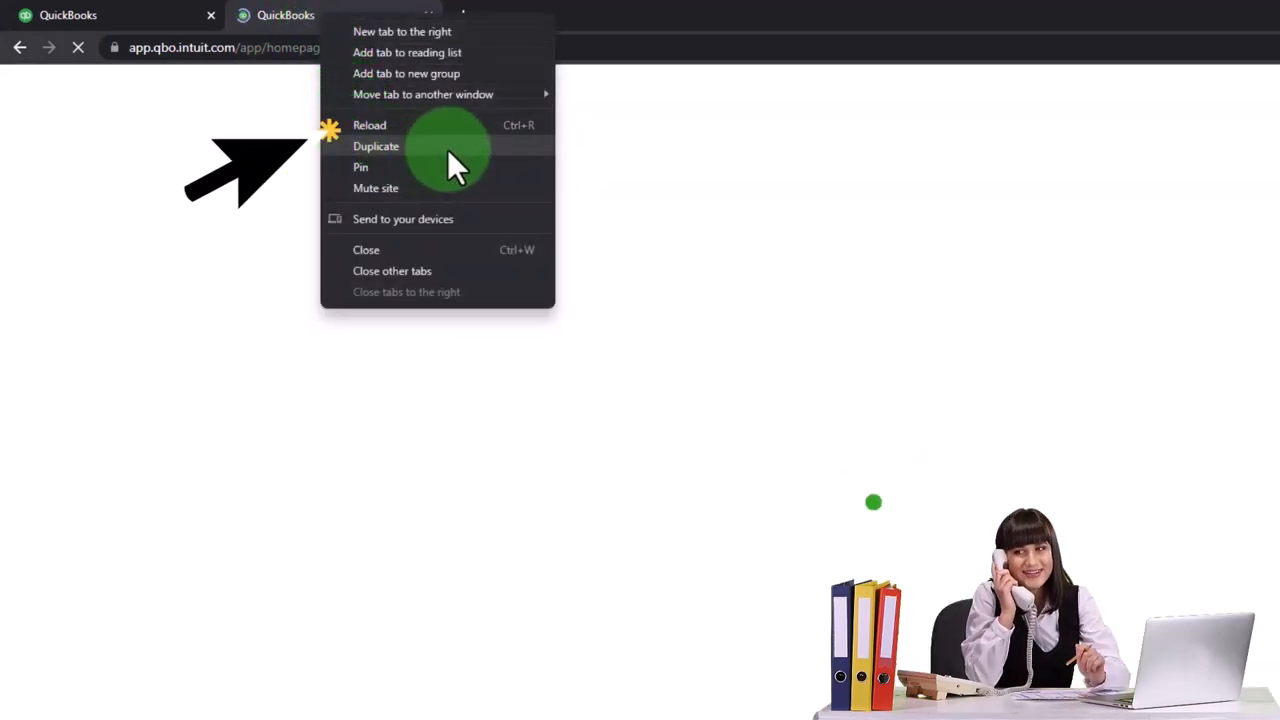
pyautogui.click(375, 146)
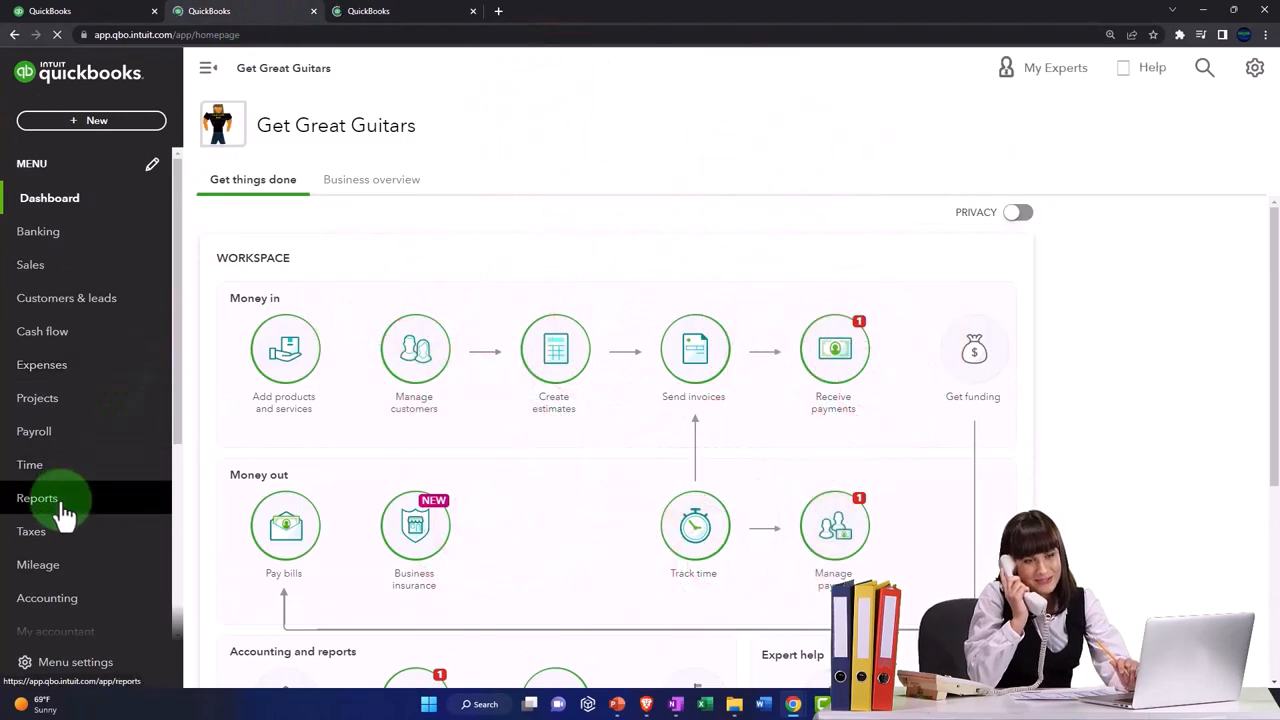
# Open the Balance Sheet from Reports favorites, then view the Reports list in another tab.
pyautogui.click(37, 498)
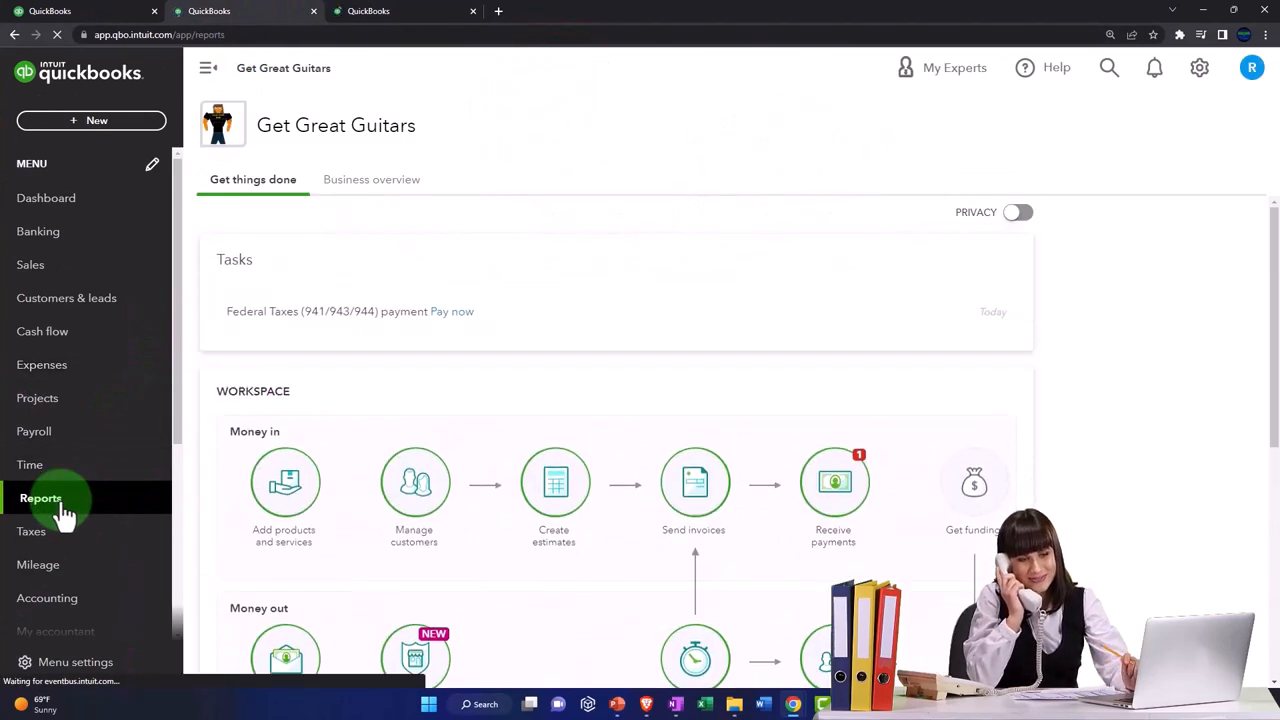
pyautogui.click(40, 498)
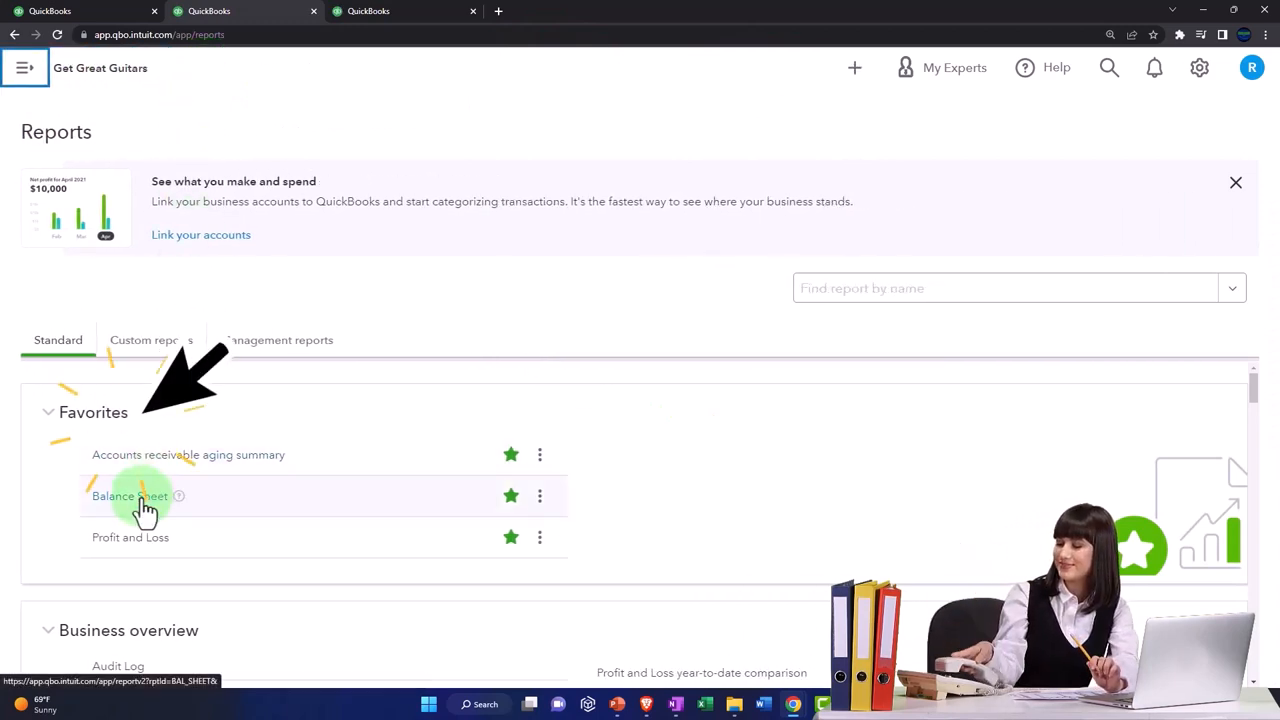
pyautogui.click(129, 496)
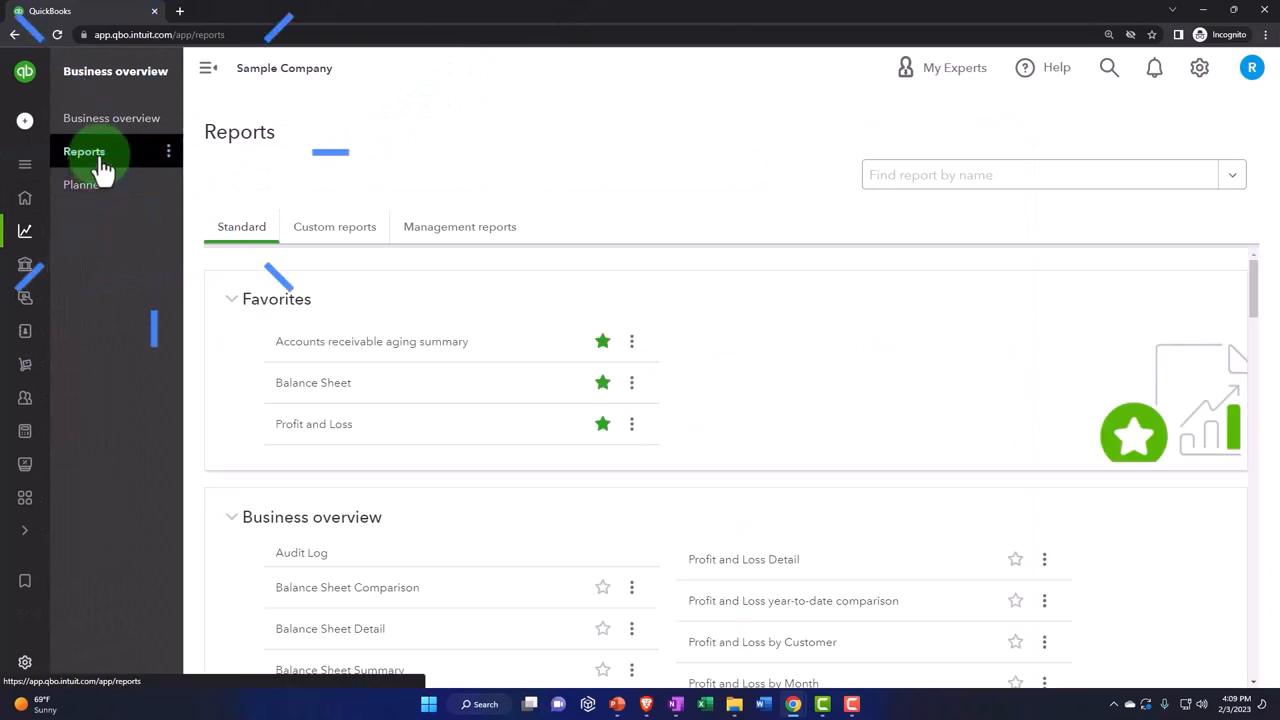
pyautogui.click(313, 382)
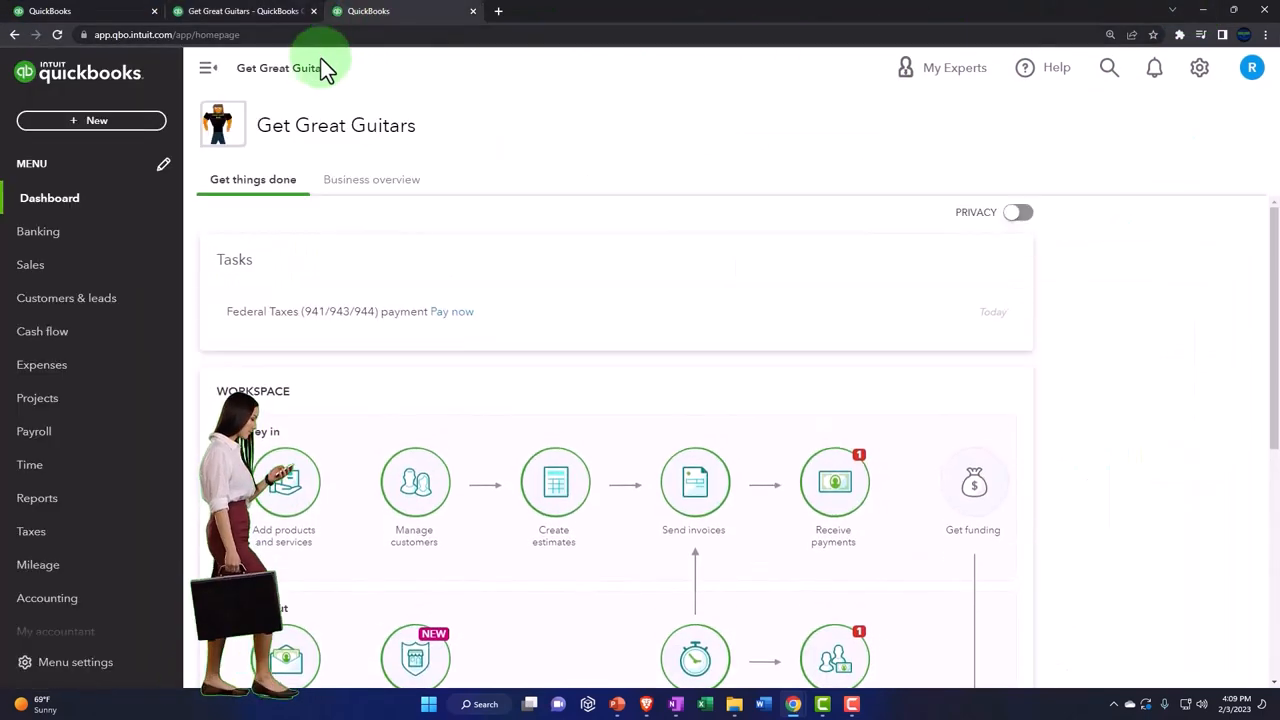
# Run Profit and Loss for 01/01/2023–02/28/2023 with columns displayed by month.
pyautogui.click(40, 497)
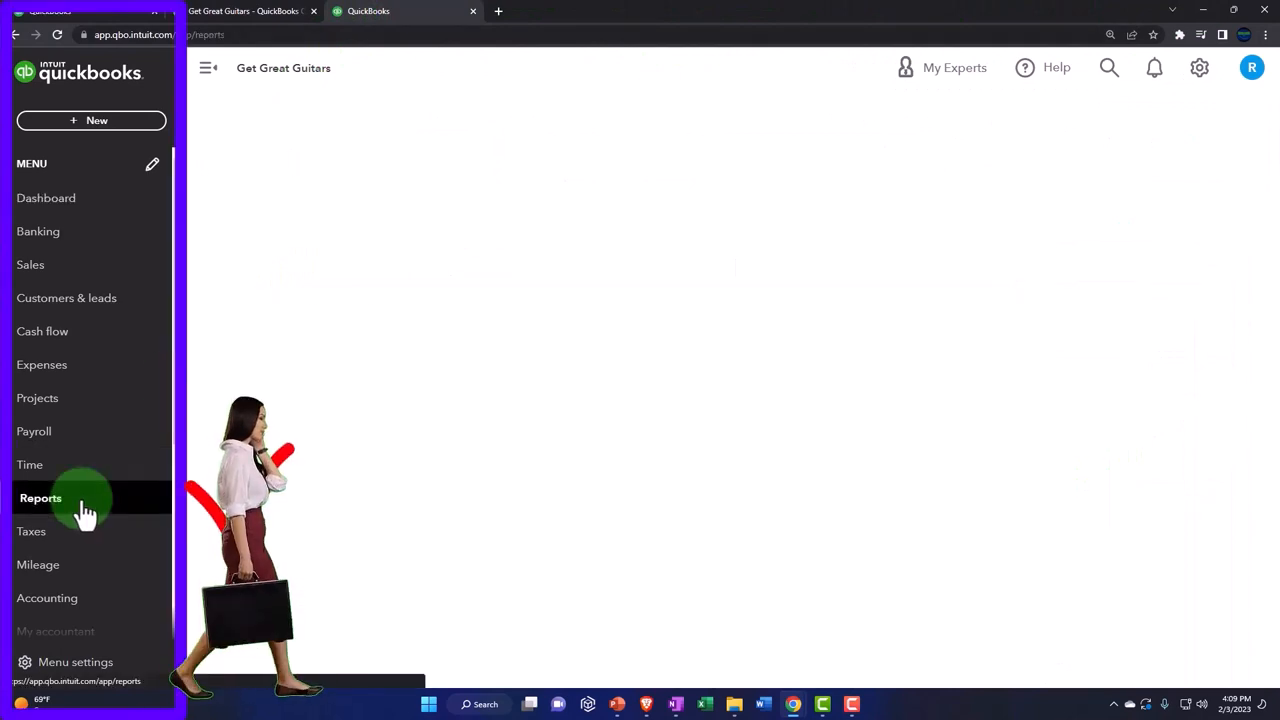
pyautogui.click(41, 498)
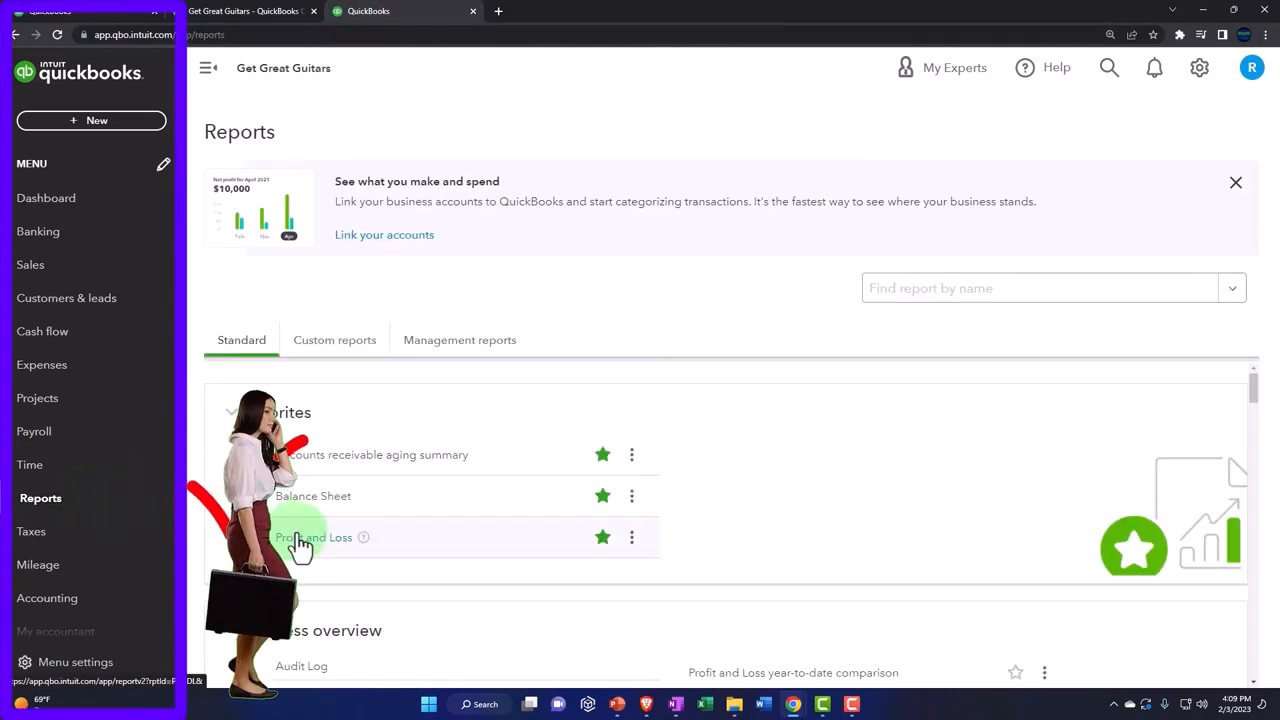
pyautogui.click(314, 537)
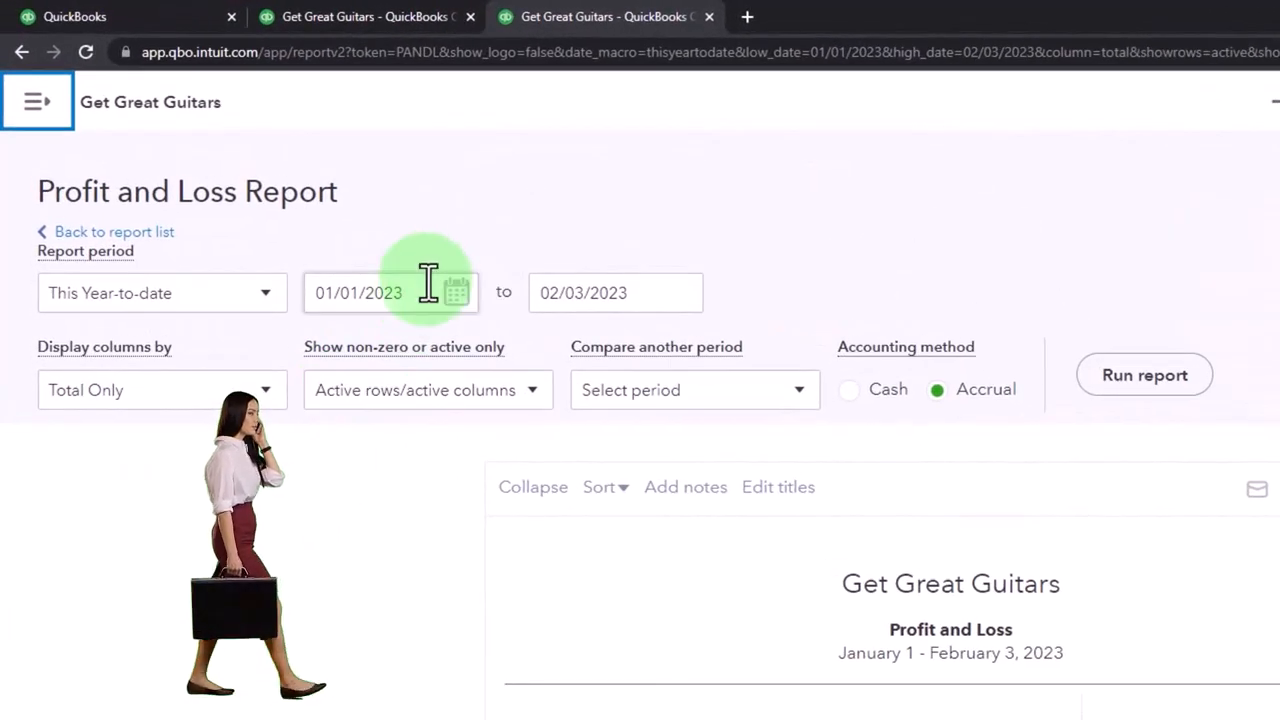
pyautogui.write('010123')
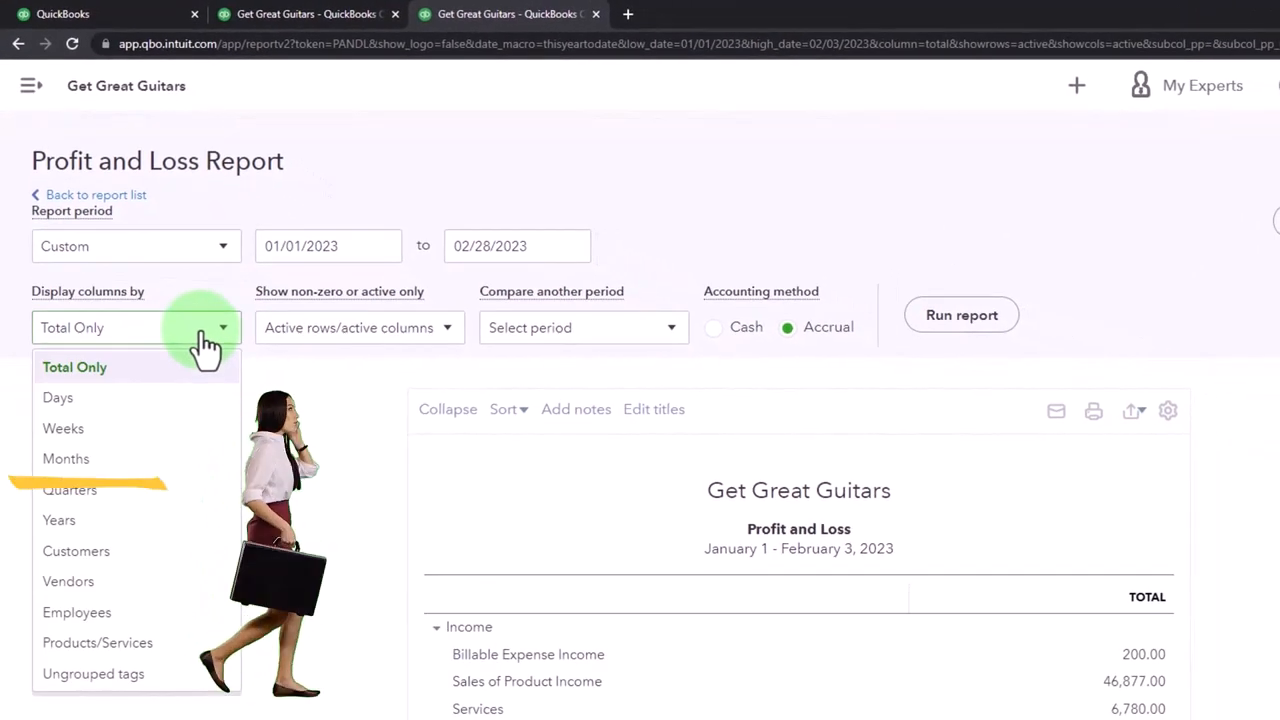
pyautogui.click(66, 458)
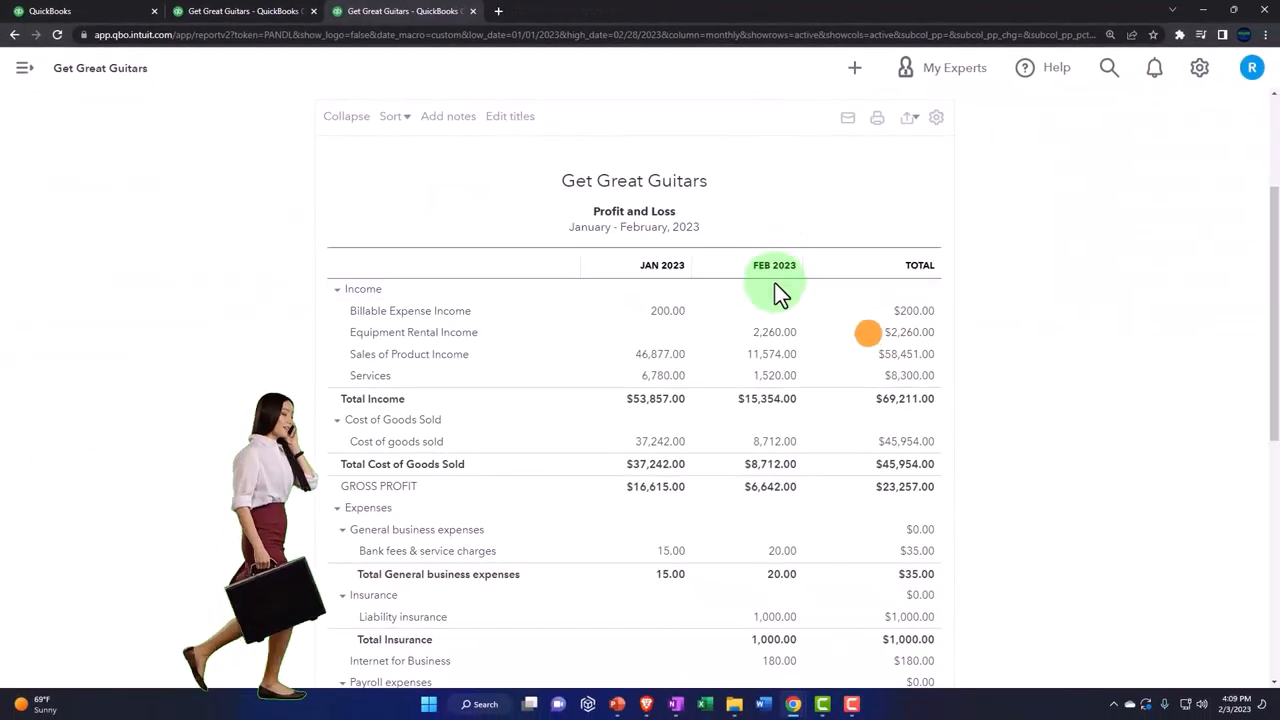
pyautogui.click(242, 11)
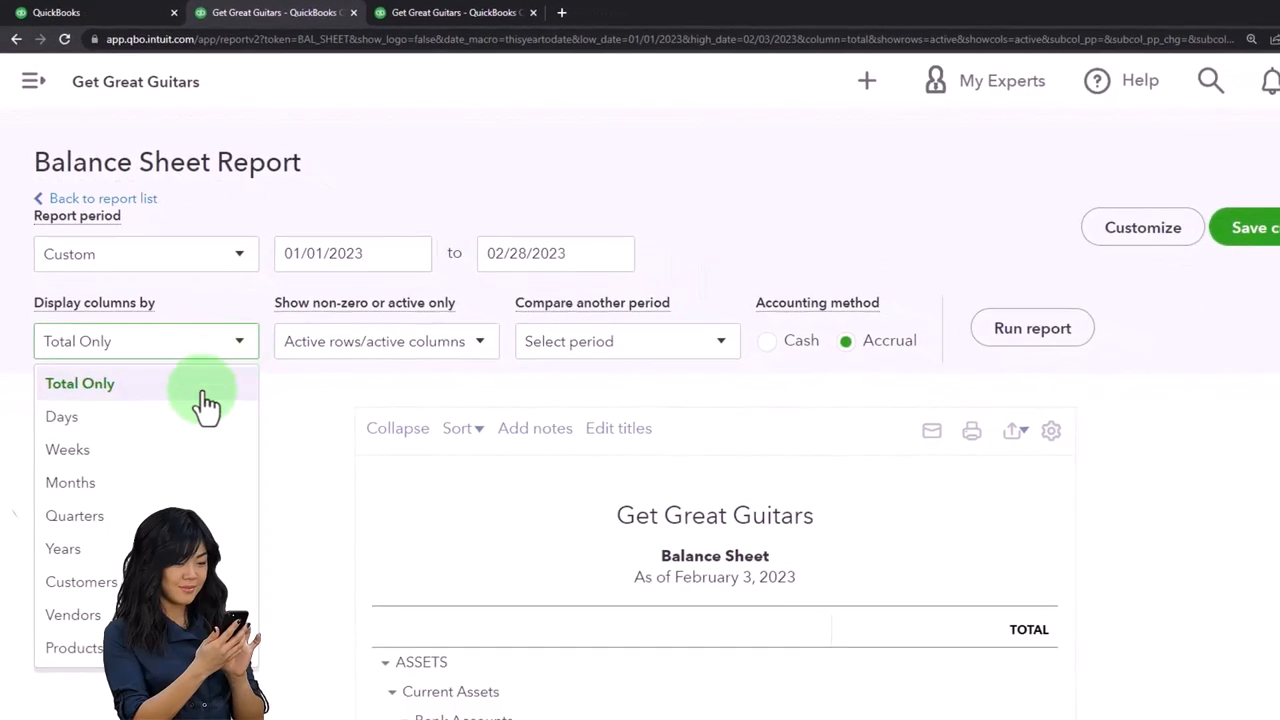
# Rerun the Balance Sheet through 02/28/2023 with separate January and February columns.
pyautogui.click(70, 482)
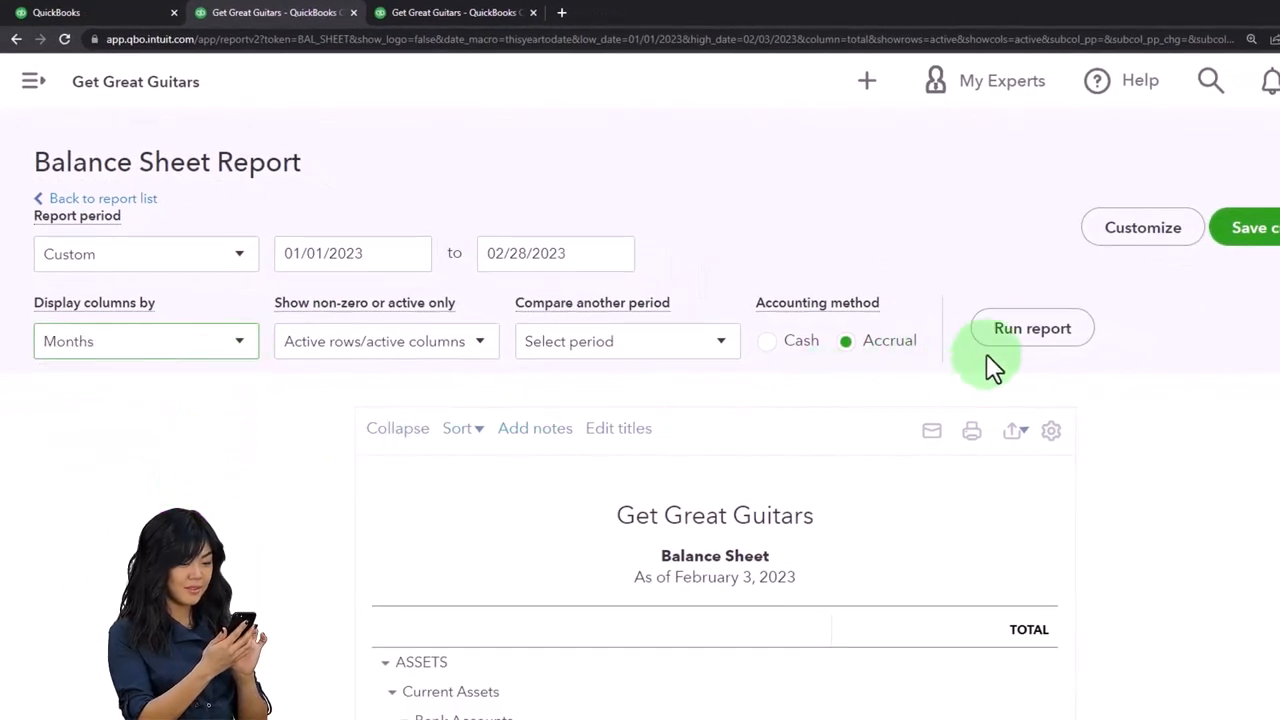
pyautogui.click(1032, 328)
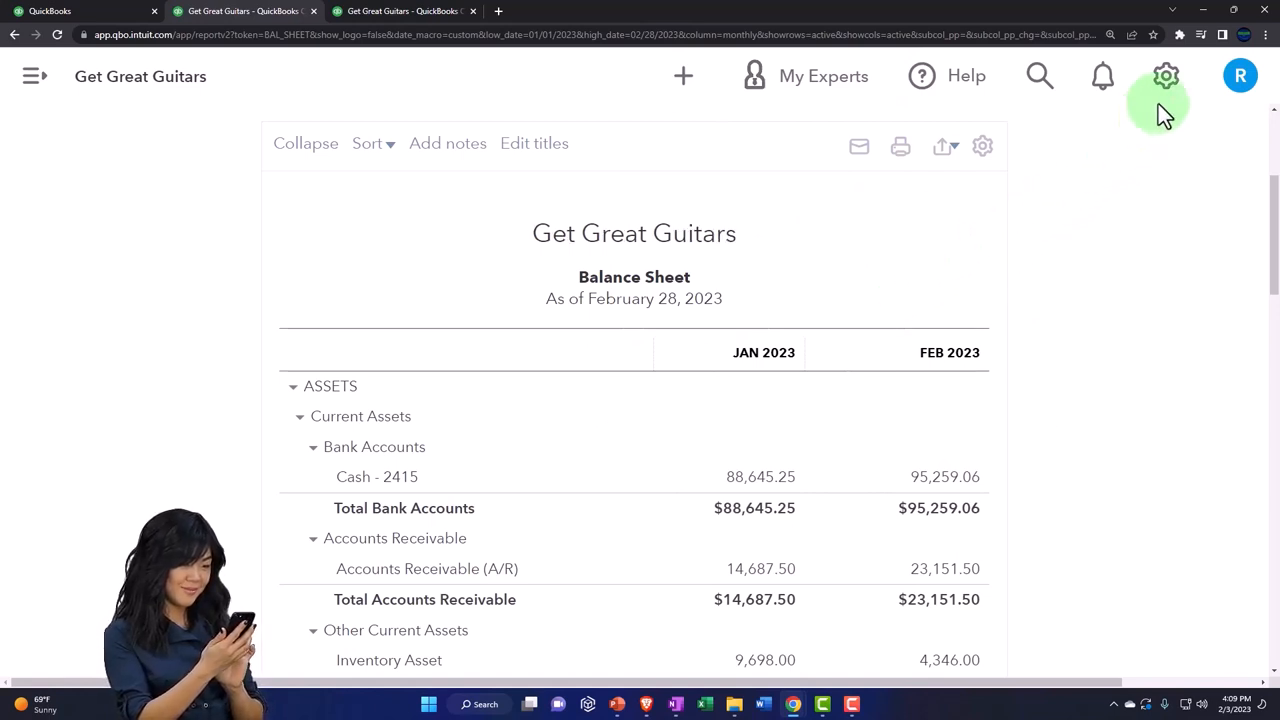
# Return to the January–February 2023 Profit and Loss and review its income and costs.
pyautogui.click(1166, 76)
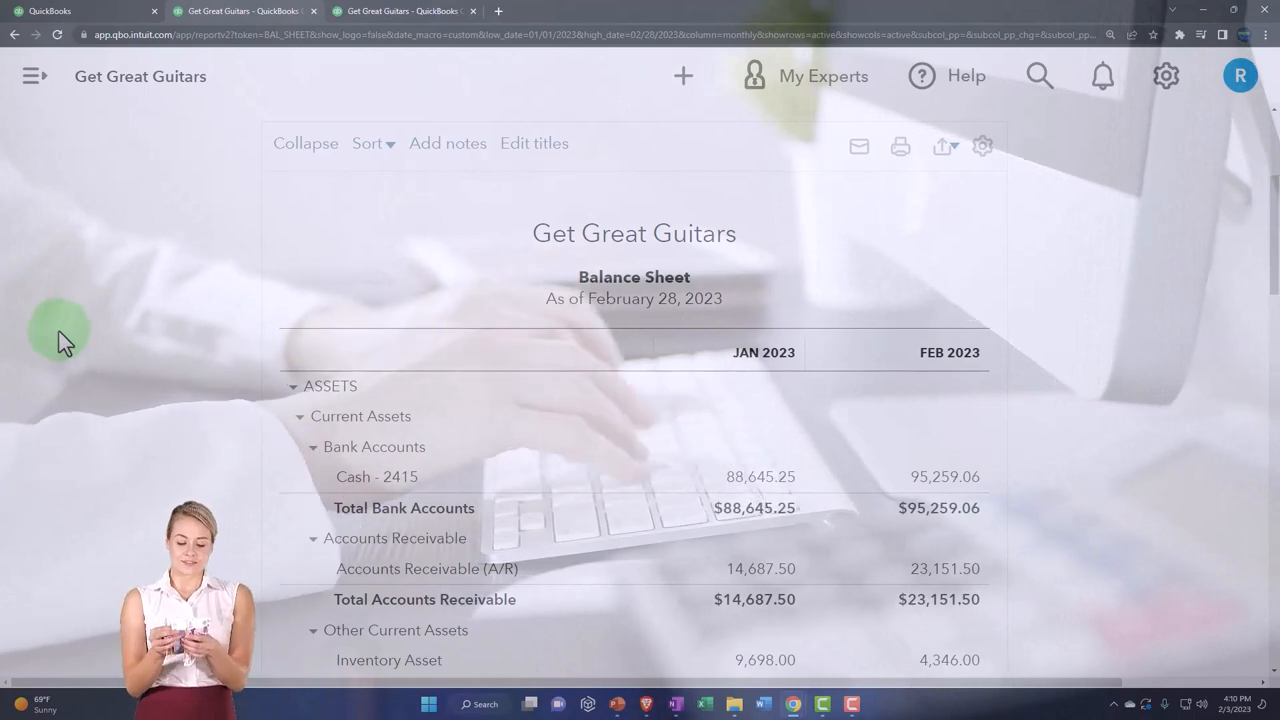
pyautogui.click(400, 11)
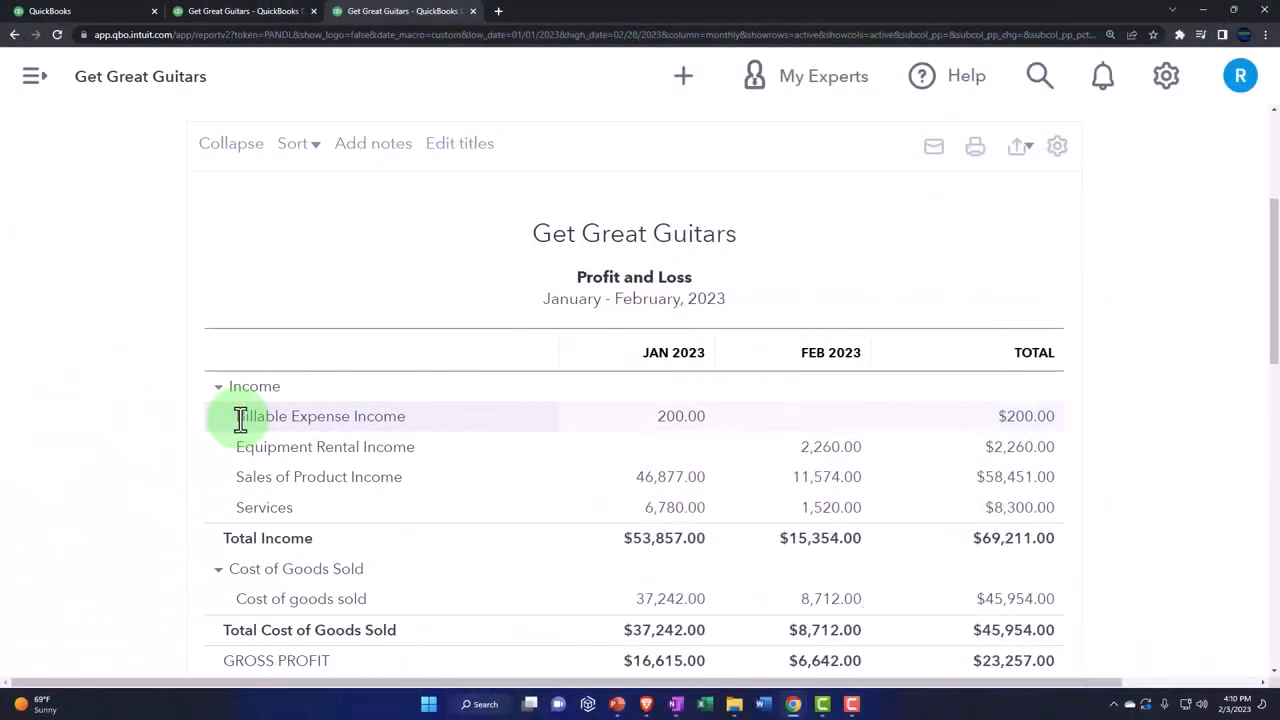
pyautogui.scroll(-3)
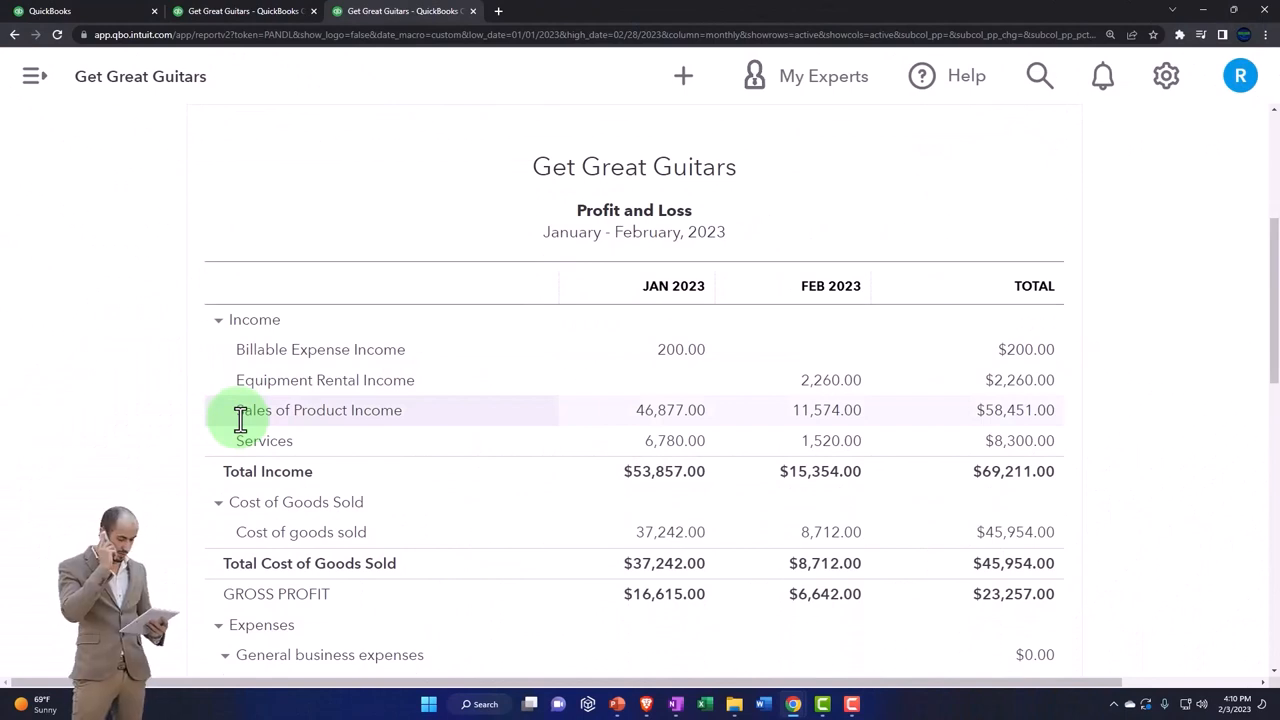
pyautogui.scroll(-3)
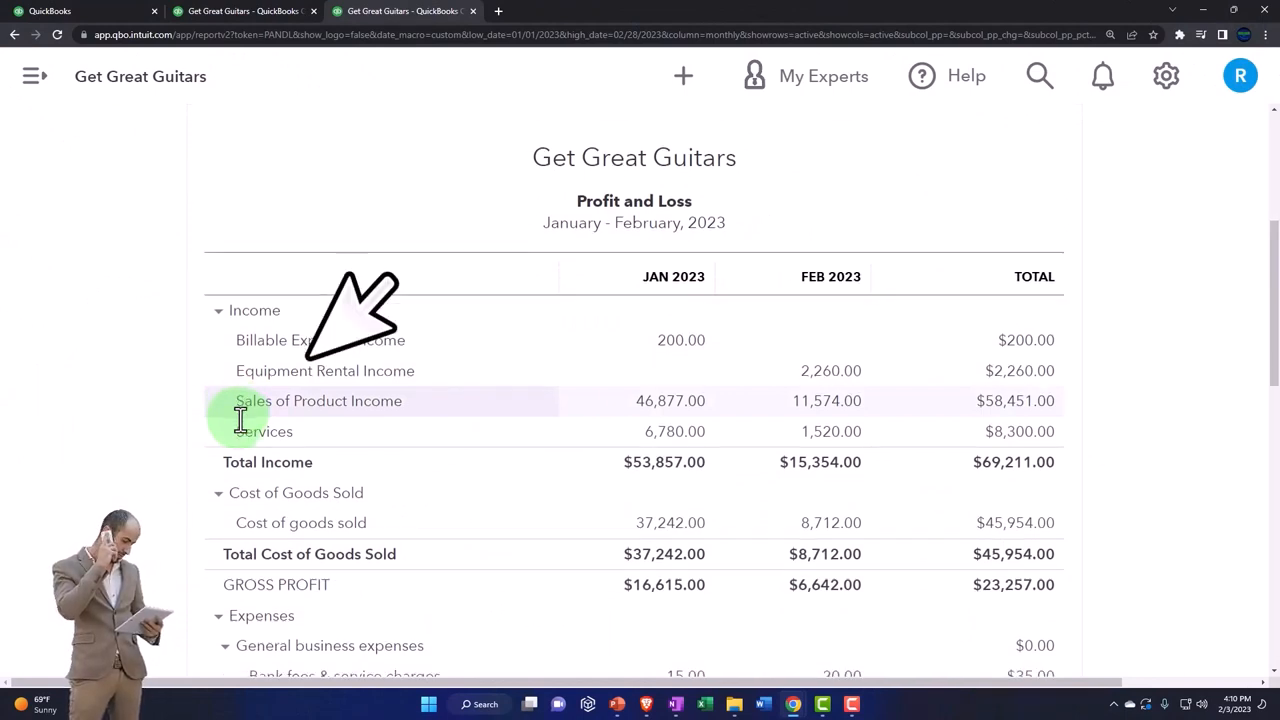
pyautogui.scroll(-3)
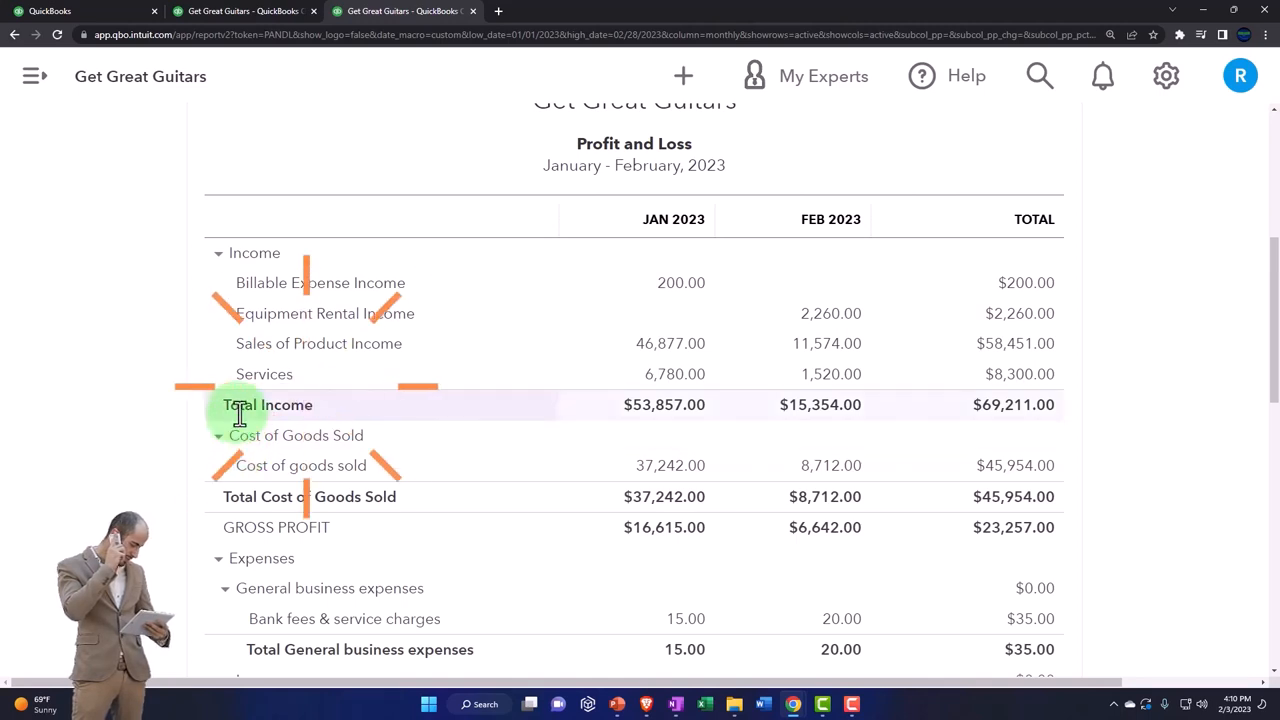
pyautogui.scroll(-3)
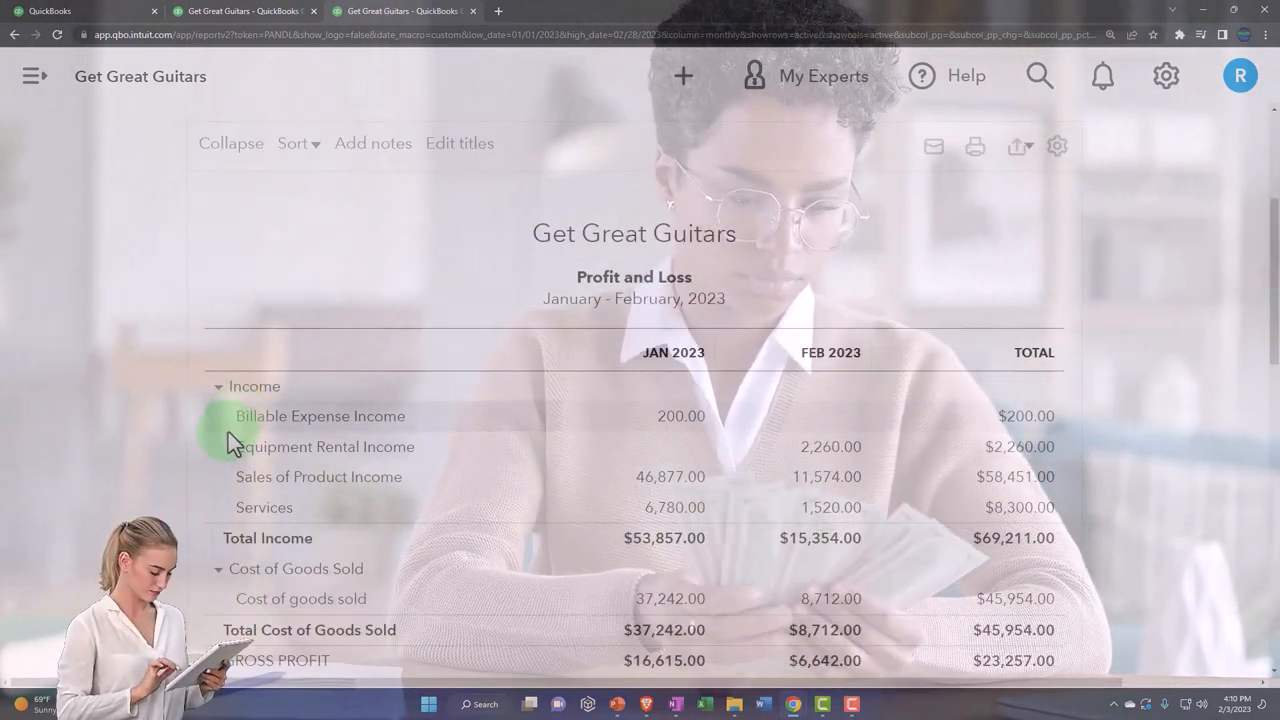
# Duplicate the report tab and open the Trial Balance report by searching 'trial'.
pyautogui.rightClick(400, 11)
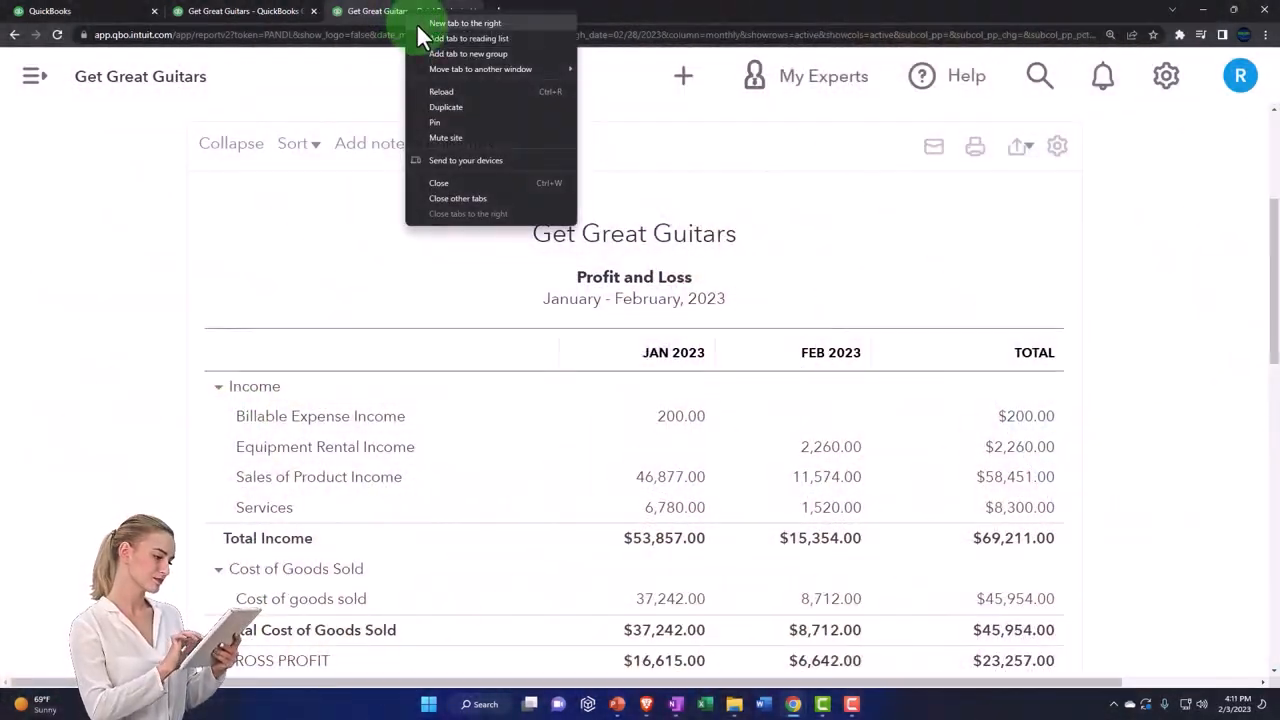
pyautogui.click(446, 107)
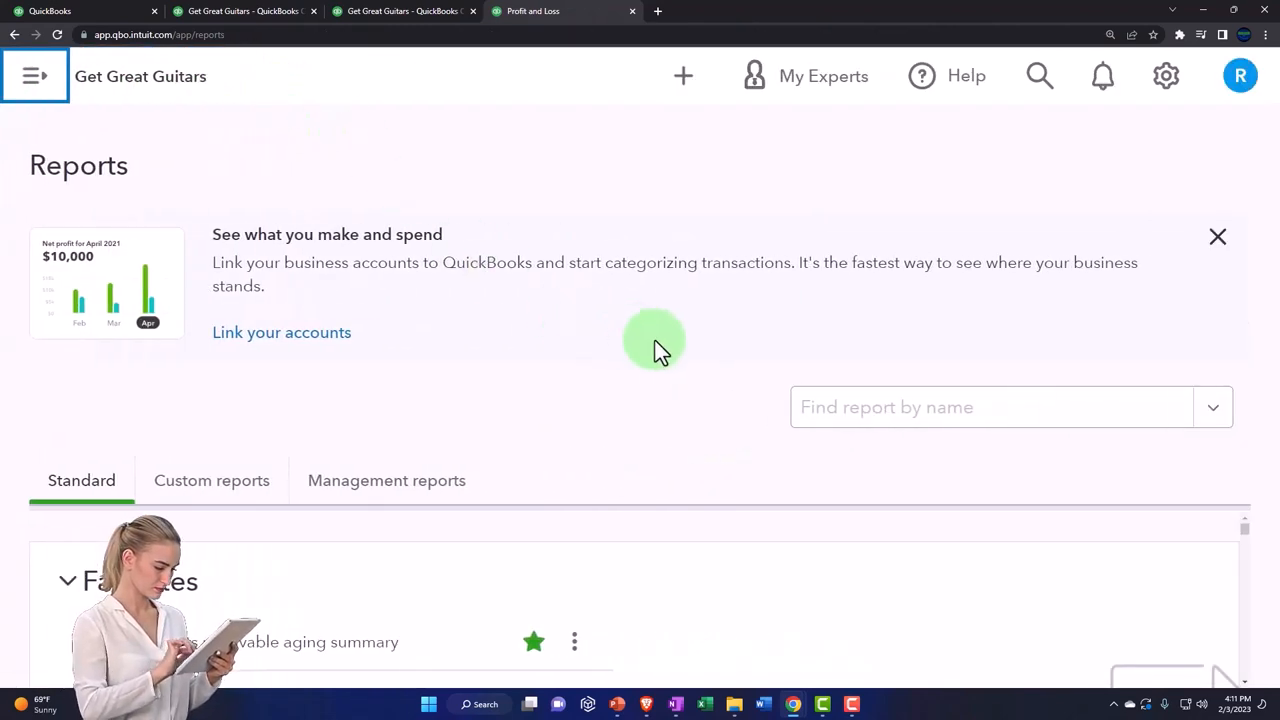
pyautogui.write('trial')
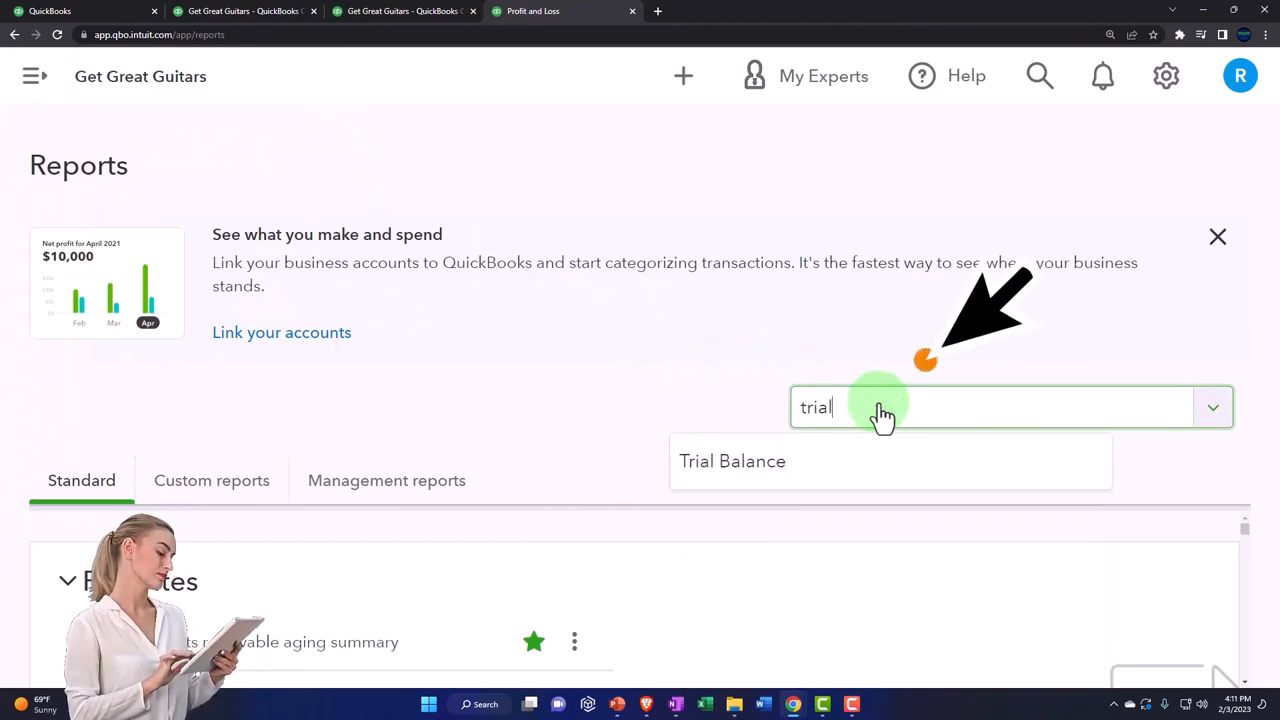
pyautogui.click(732, 461)
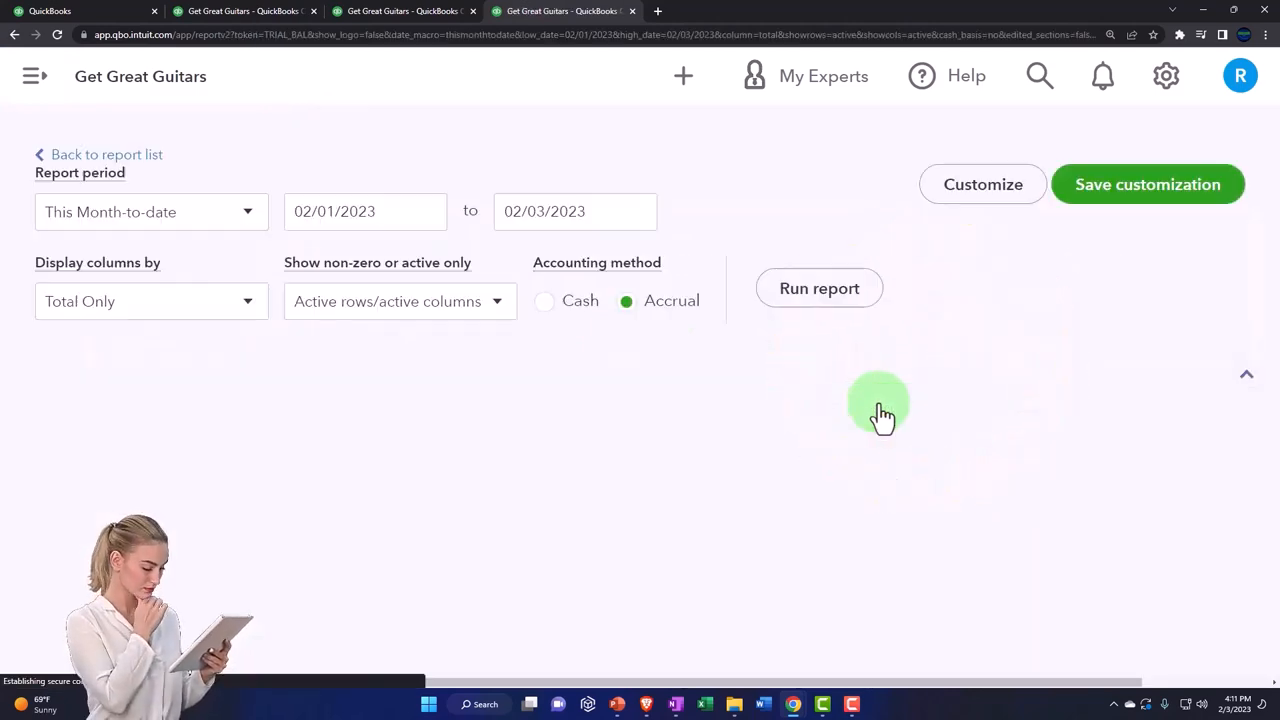
# Set the Trial Balance period to 01/01/2023–02/28/2023 and rerun the report.
pyautogui.click(819, 288)
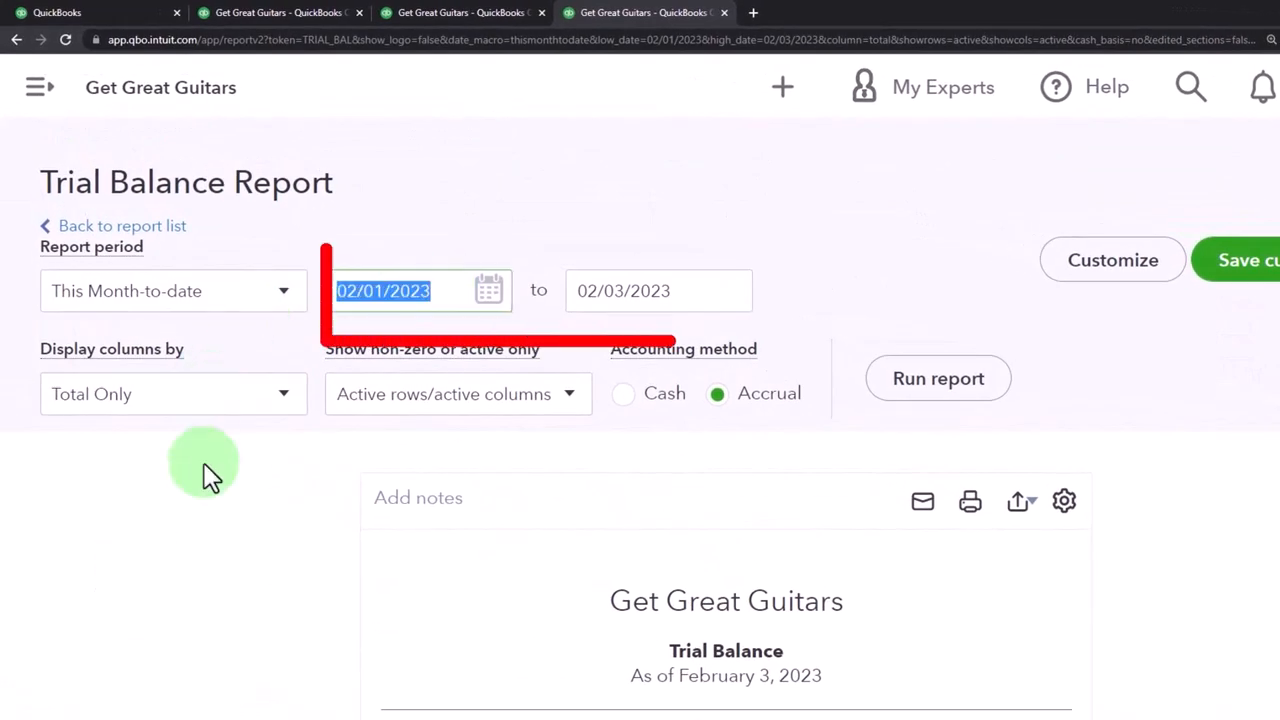
pyautogui.write('0101')
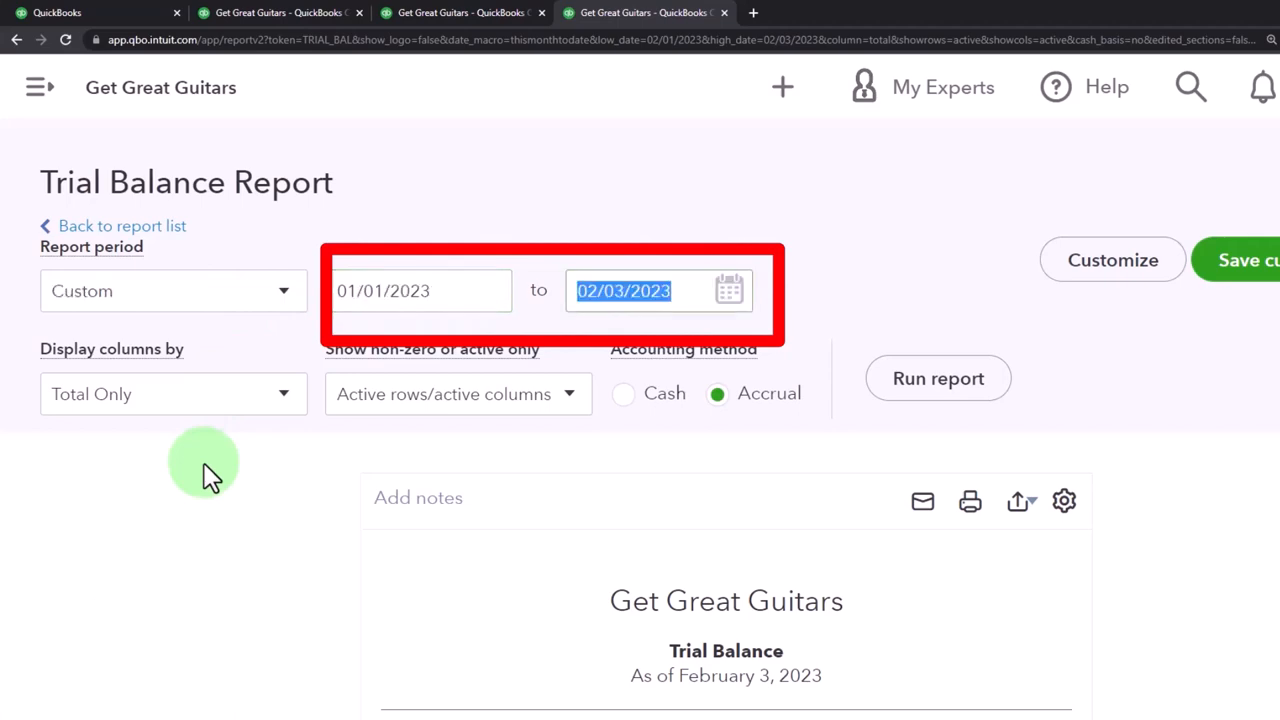
pyautogui.write('02/28/2023')
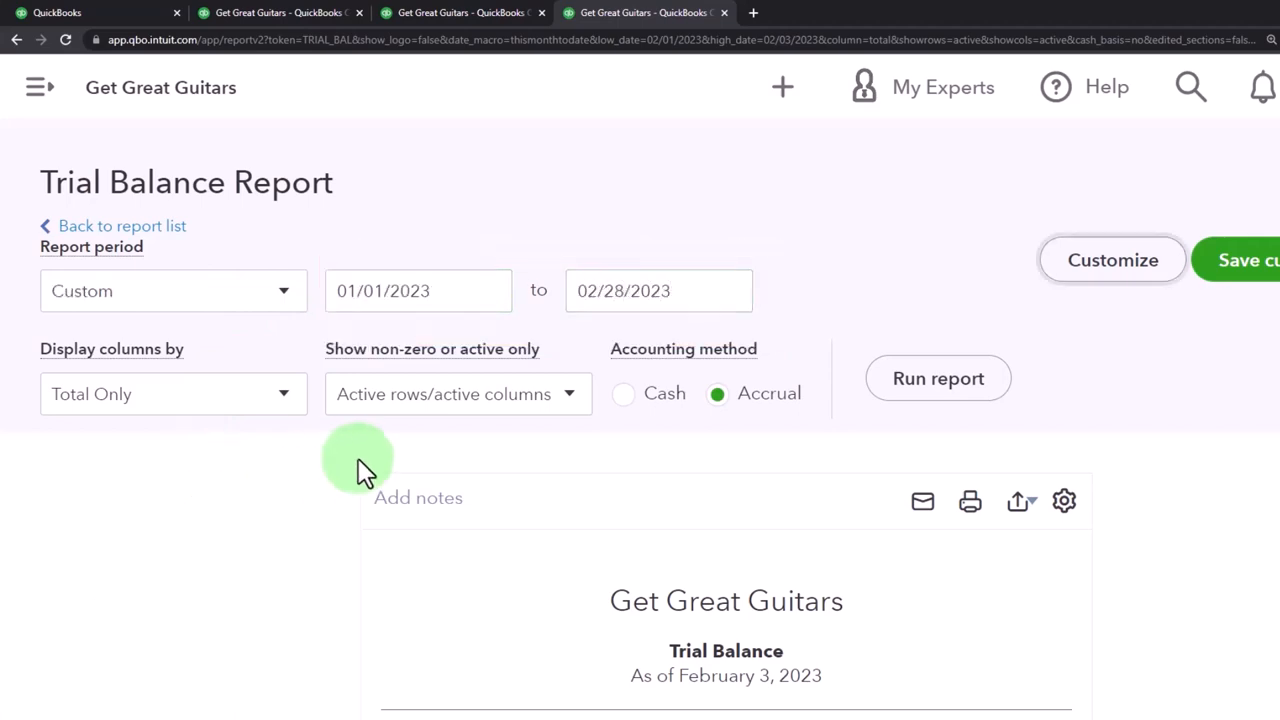
pyautogui.click(937, 378)
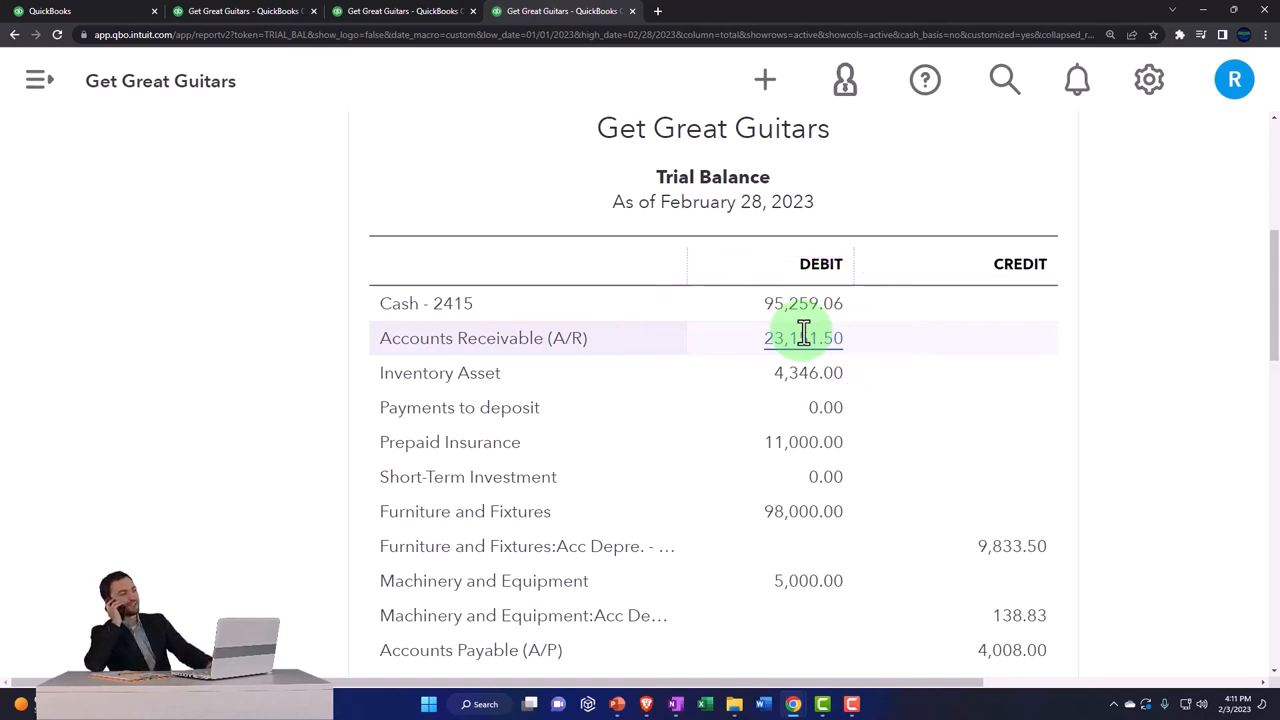
pyautogui.click(803, 338)
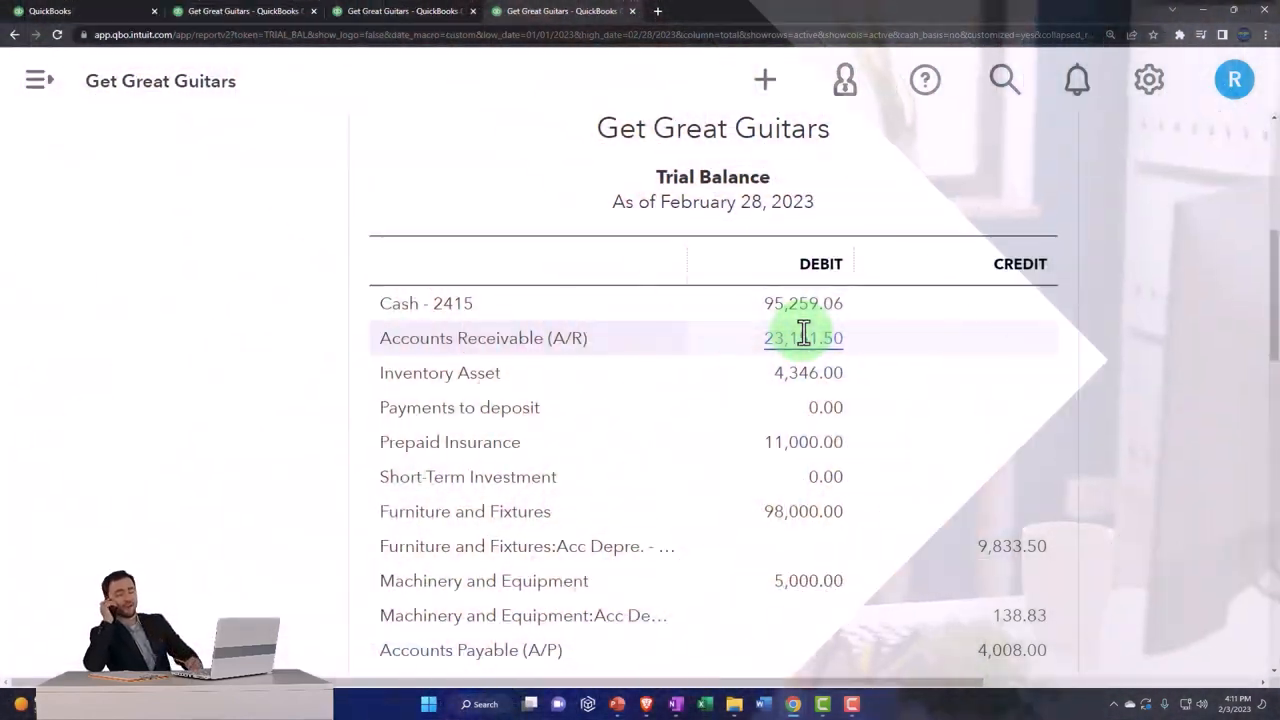
pyautogui.scroll(-3)
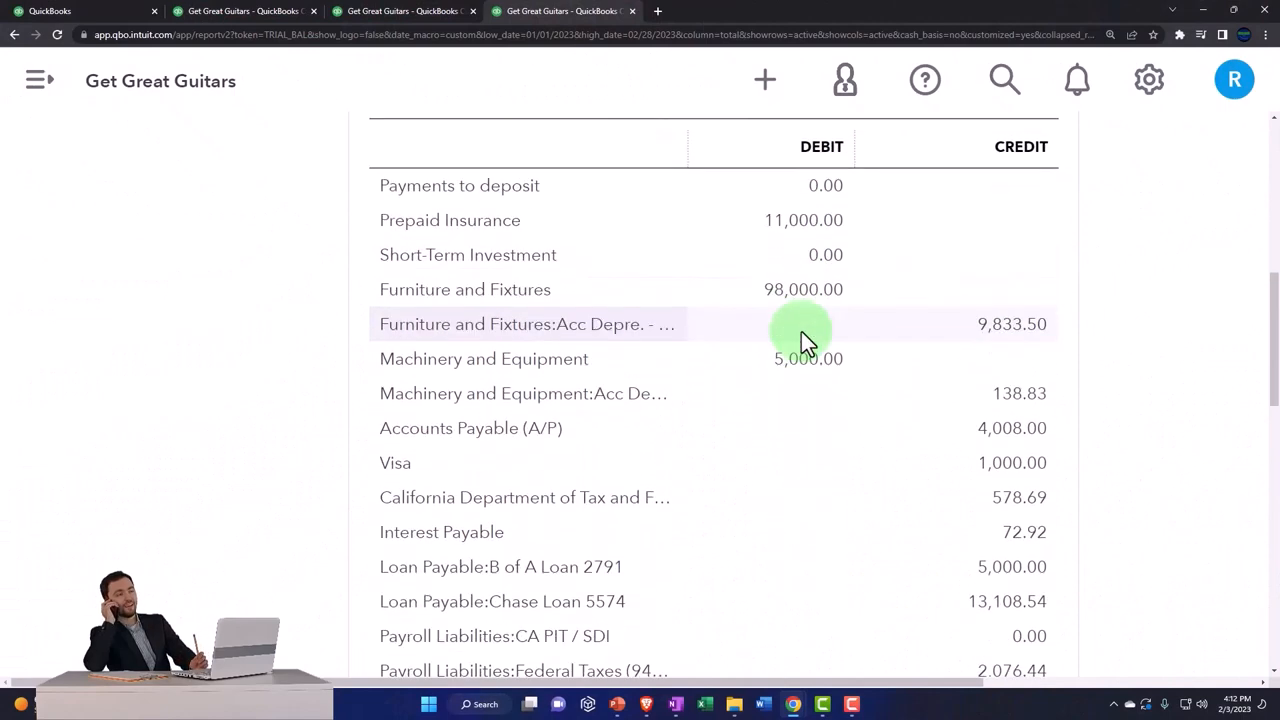
pyautogui.scroll(-3)
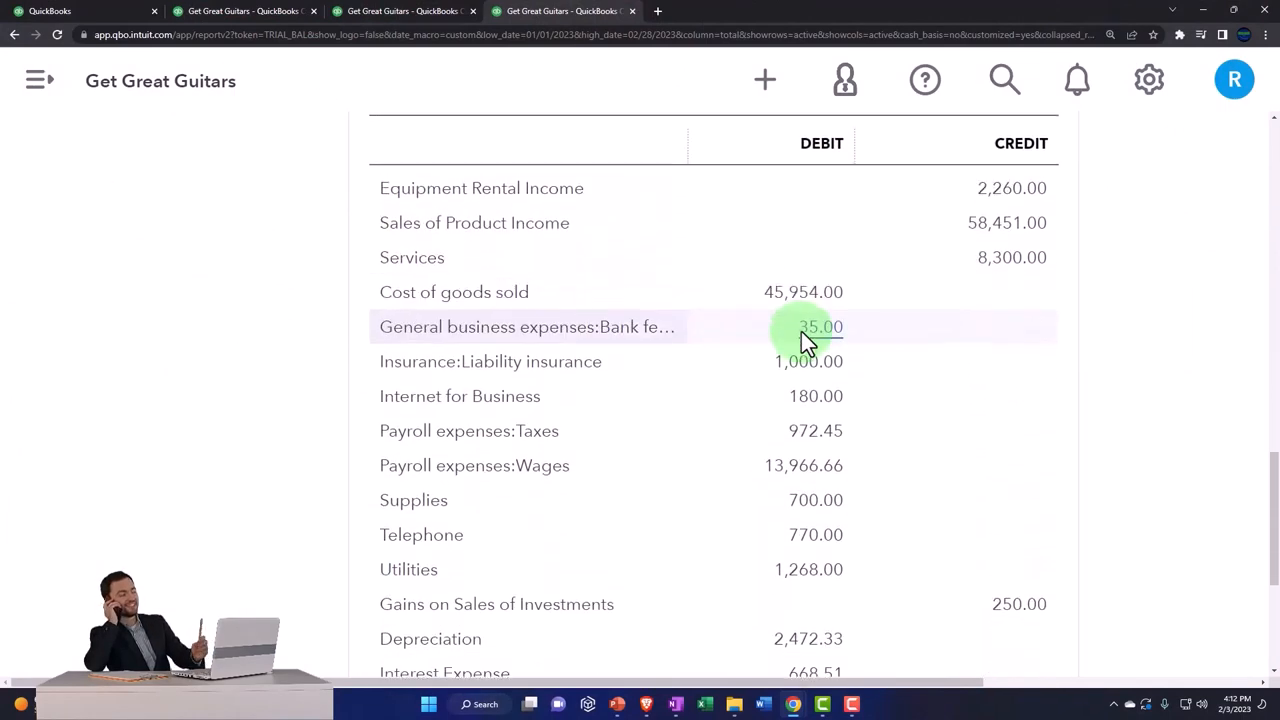
pyautogui.scroll(-3)
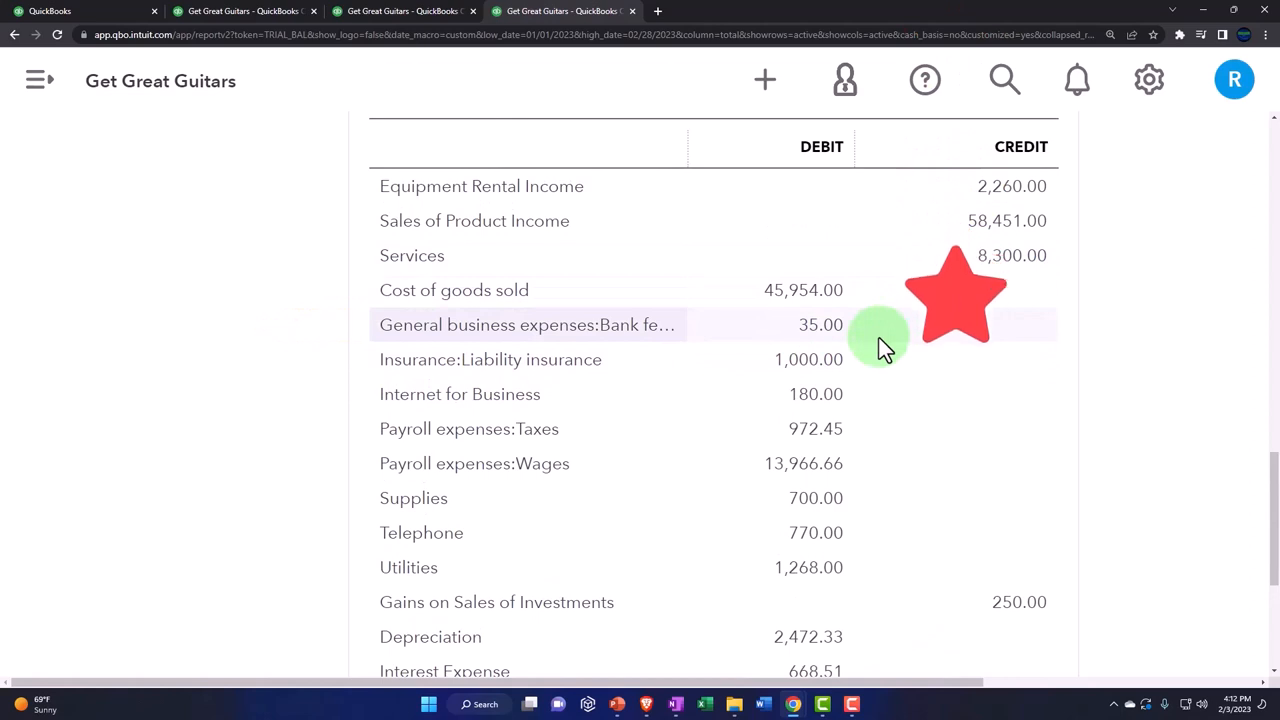
pyautogui.scroll(-3)
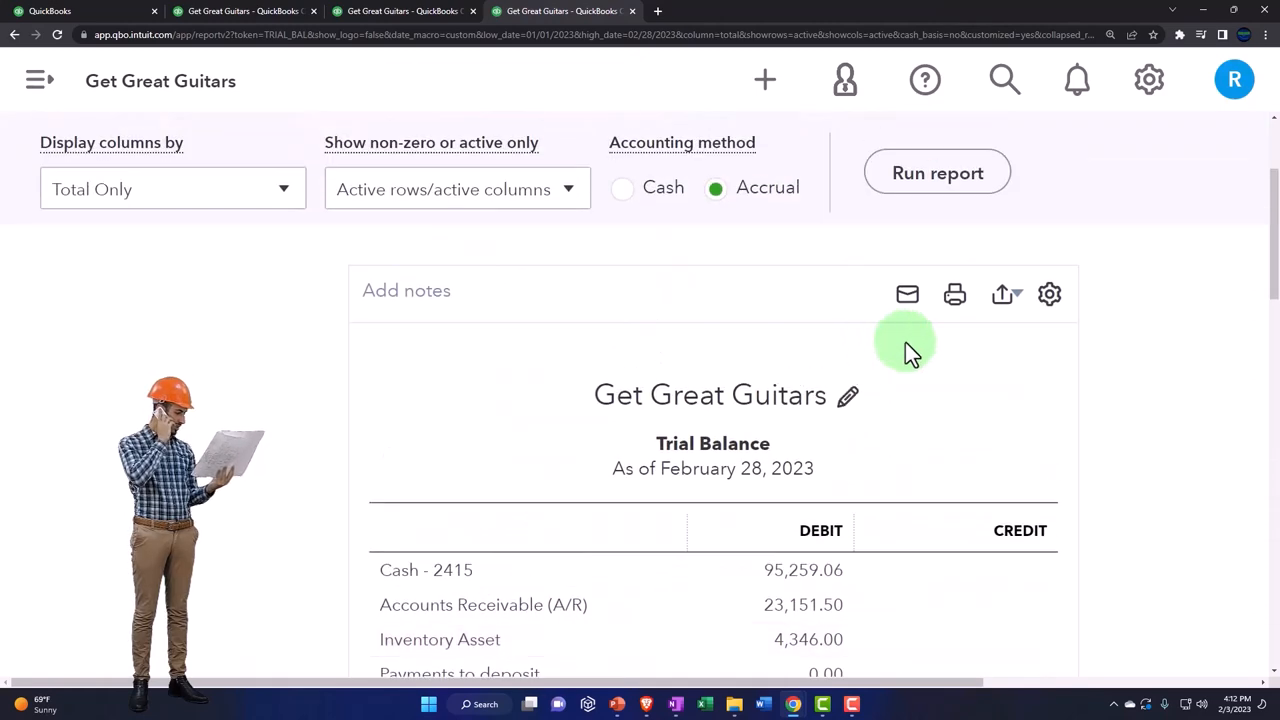
# Export the Trial Balance to Excel and open its download folder in File Explorer.
pyautogui.click(1006, 293)
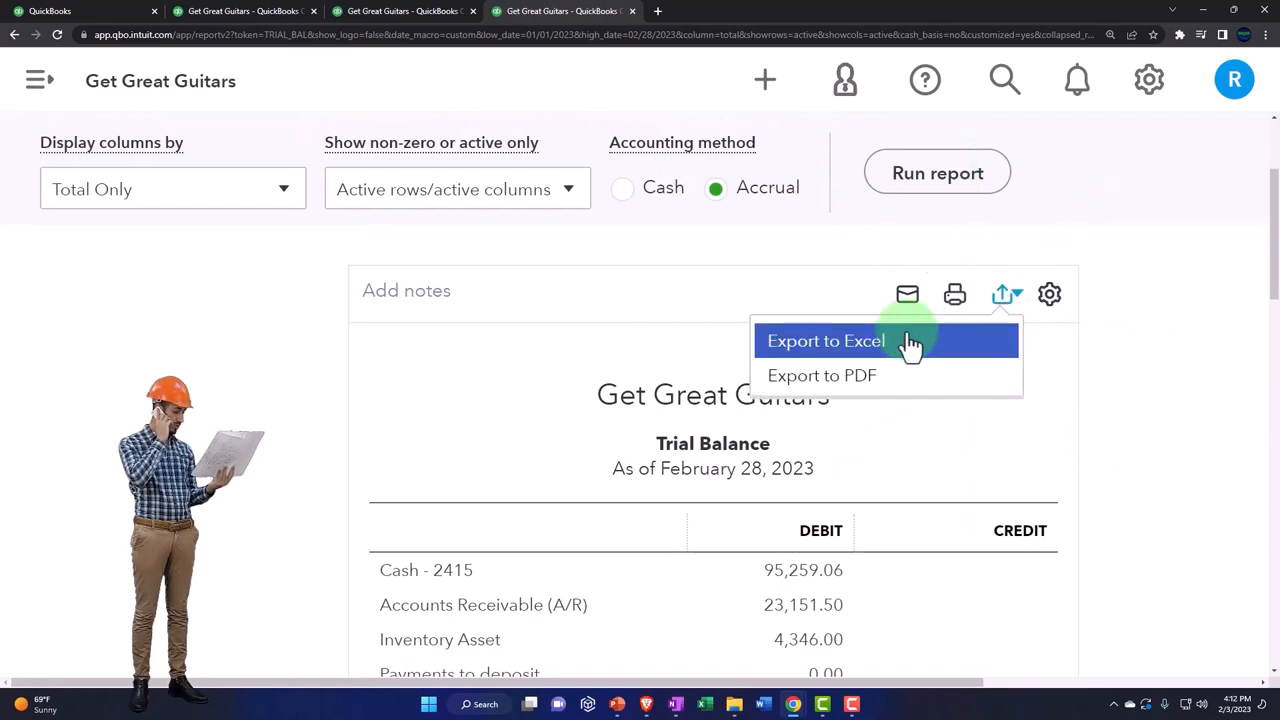
pyautogui.click(826, 340)
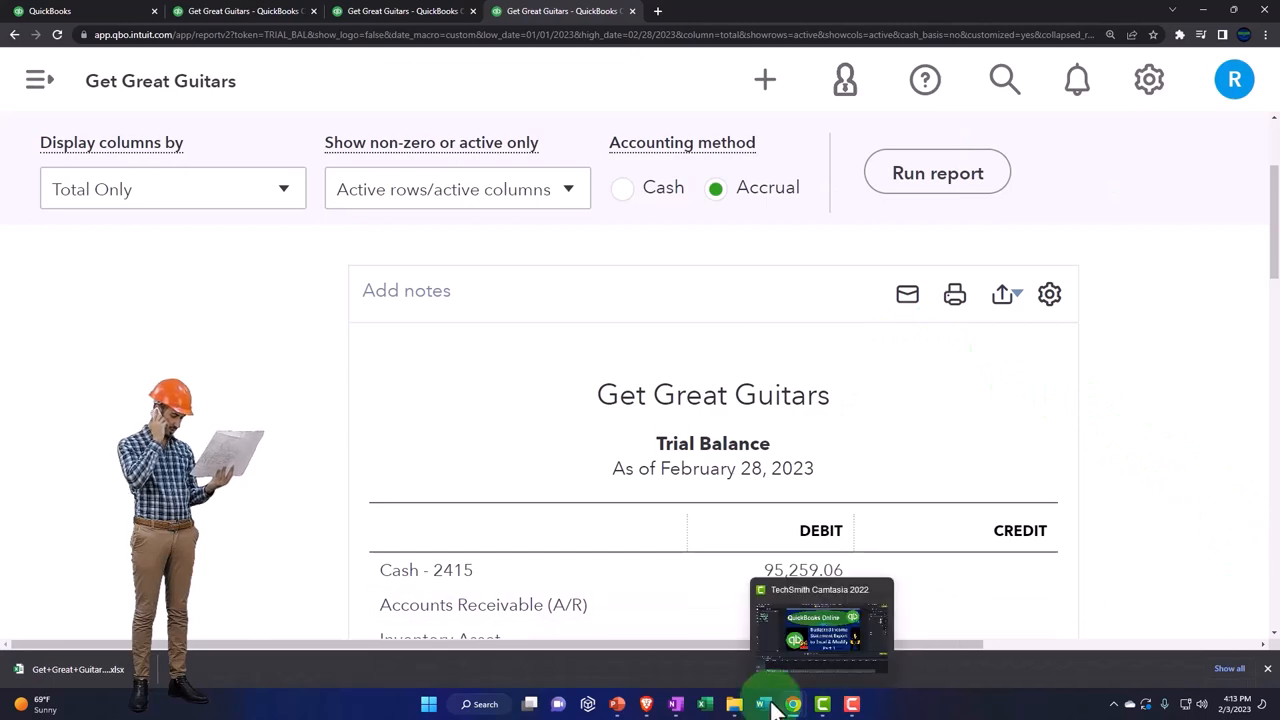
pyautogui.click(734, 704)
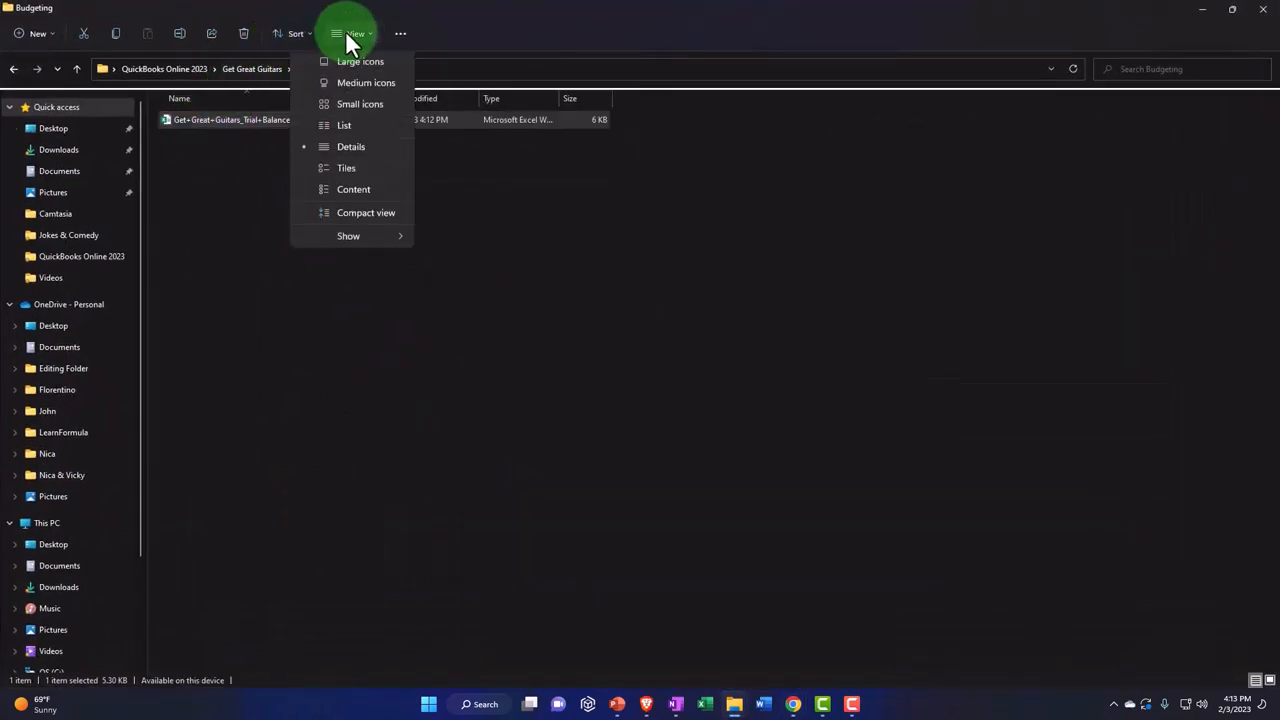
# Show the files as large icons and rename the downloaded workbook to 'Budget 2023'.
pyautogui.click(359, 61)
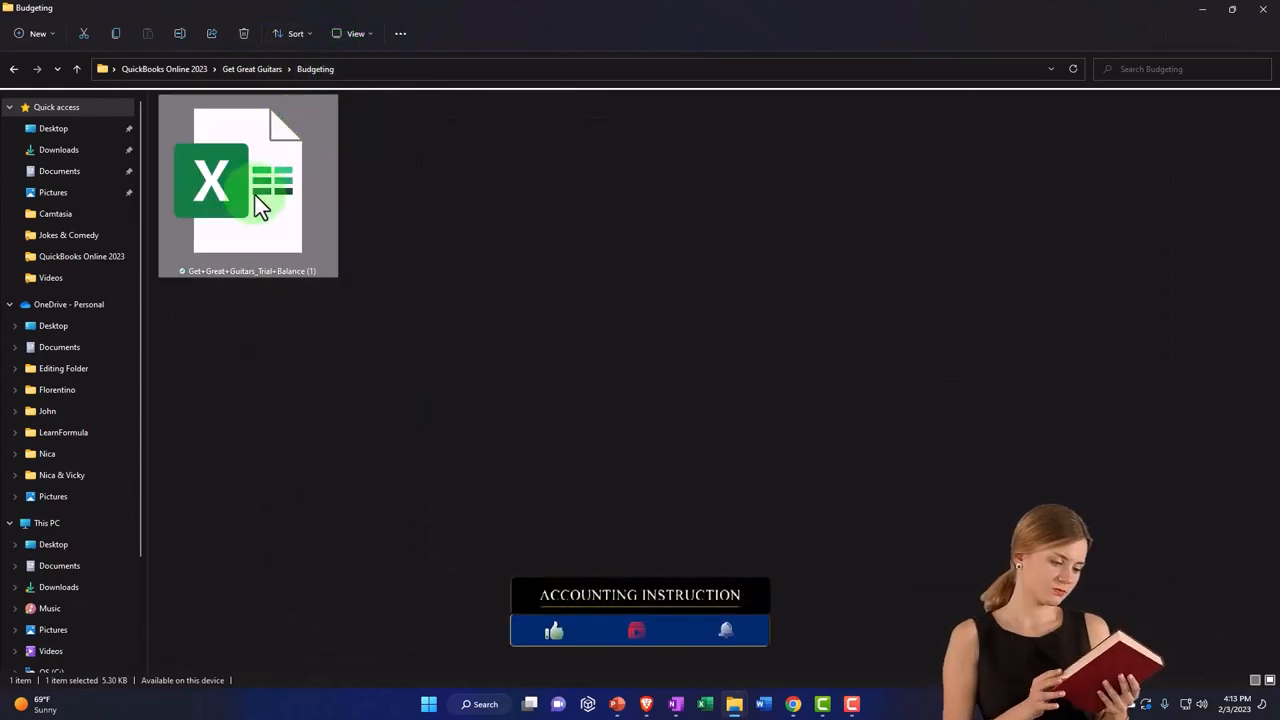
pyautogui.rightClick(260, 190)
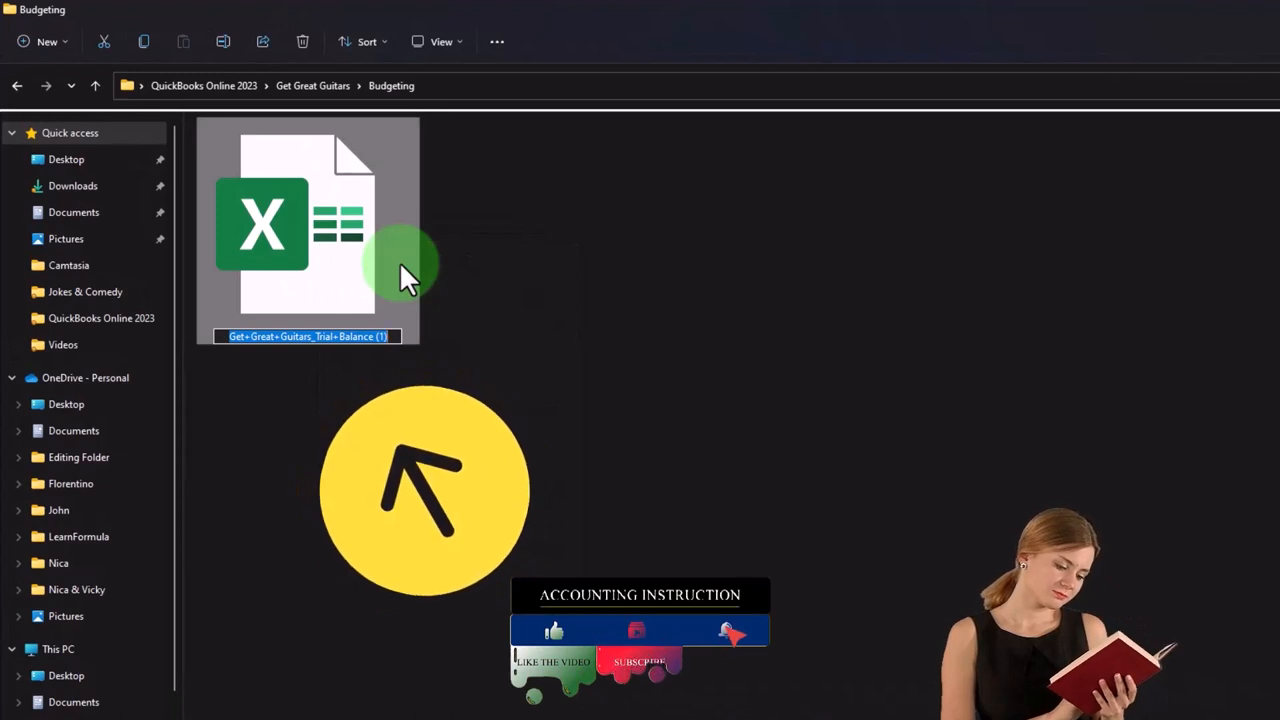
pyautogui.write('Budget 2023')
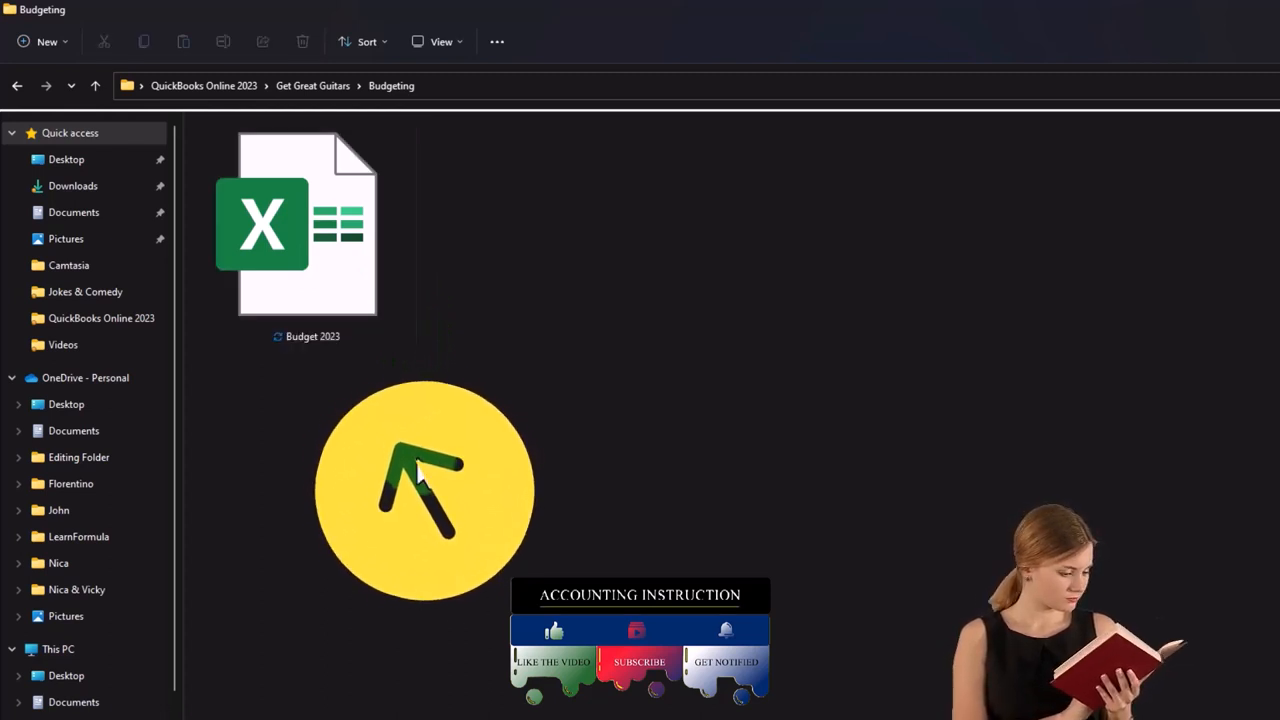
pyautogui.click(307, 230)
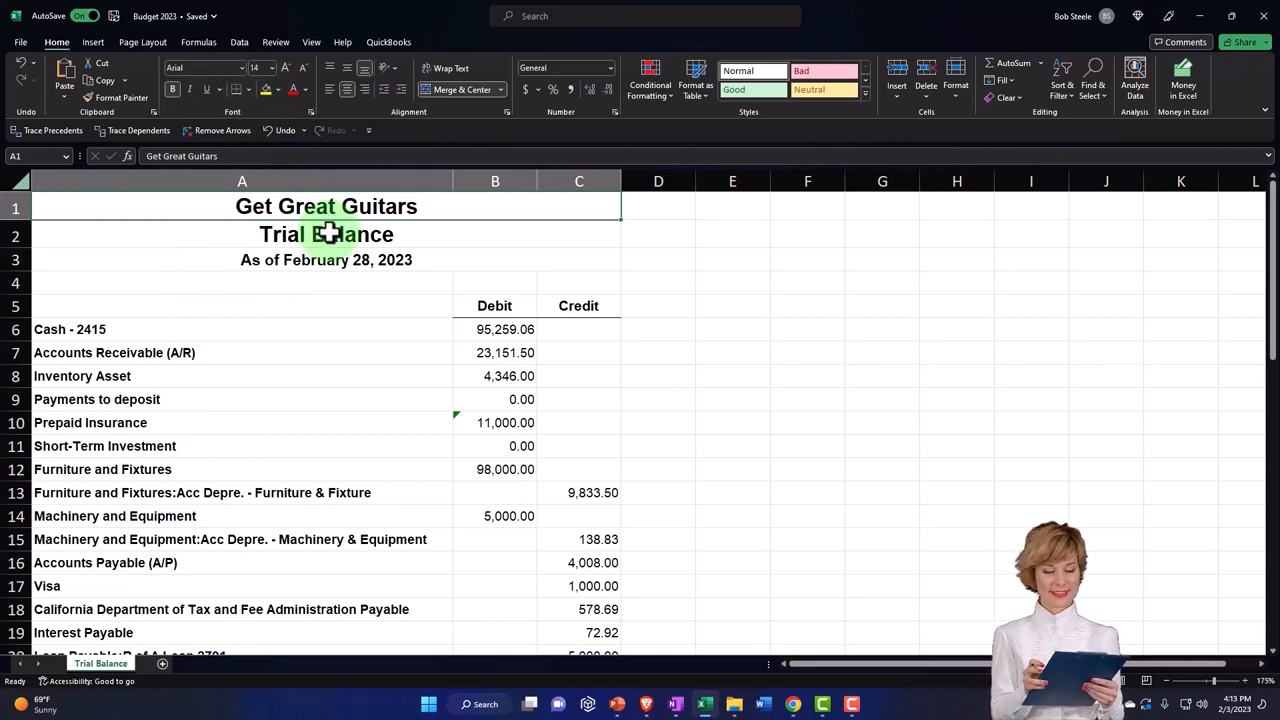
pyautogui.moveTo(818, 345)
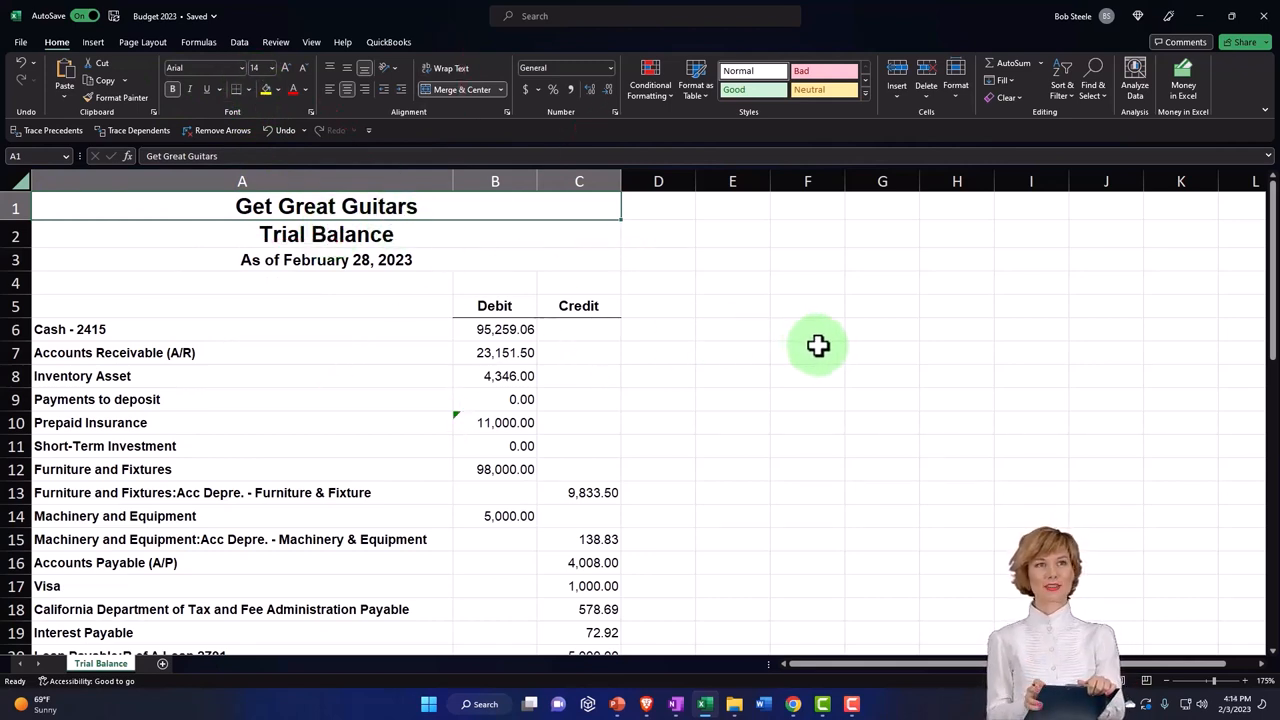
# Select the entire Trial Balance sheet and clear all of its formats.
pyautogui.click(807, 352)
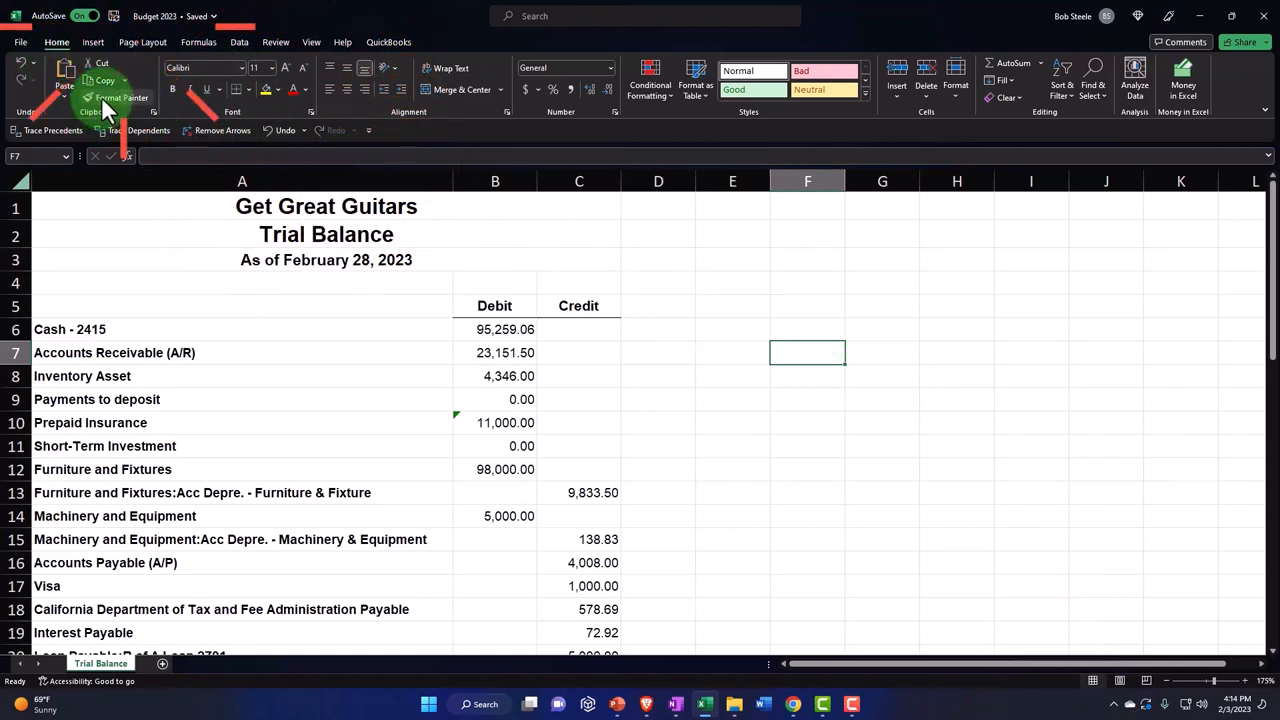
pyautogui.click(122, 97)
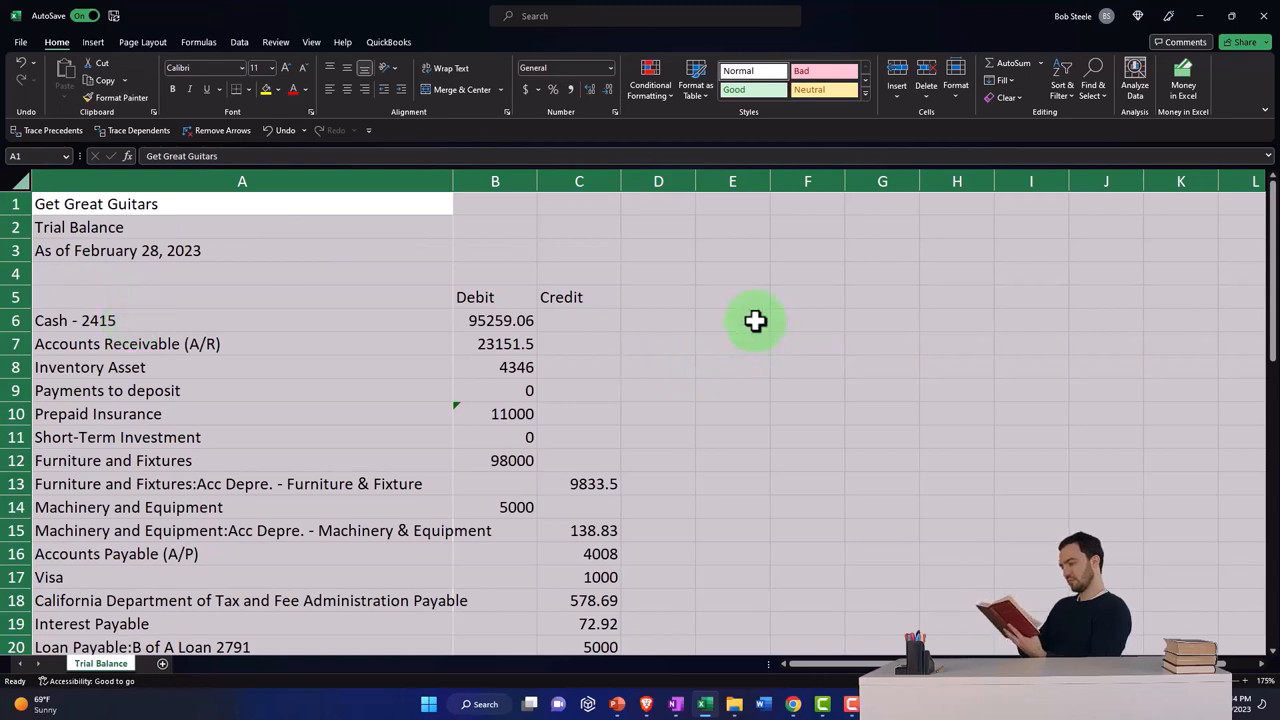
# Format the amounts as Currency with 0 decimal places and no currency symbol.
pyautogui.rightClick(755, 321)
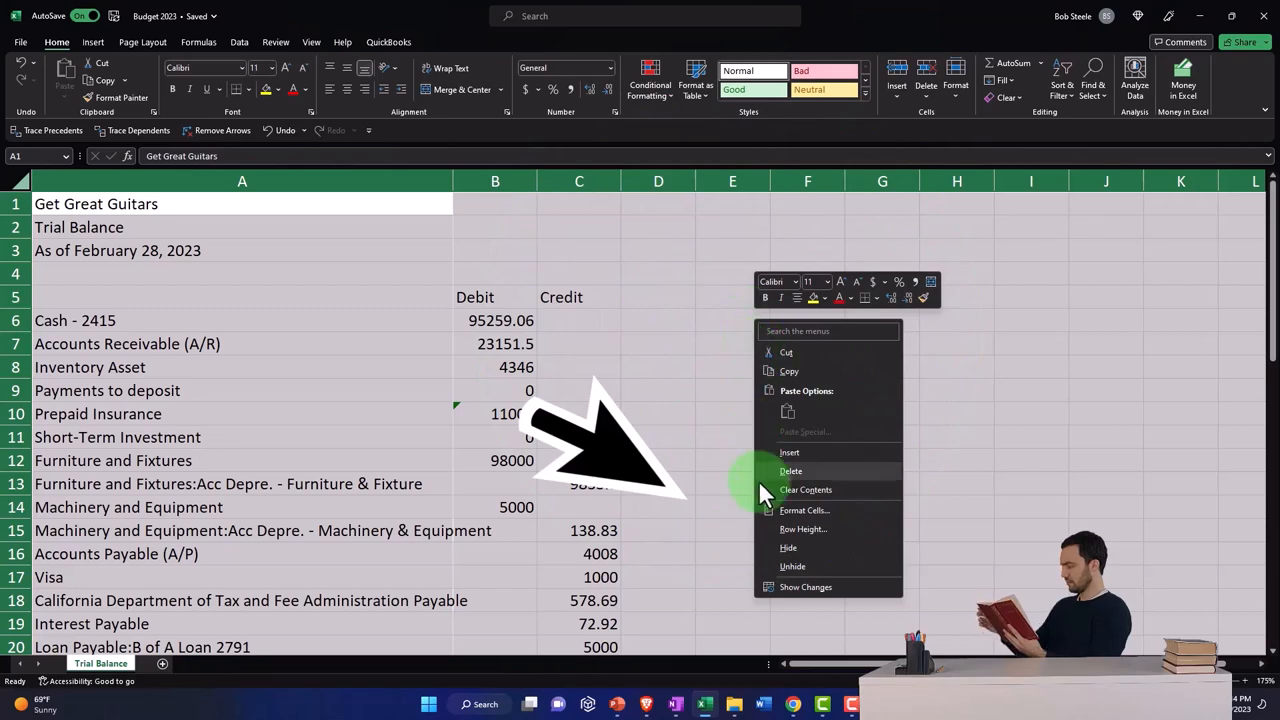
pyautogui.click(805, 510)
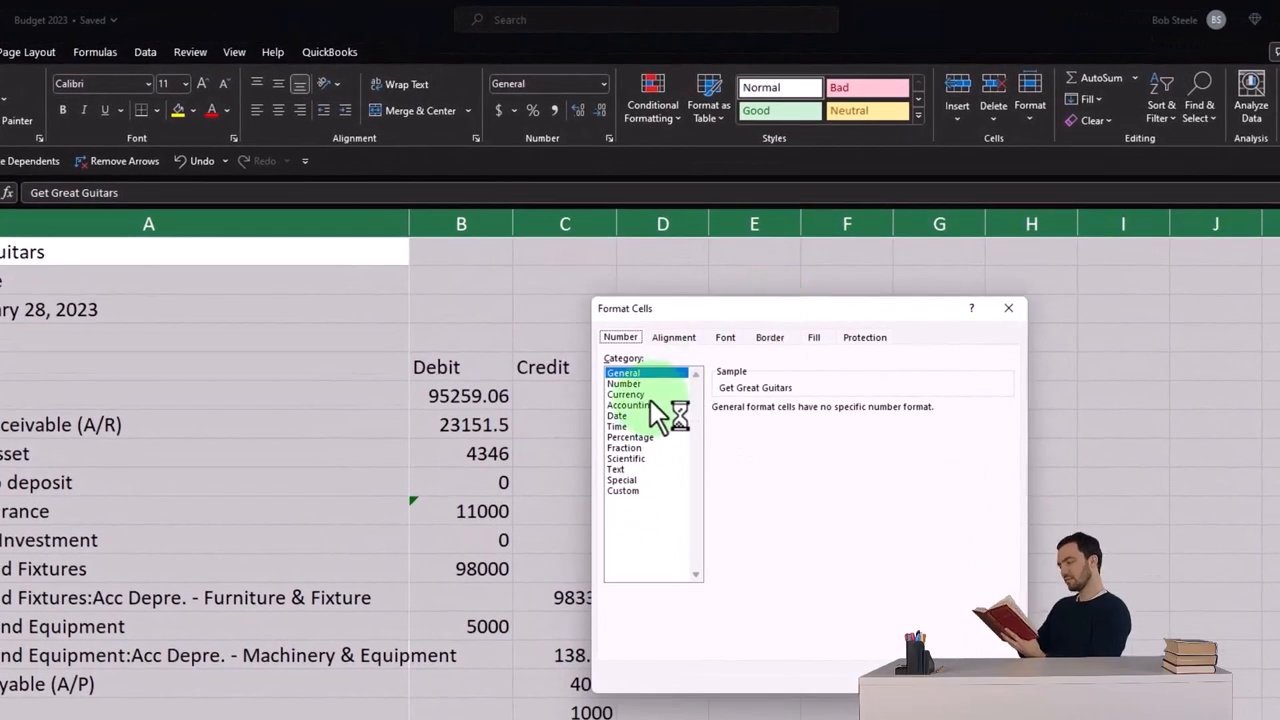
pyautogui.click(625, 394)
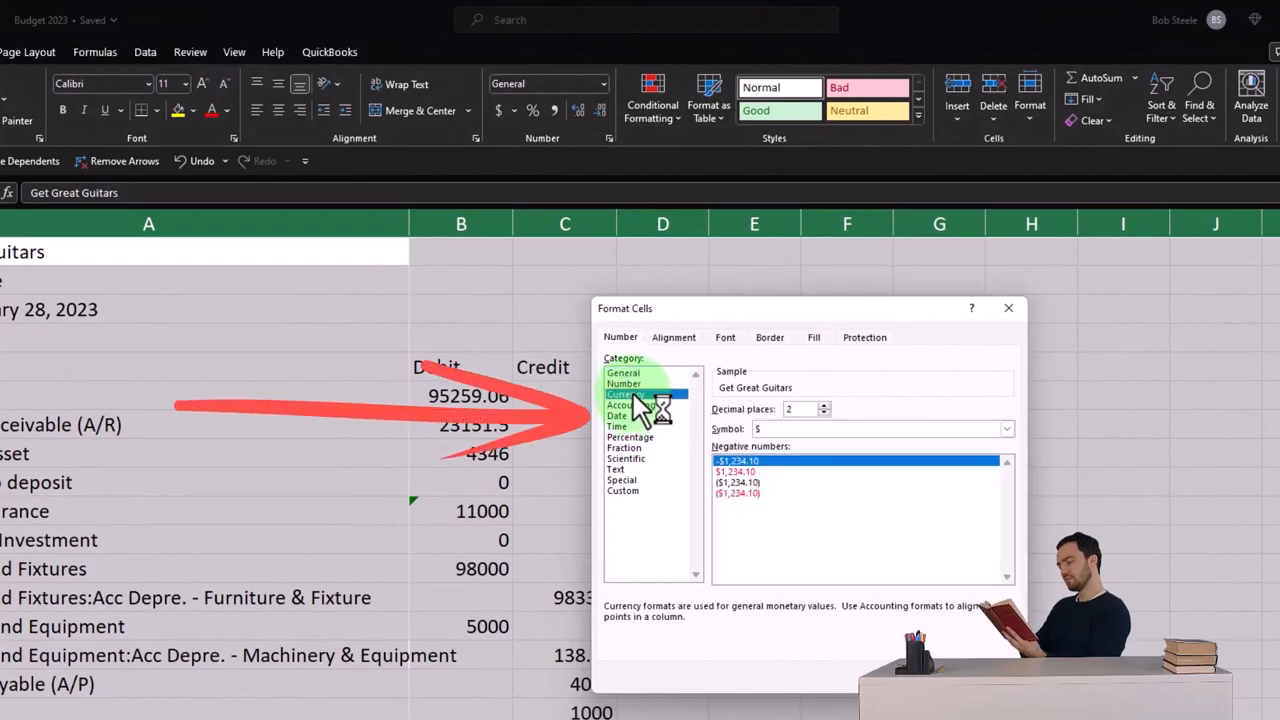
pyautogui.click(760, 493)
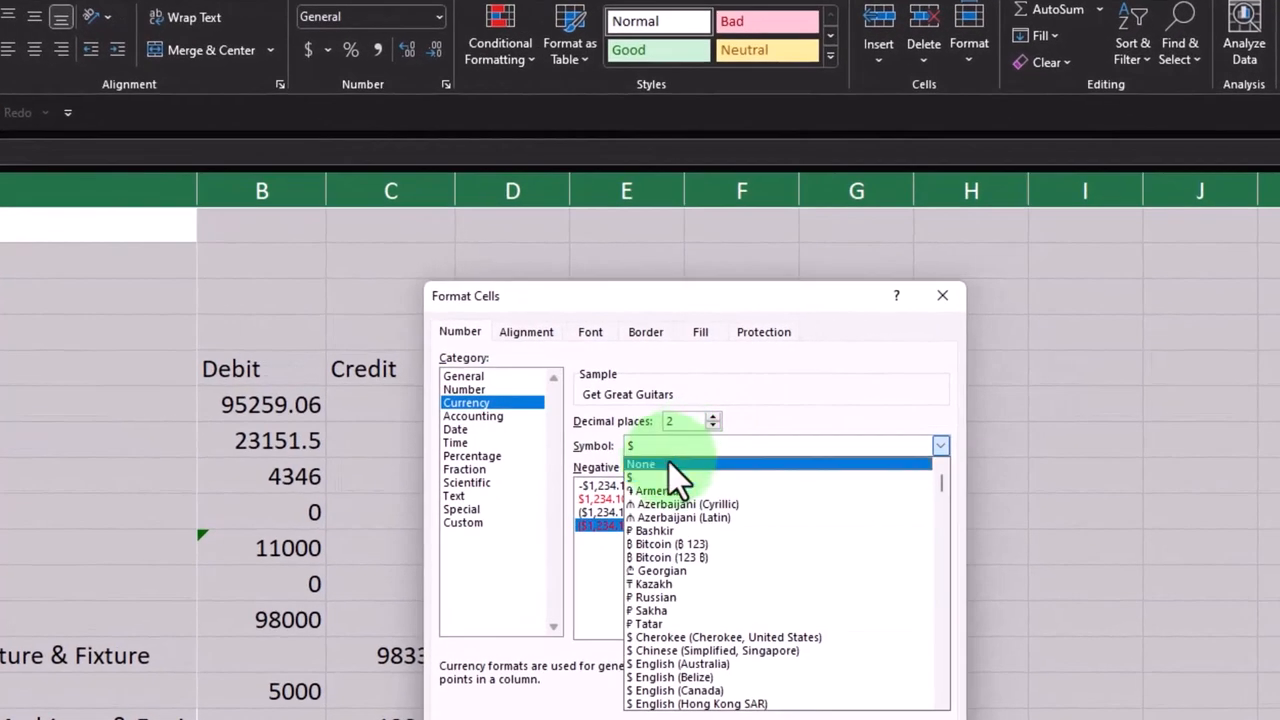
pyautogui.click(642, 463)
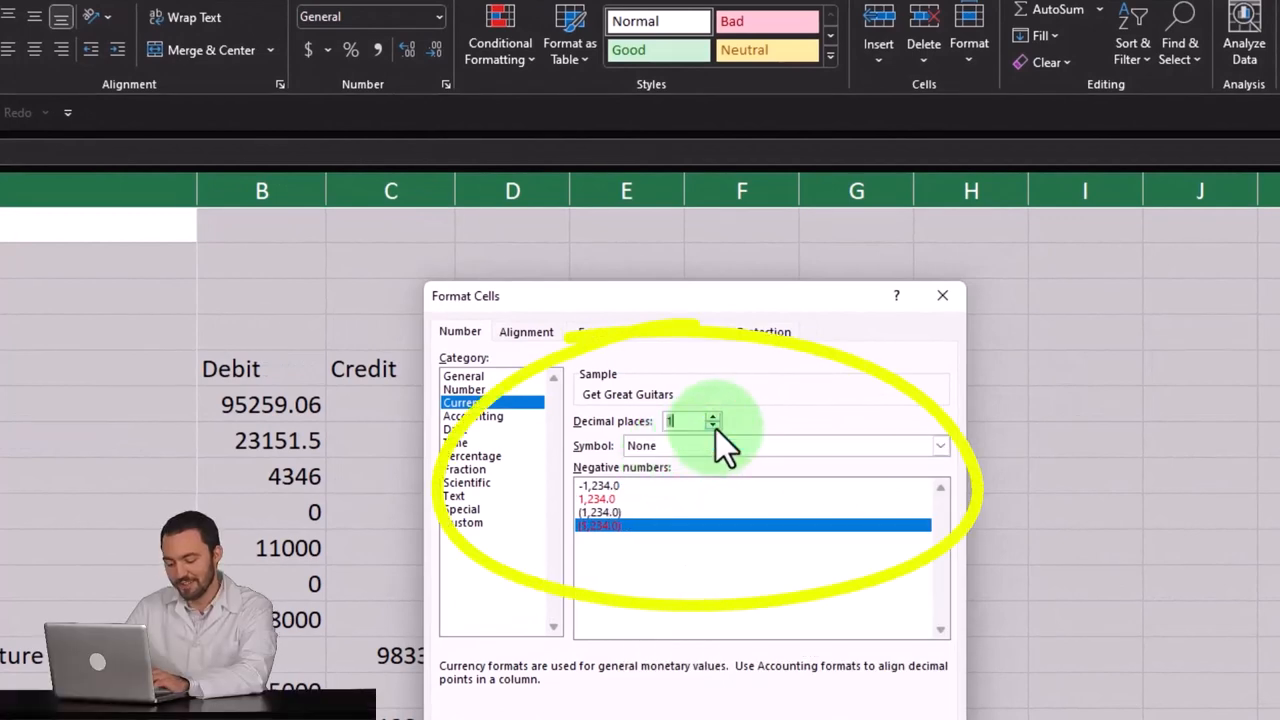
pyautogui.click(727, 424)
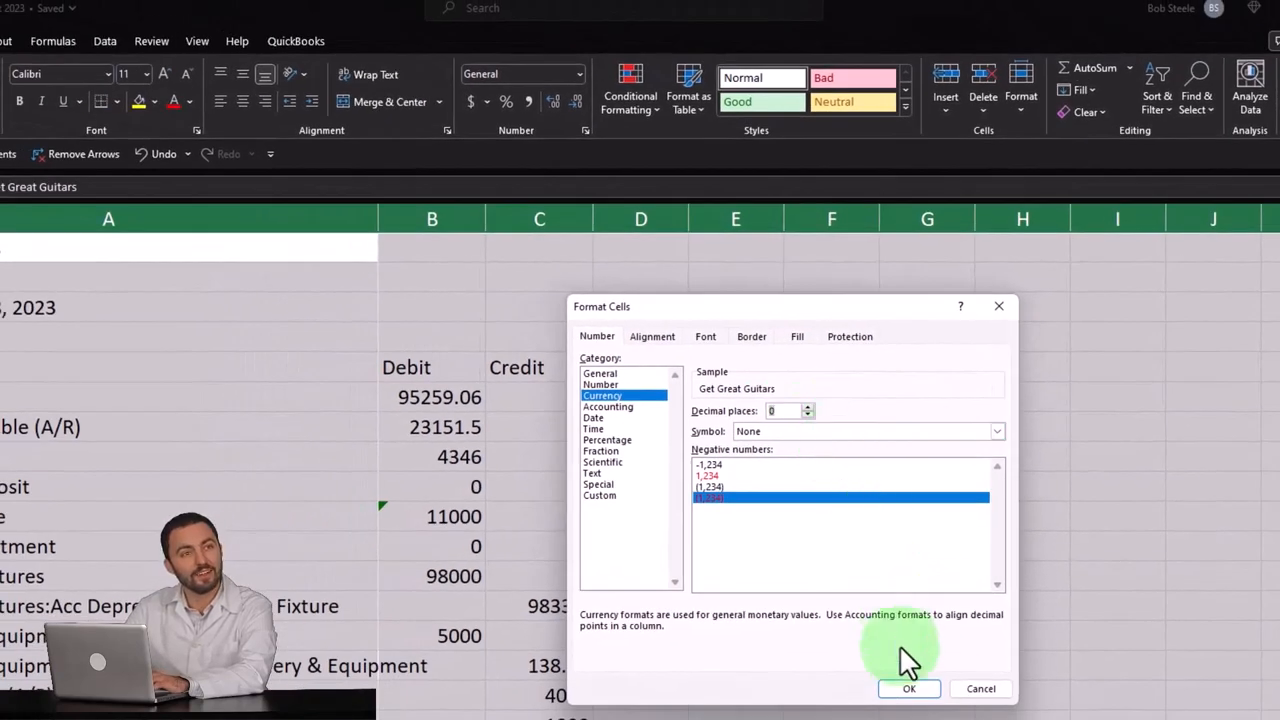
pyautogui.click(908, 688)
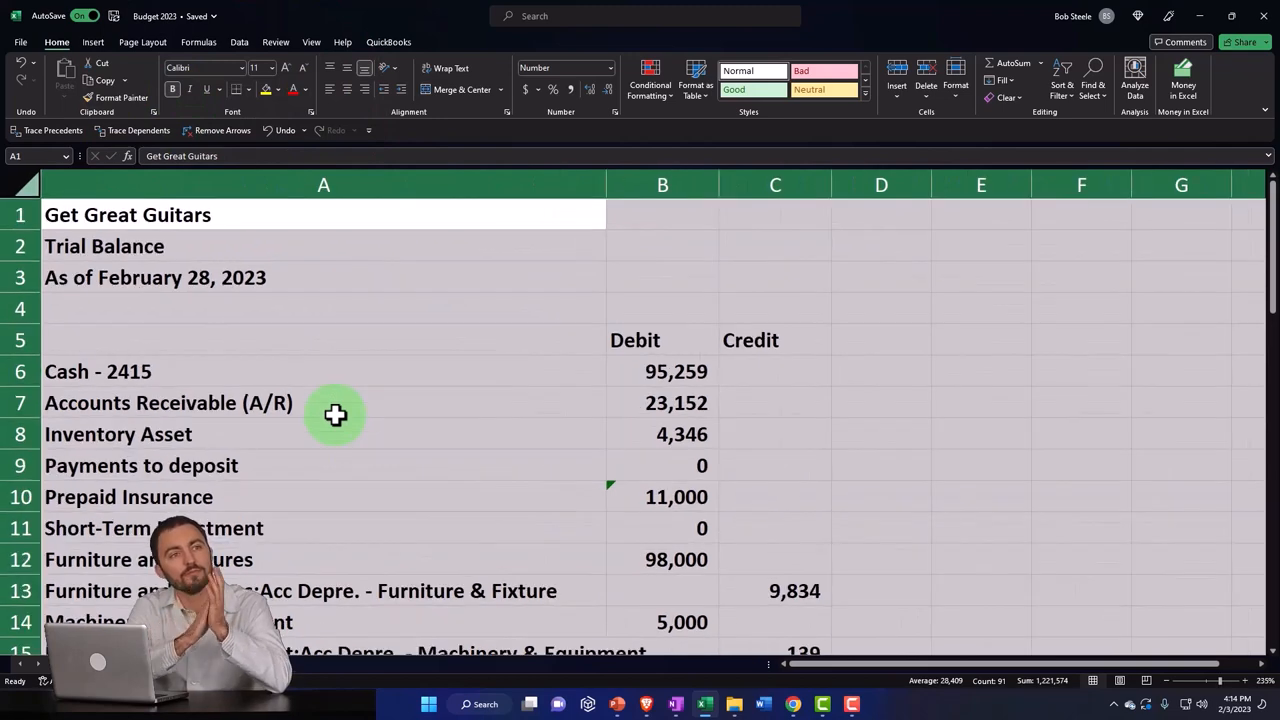
pyautogui.click(118, 434)
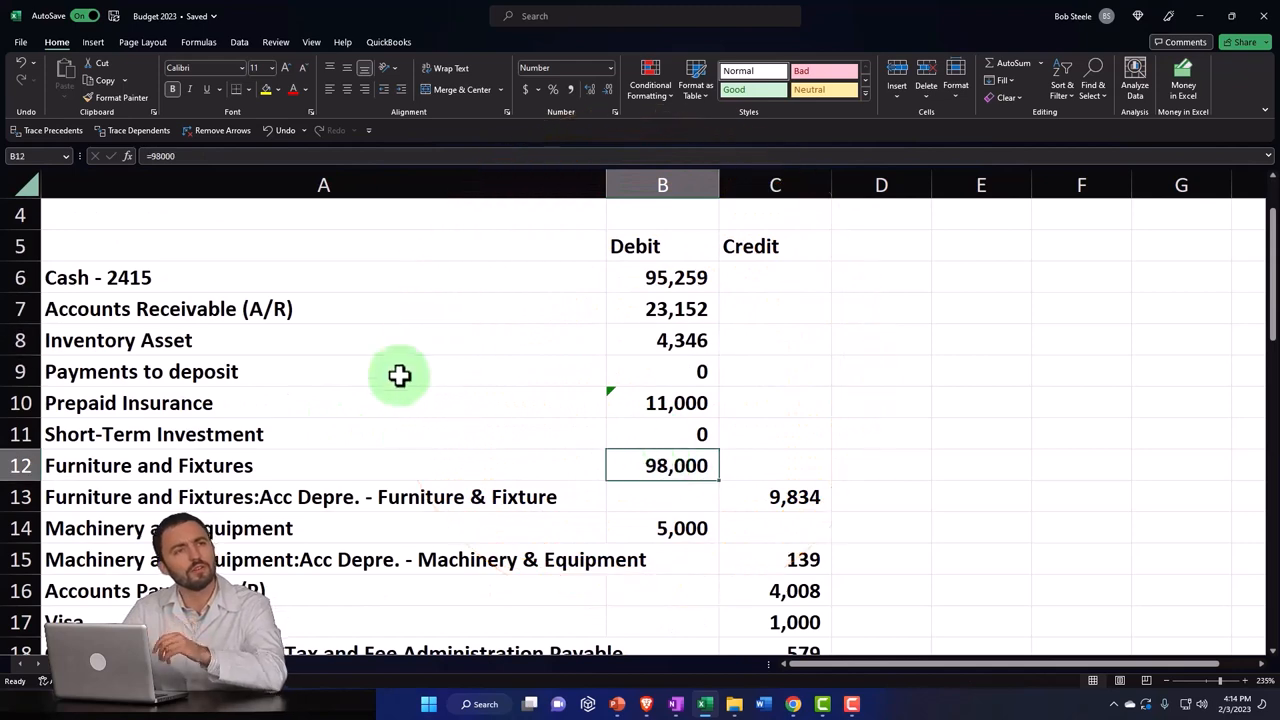
# Copy the Debit and Credit columns and paste them back as values only.
pyautogui.scroll(-3)
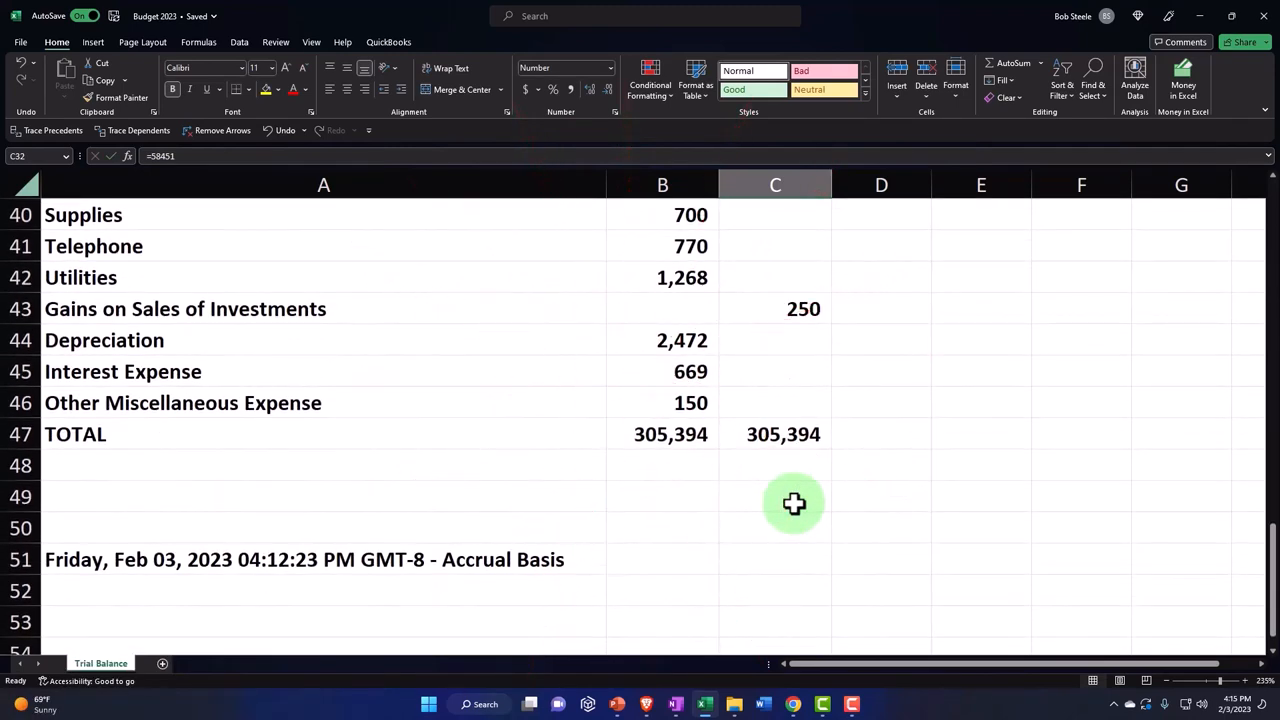
pyautogui.scroll(3)
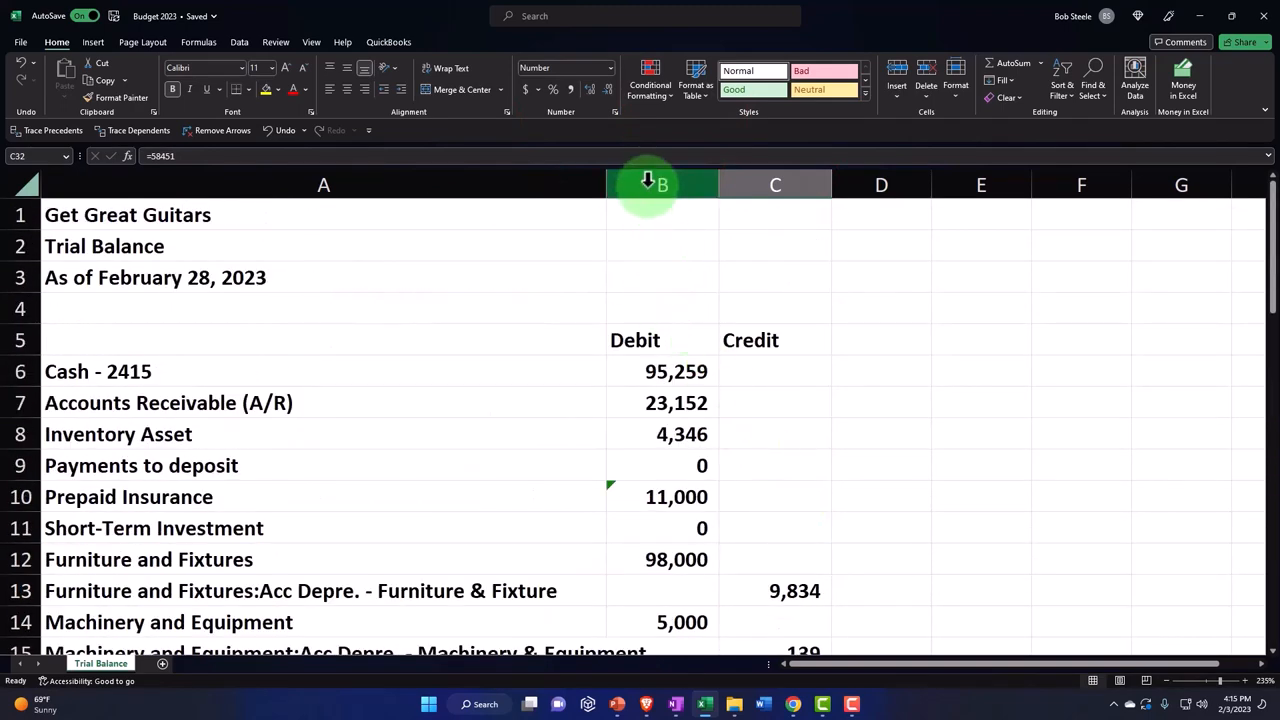
pyautogui.moveTo(662, 185); pyautogui.dragTo(775, 185)
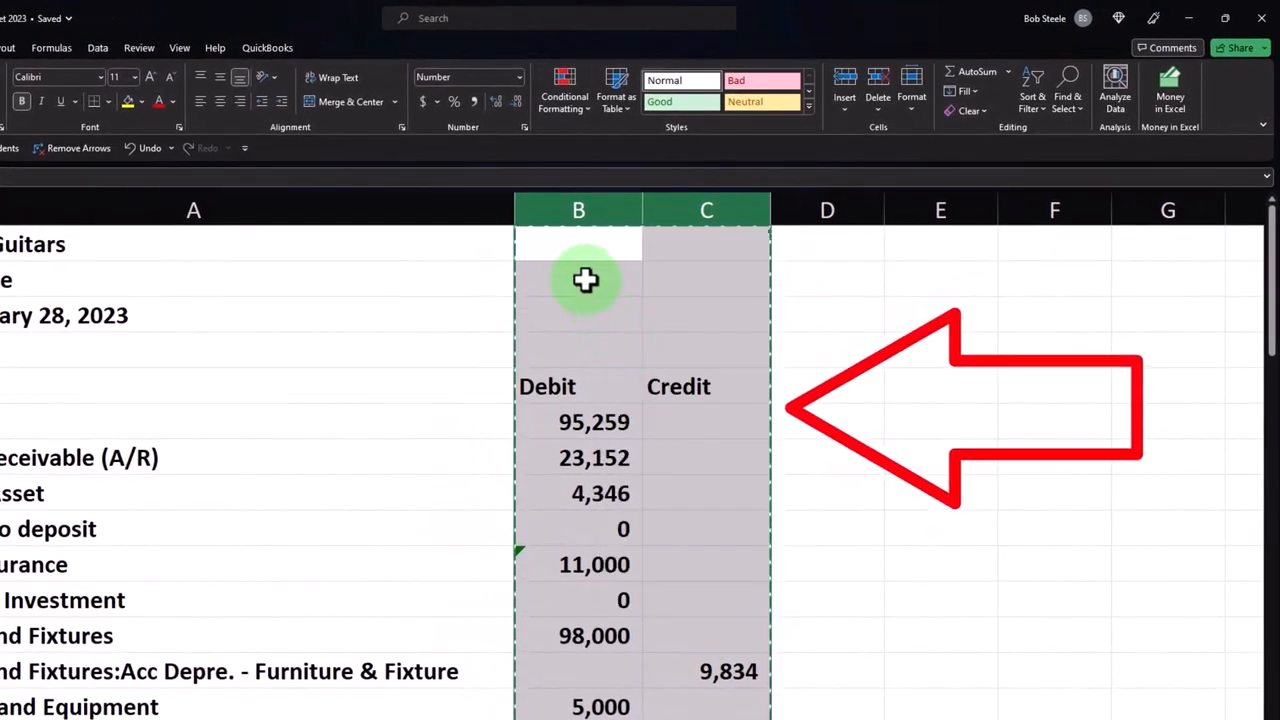
pyautogui.rightClick(578, 280)
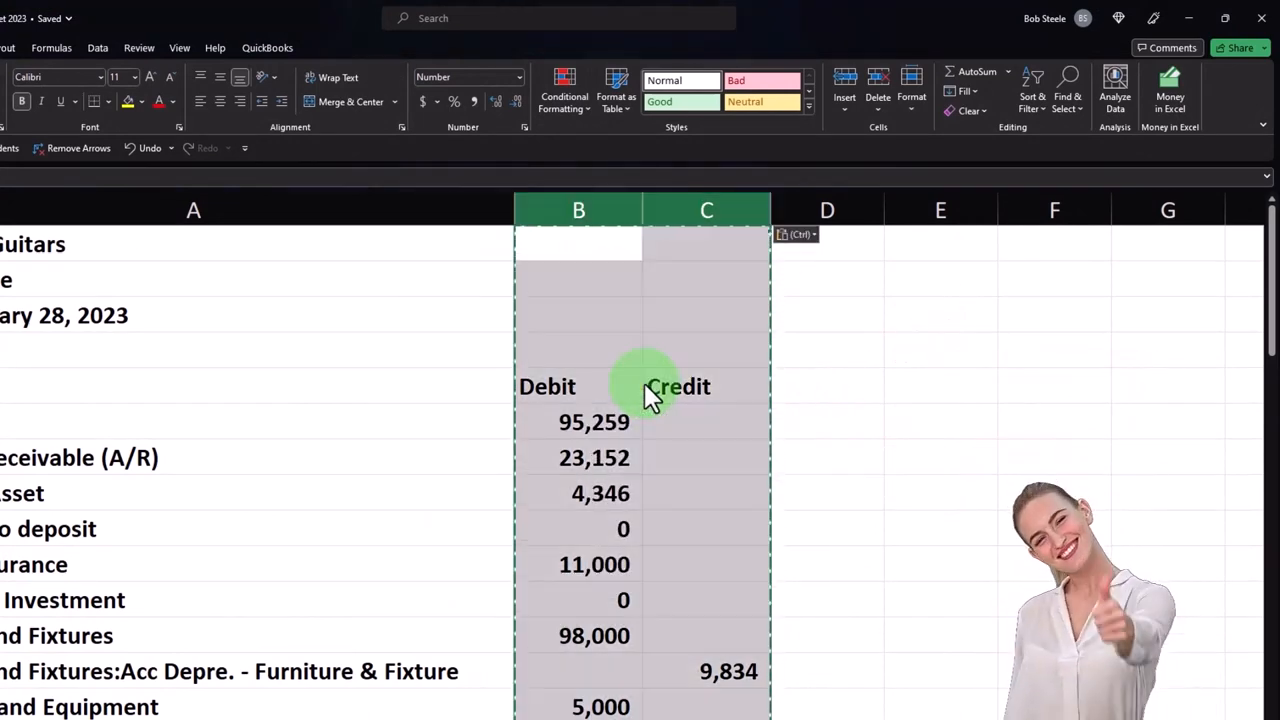
pyautogui.click(578, 457)
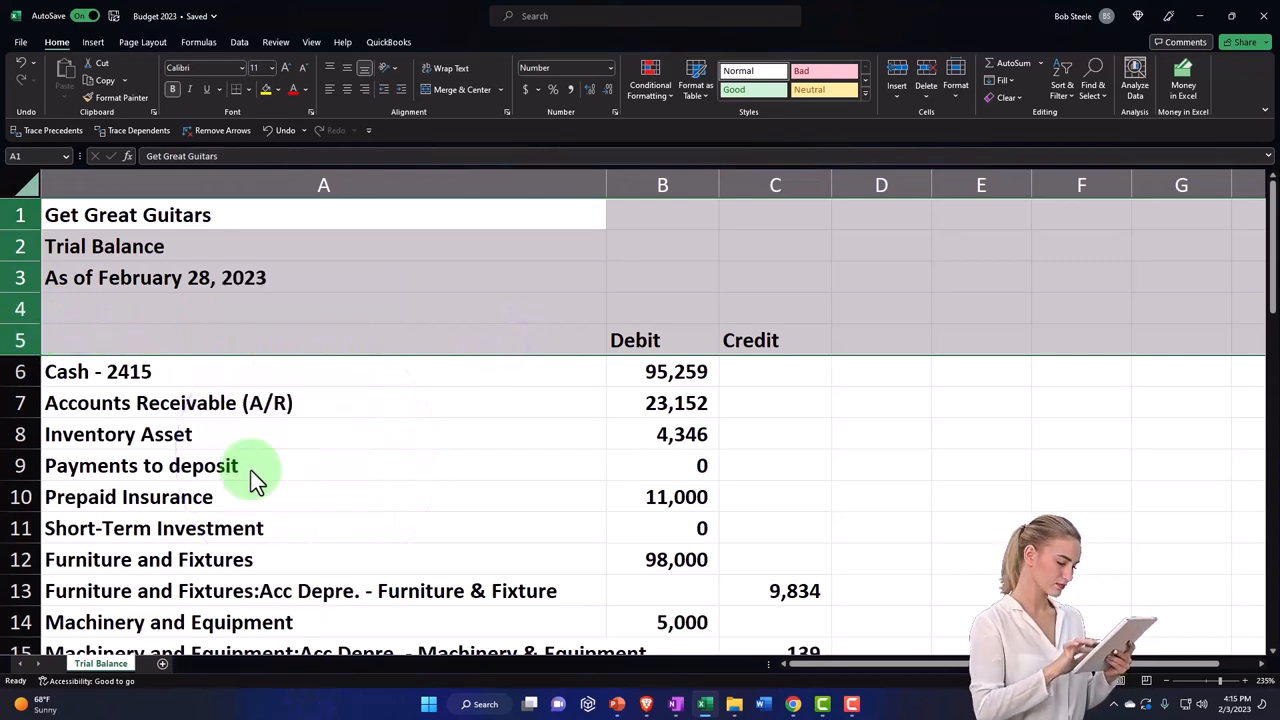
# Delete title rows 1–5 and the balance sheet accounts from Cash to Owner's Equity.
pyautogui.scroll(-3)
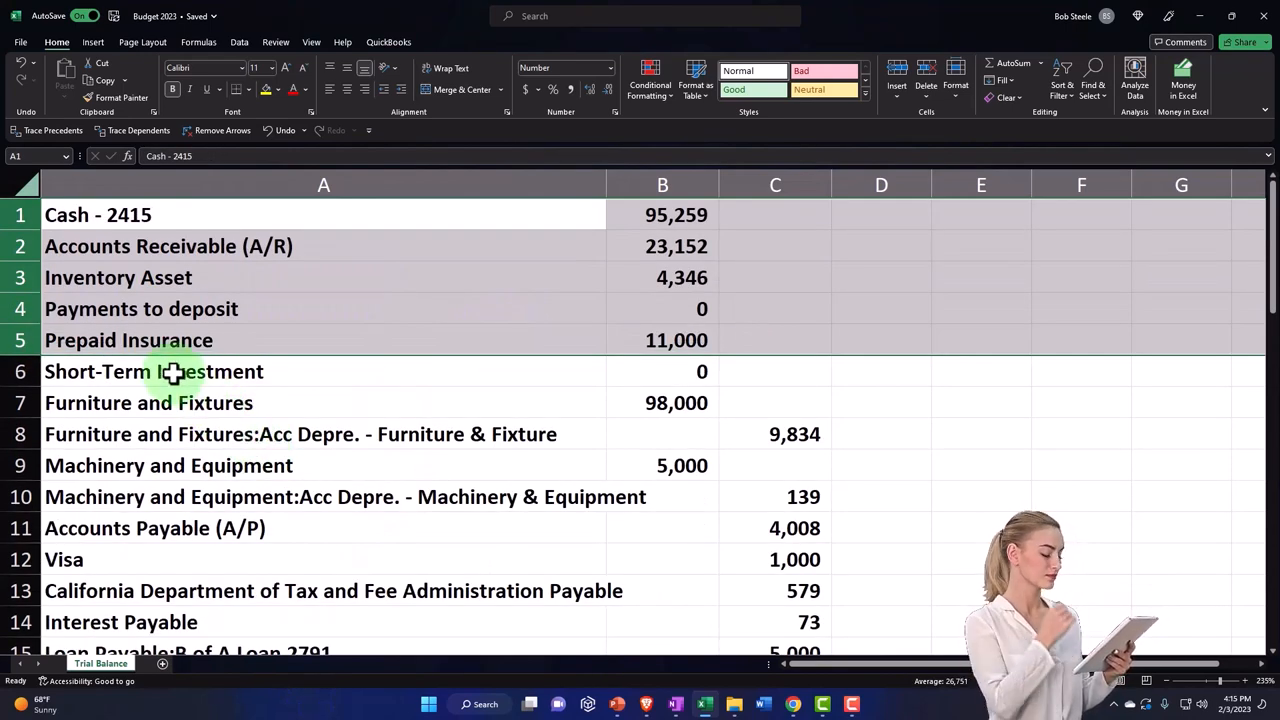
pyautogui.scroll(-3)
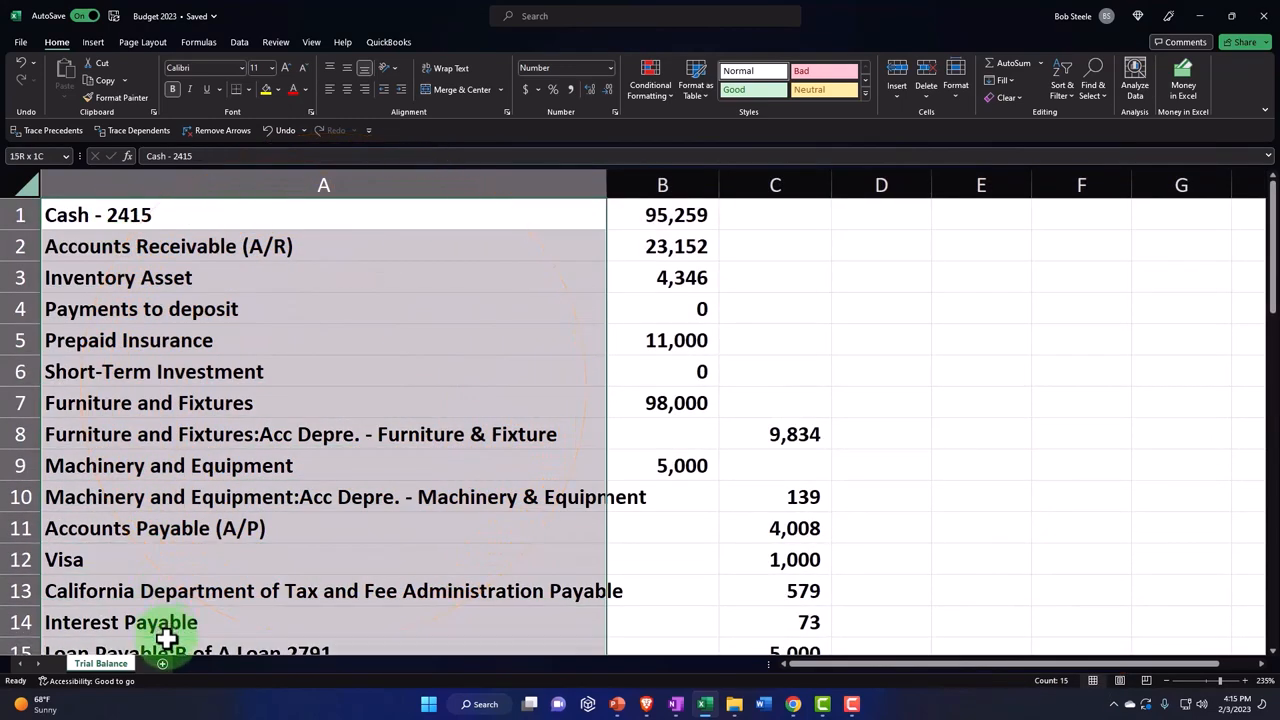
pyautogui.scroll(-3)
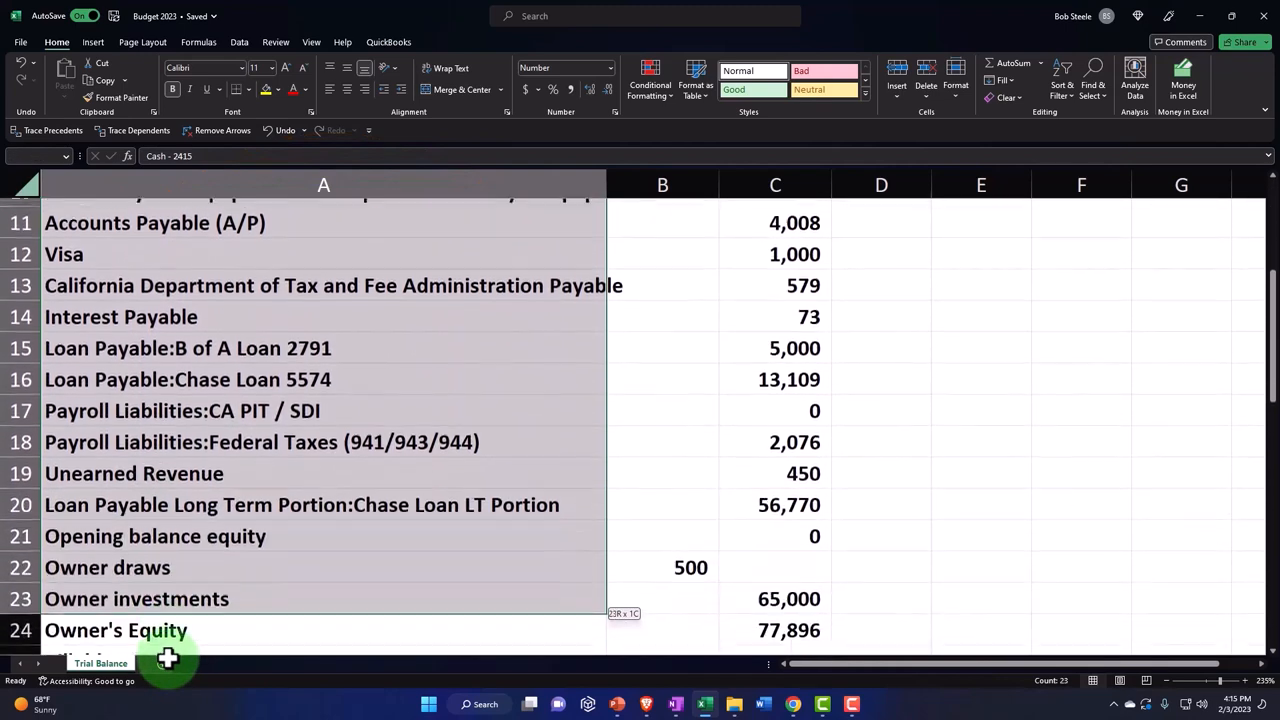
pyautogui.scroll(-3)
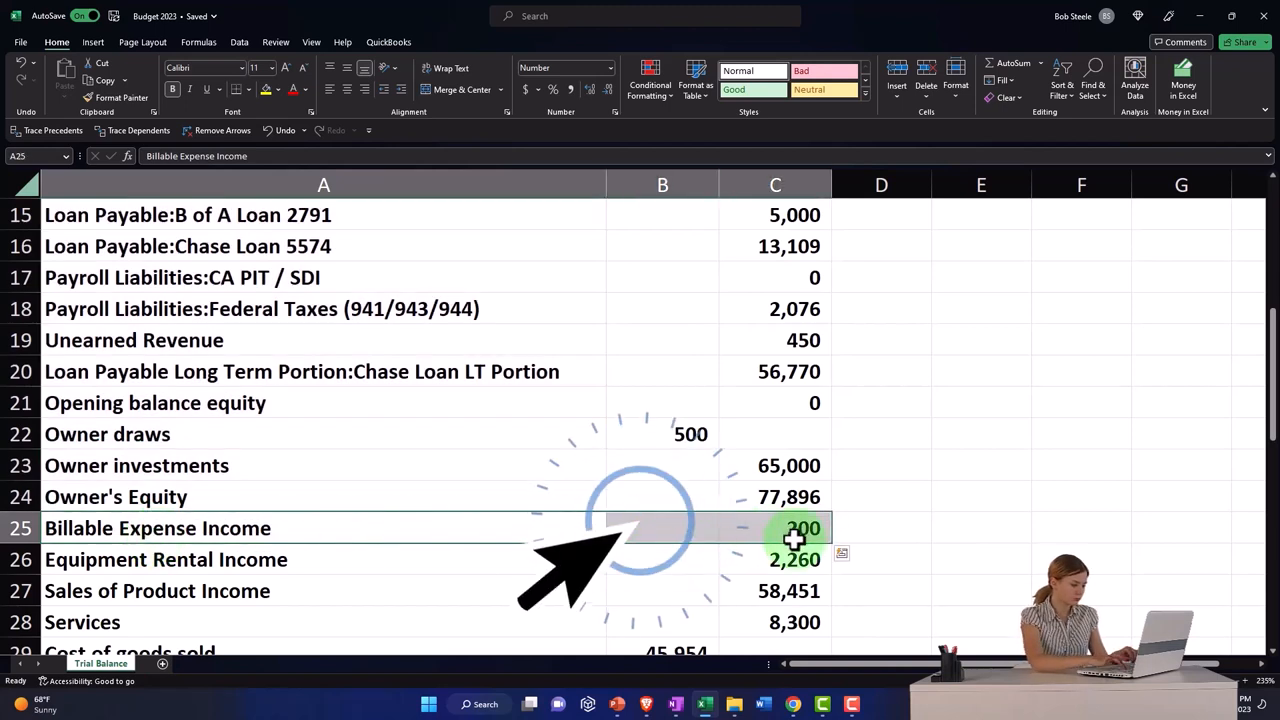
pyautogui.click(740, 497)
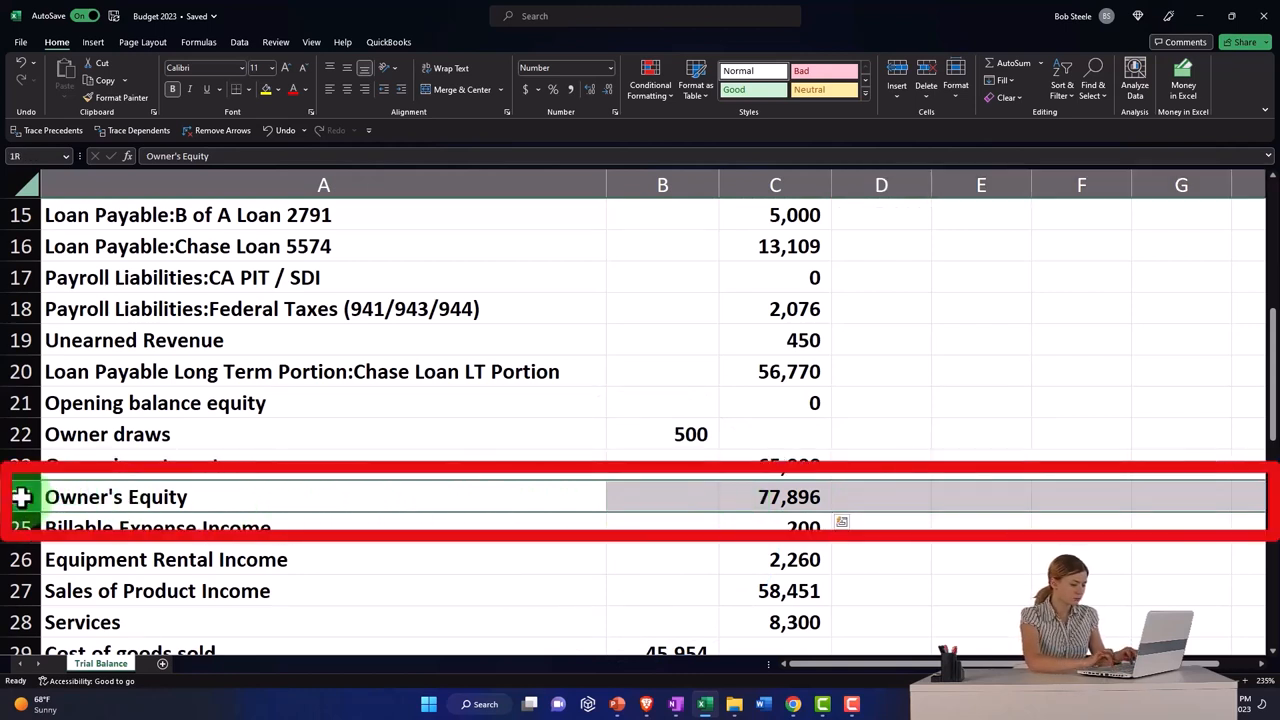
pyautogui.scroll(3)
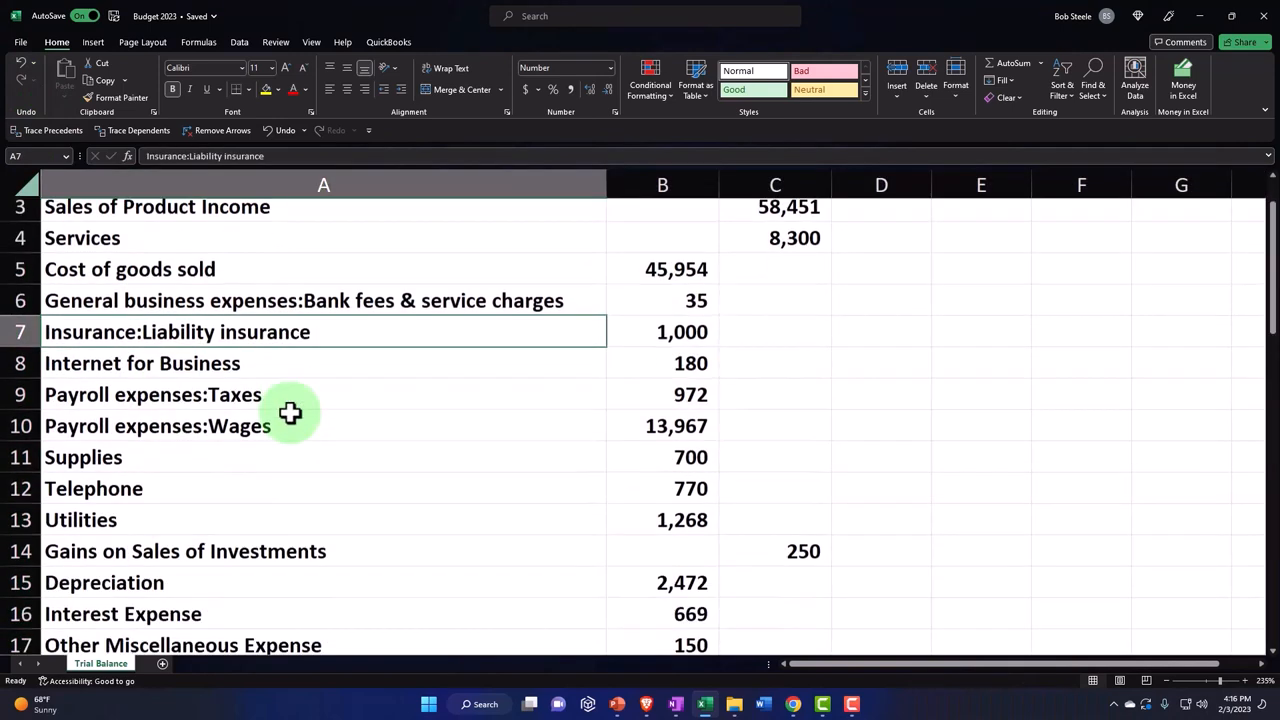
# Clear the contents of rows 18–25, removing the TOTAL row and report footer.
pyautogui.scroll(-3)
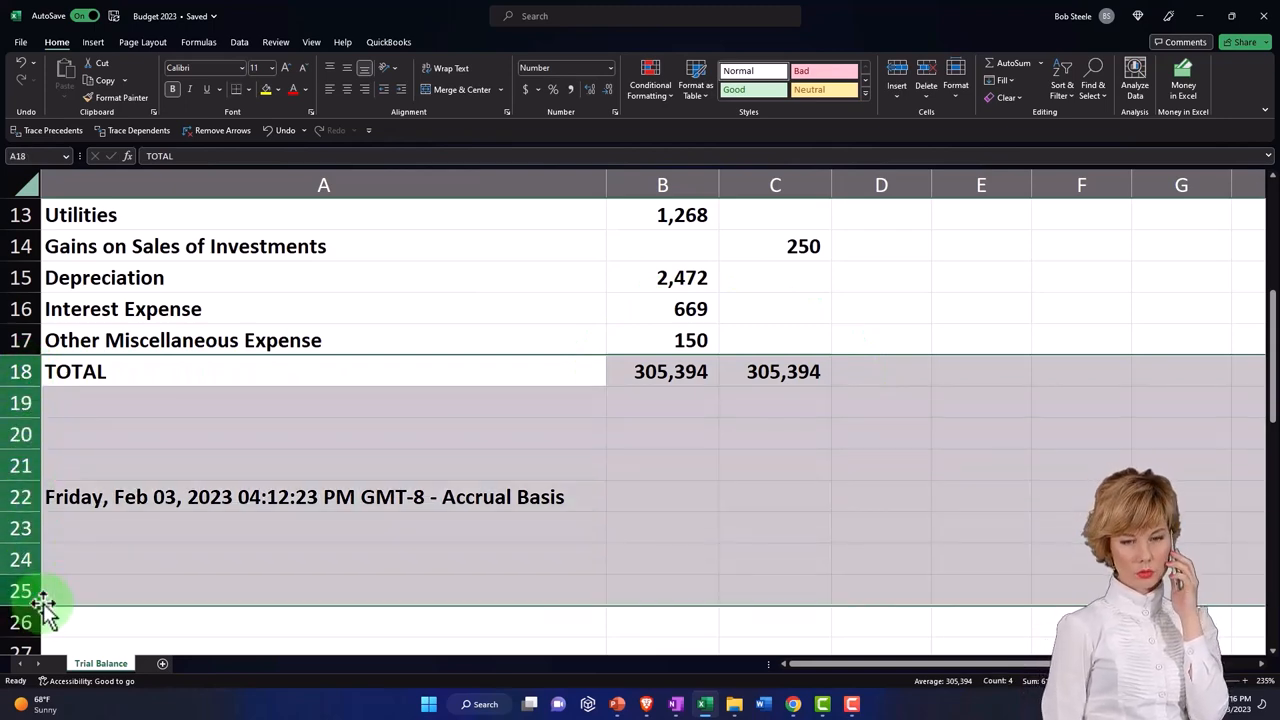
pyautogui.rightClick(45, 605)
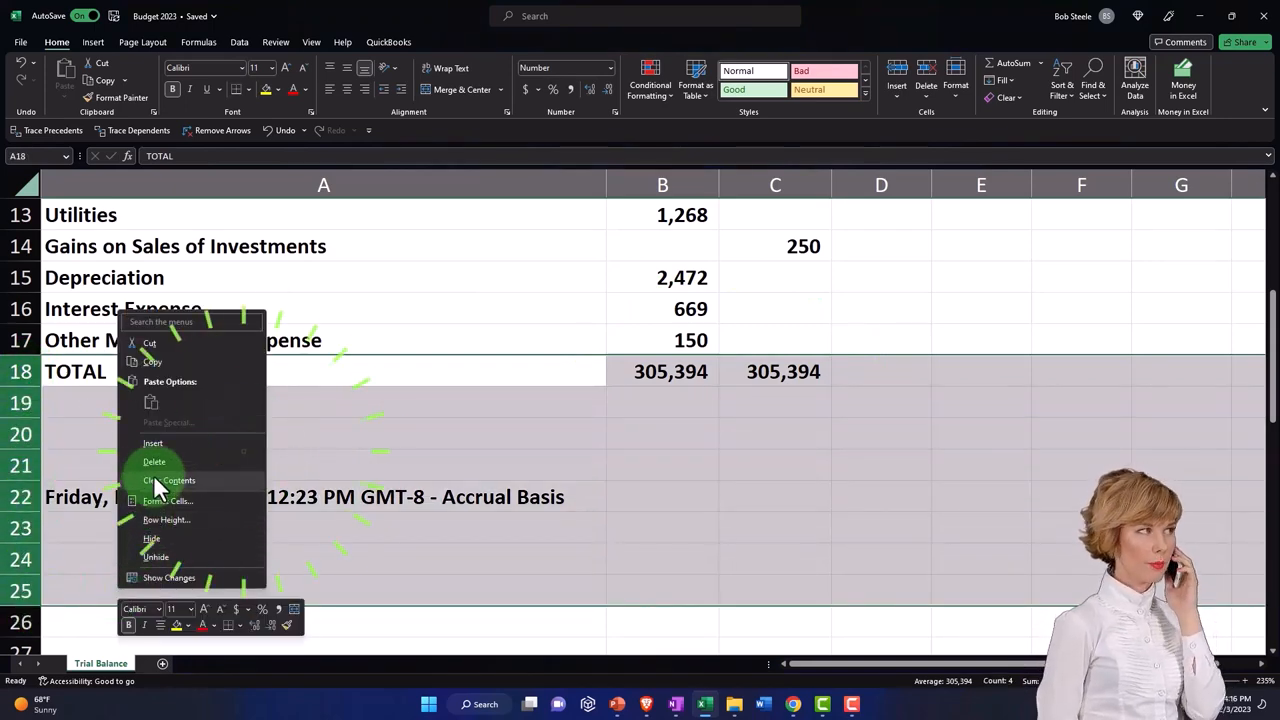
pyautogui.click(170, 480)
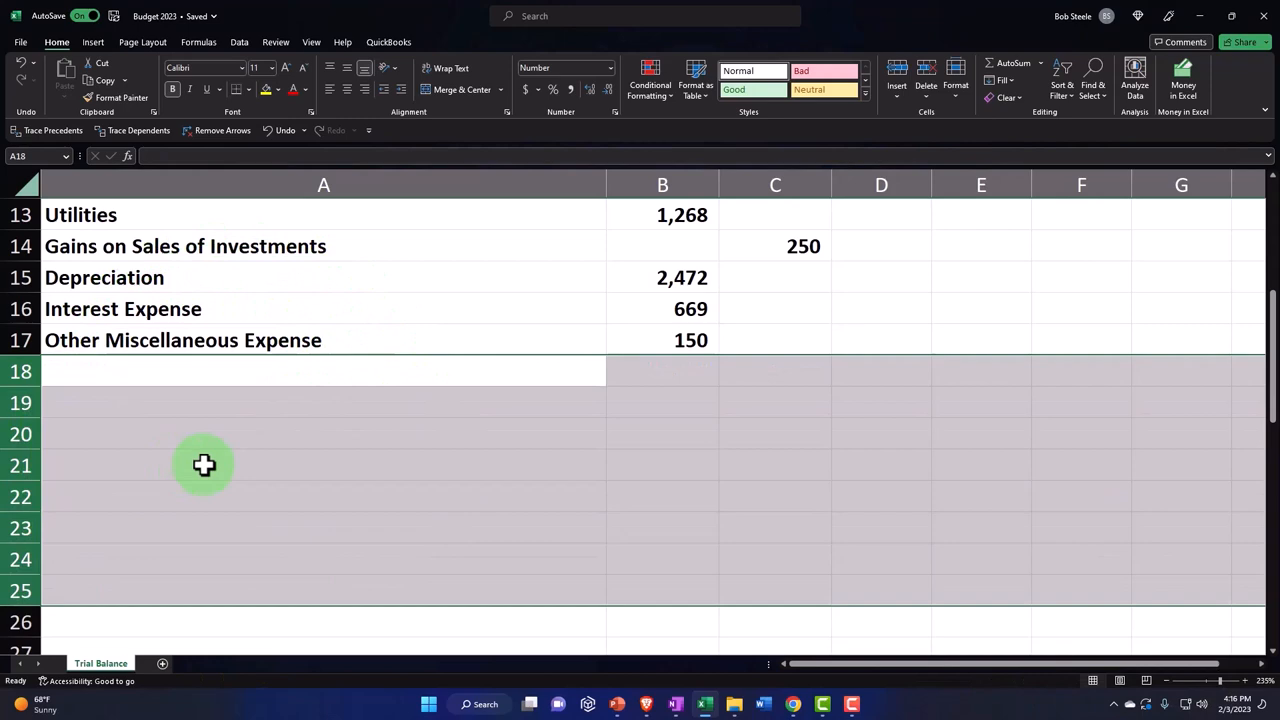
pyautogui.scroll(3)
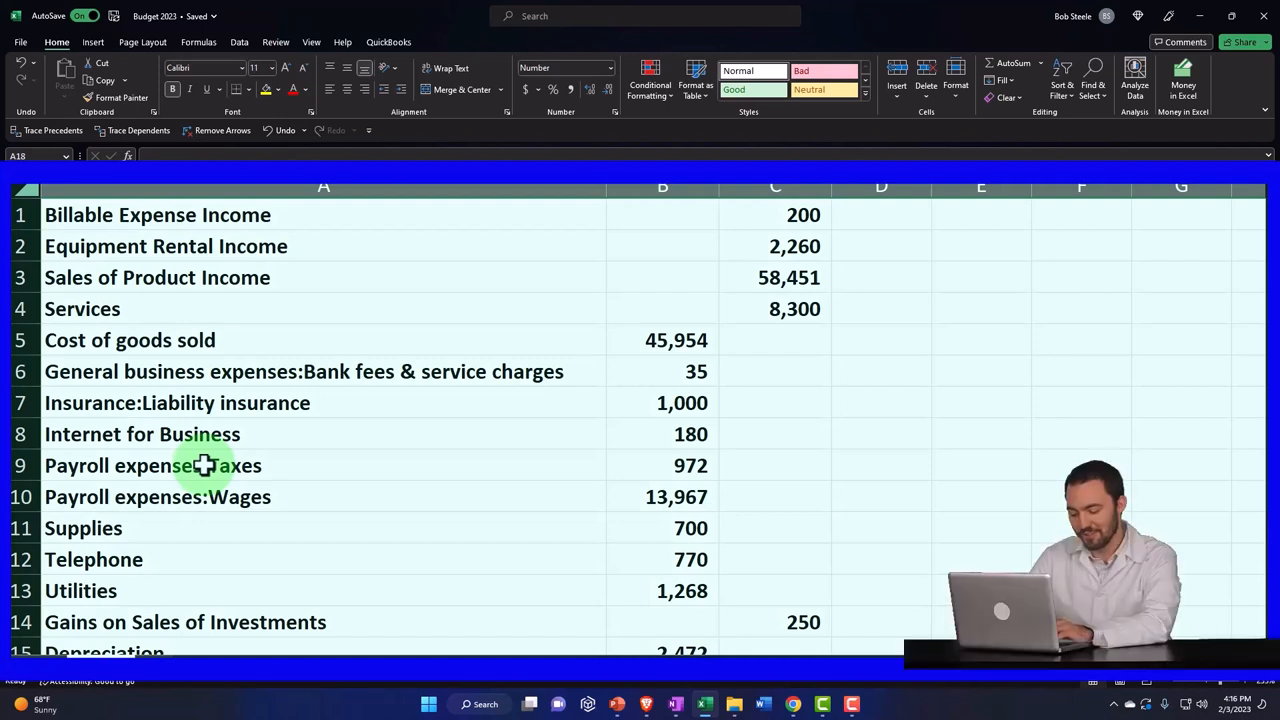
pyautogui.moveTo(760, 230)
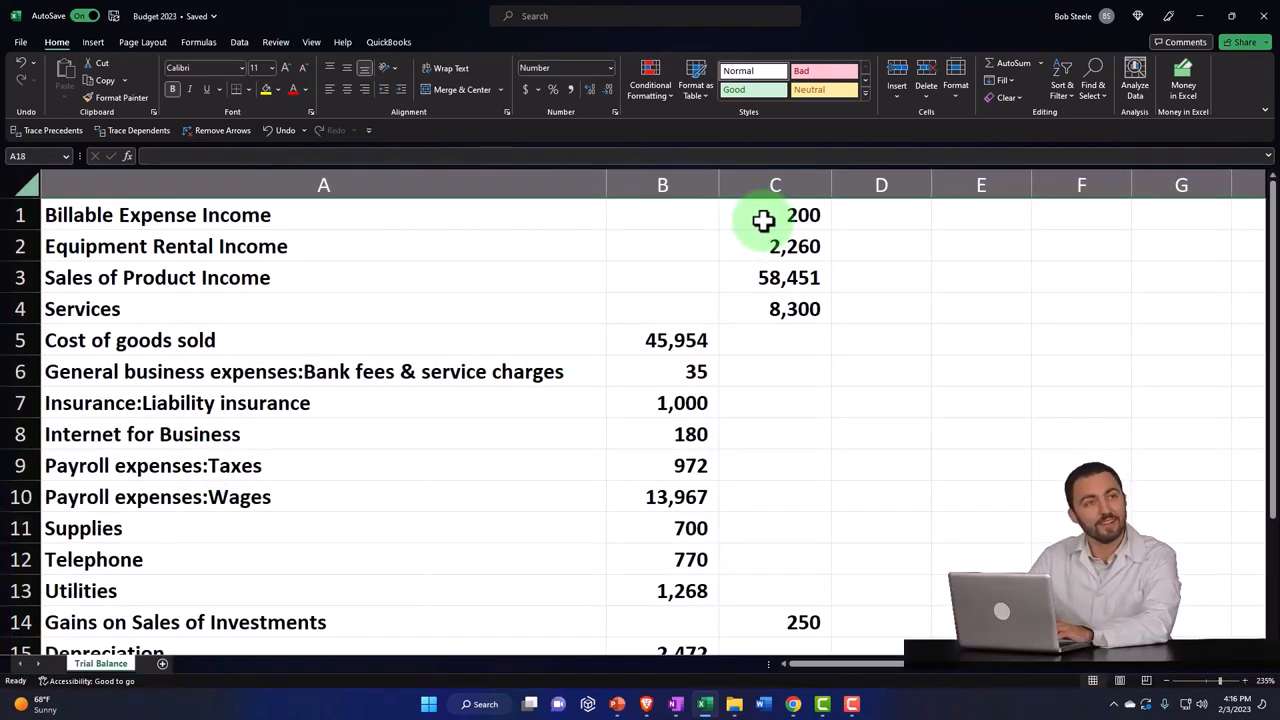
pyautogui.click(775, 214)
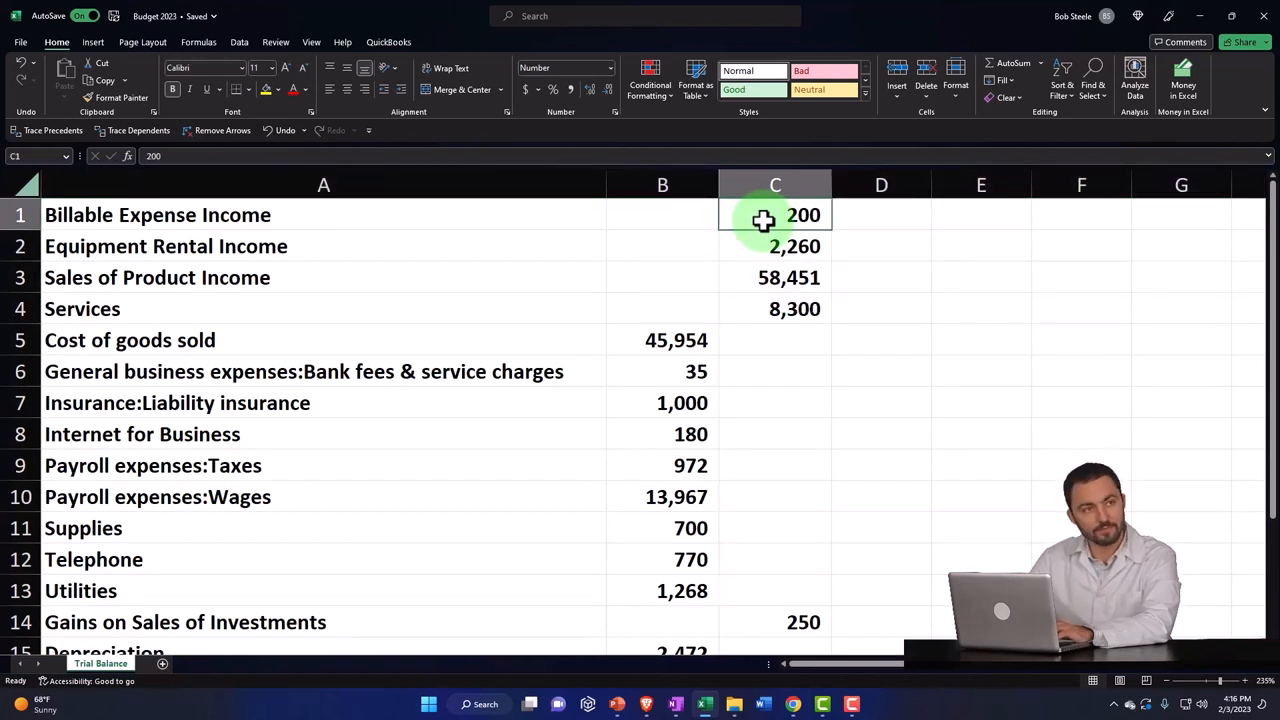
pyautogui.click(662, 340)
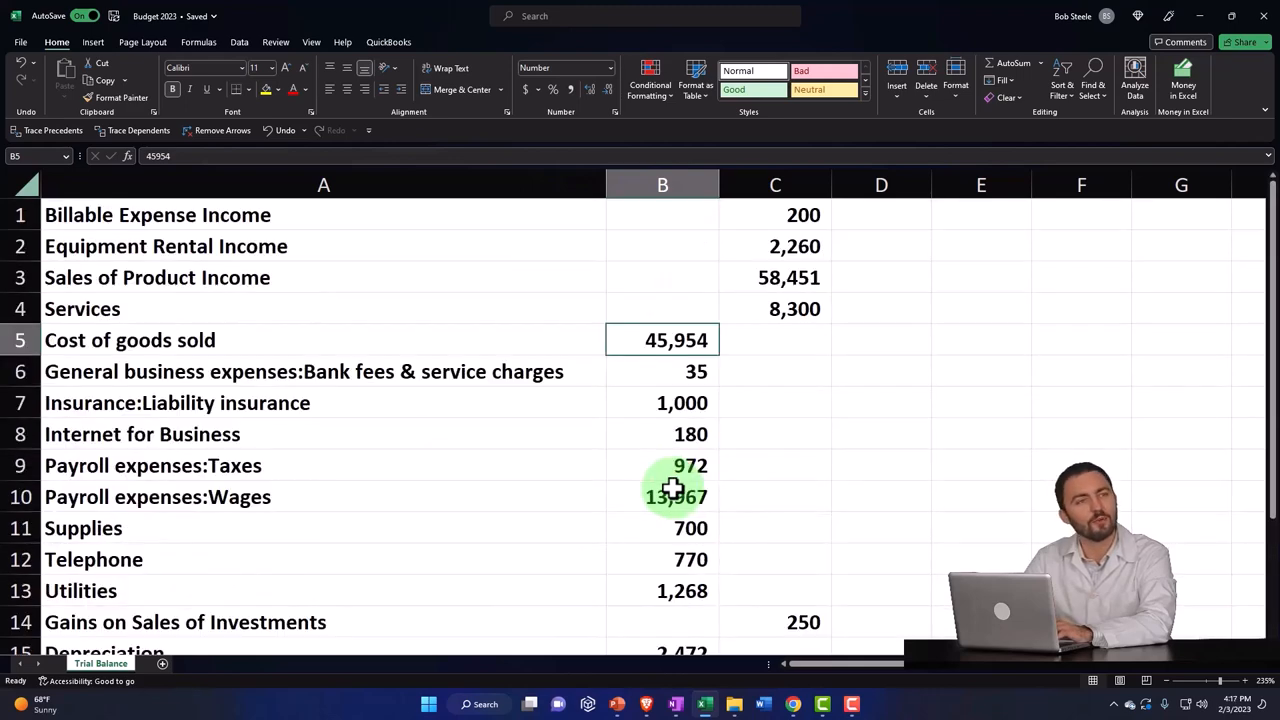
pyautogui.click(650, 373)
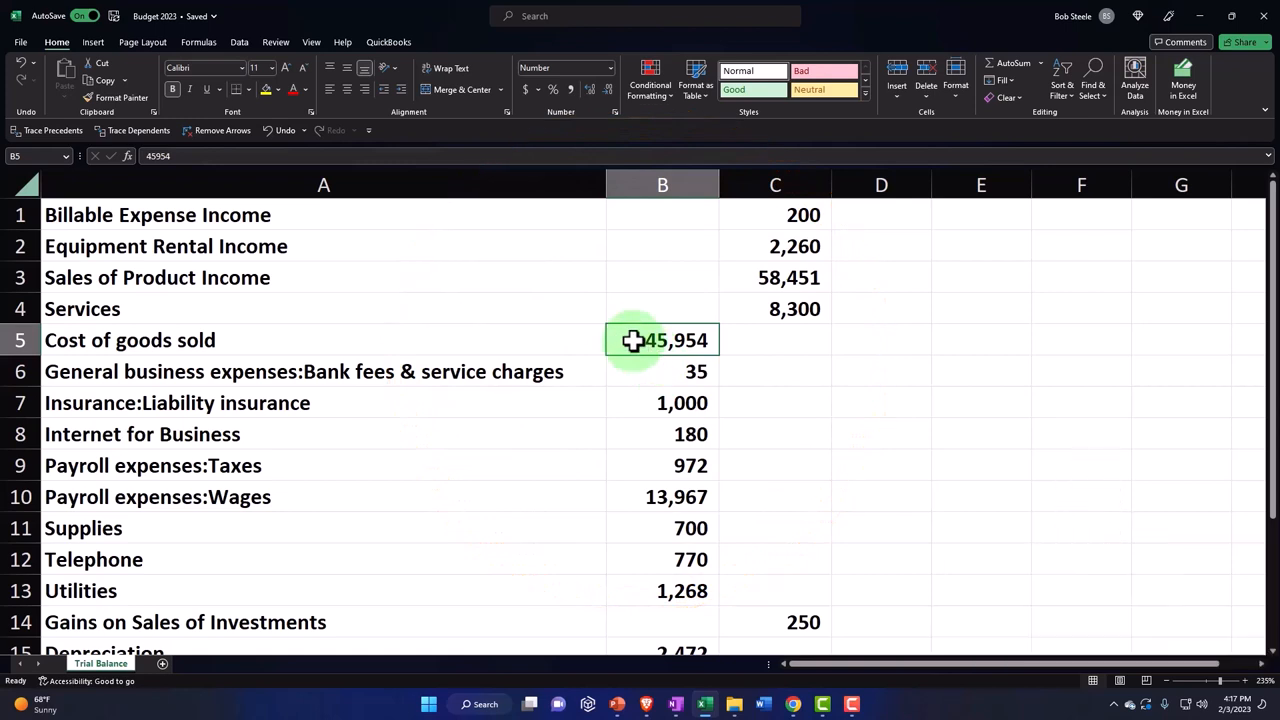
pyautogui.doubleClick(662, 340)
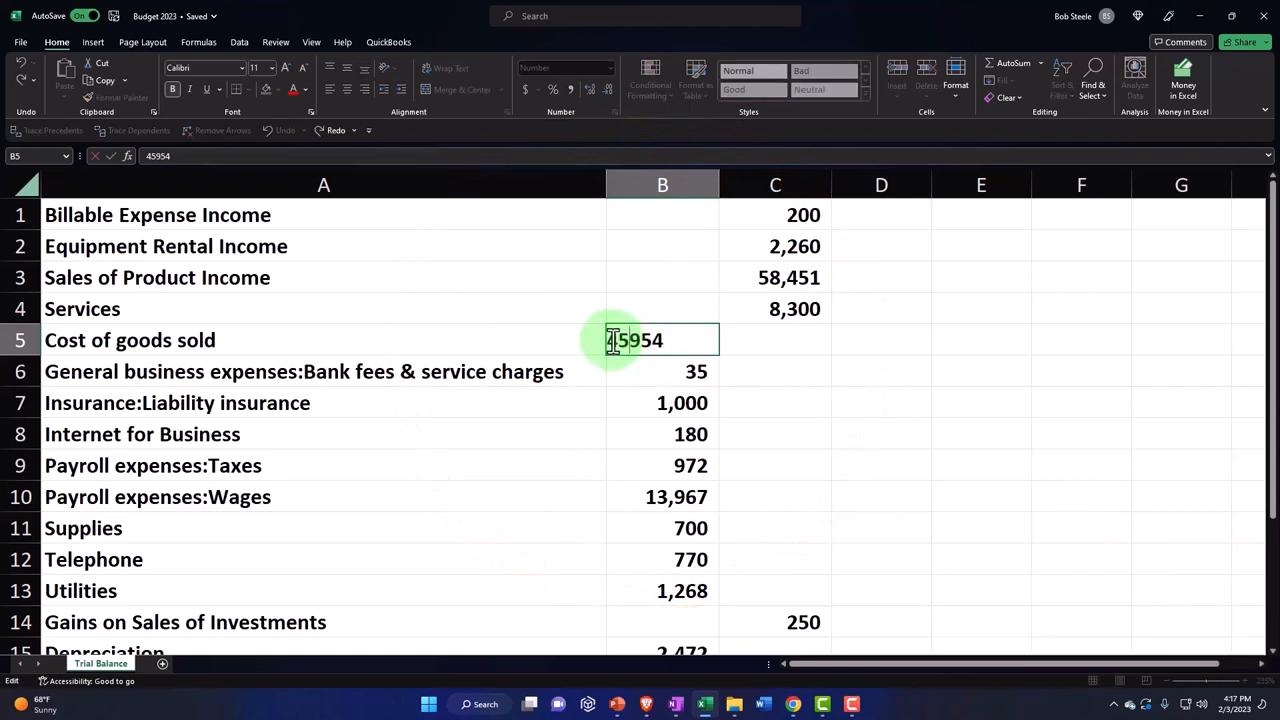
pyautogui.press('enter')
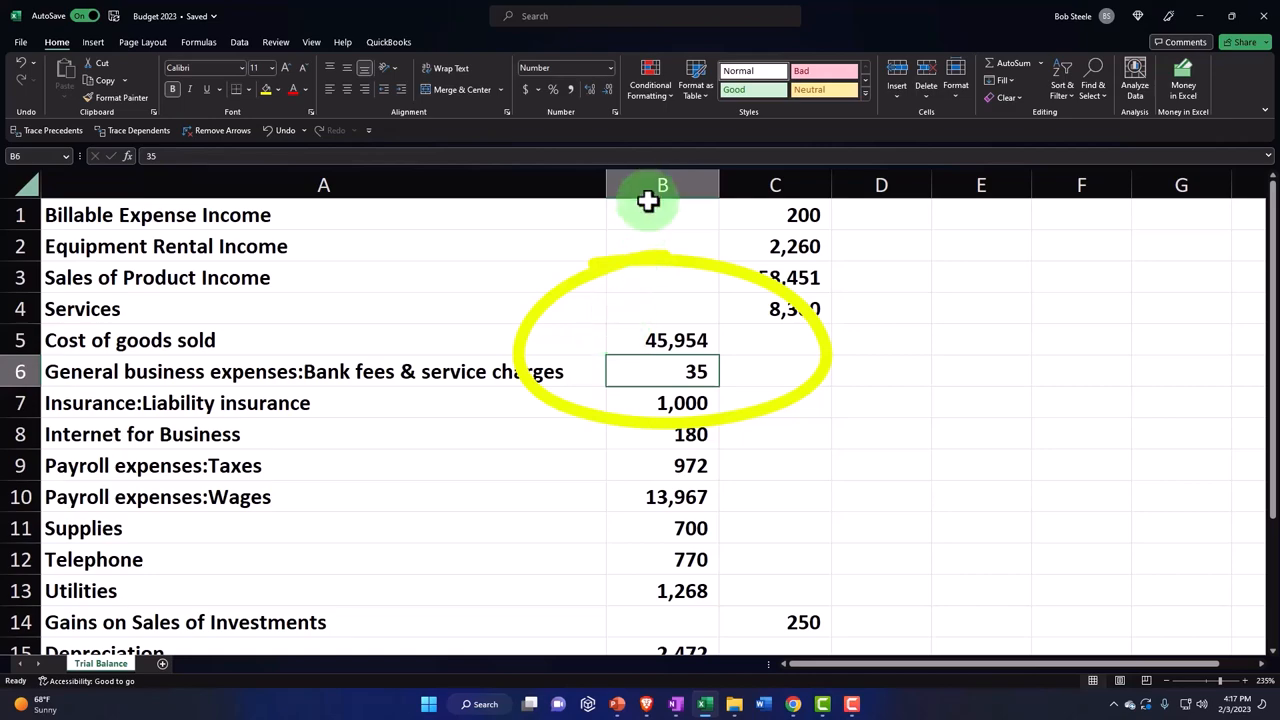
# Copy the Debit column and Paste Special with Subtract into column E, starting at E1.
pyautogui.click(662, 185)
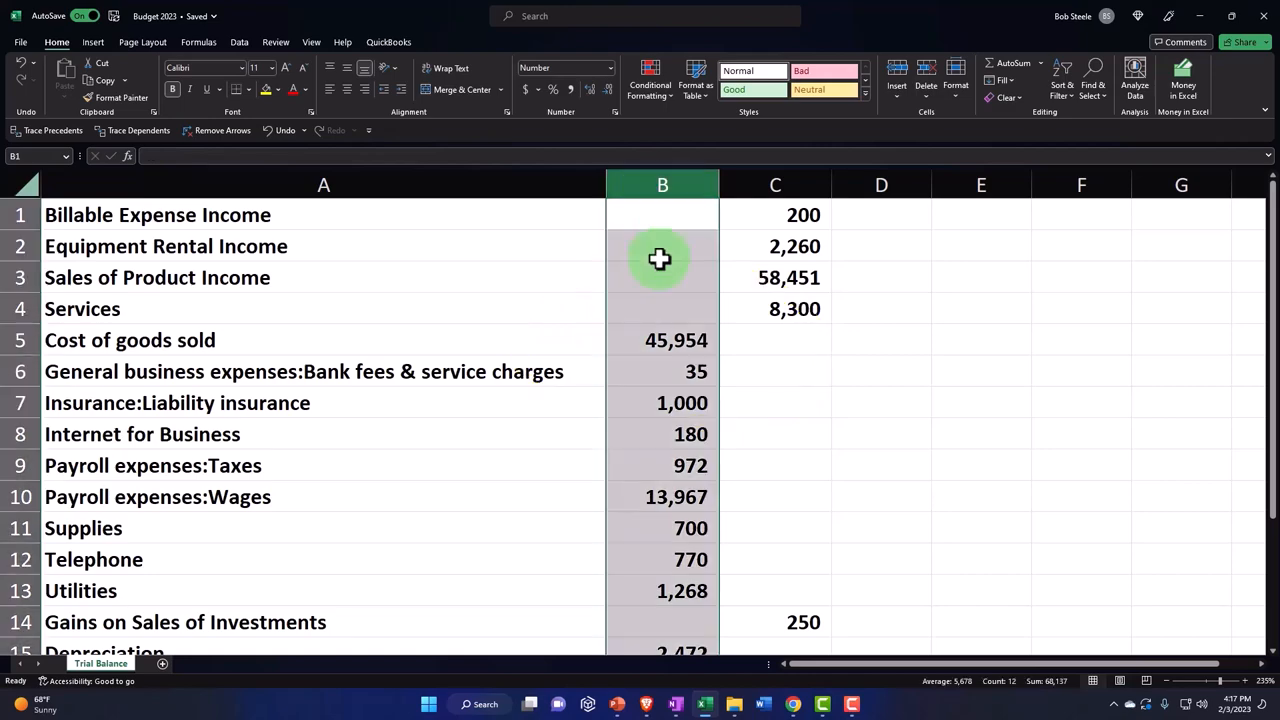
pyautogui.rightClick(662, 259)
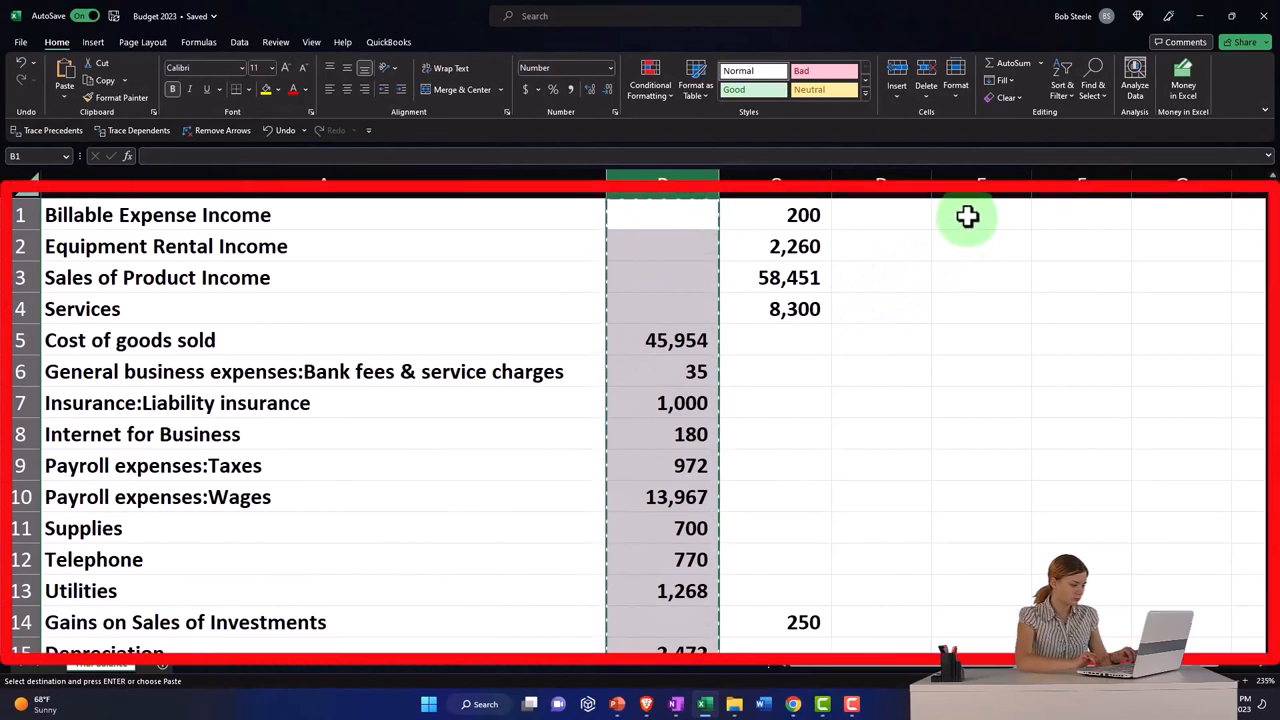
pyautogui.click(980, 214)
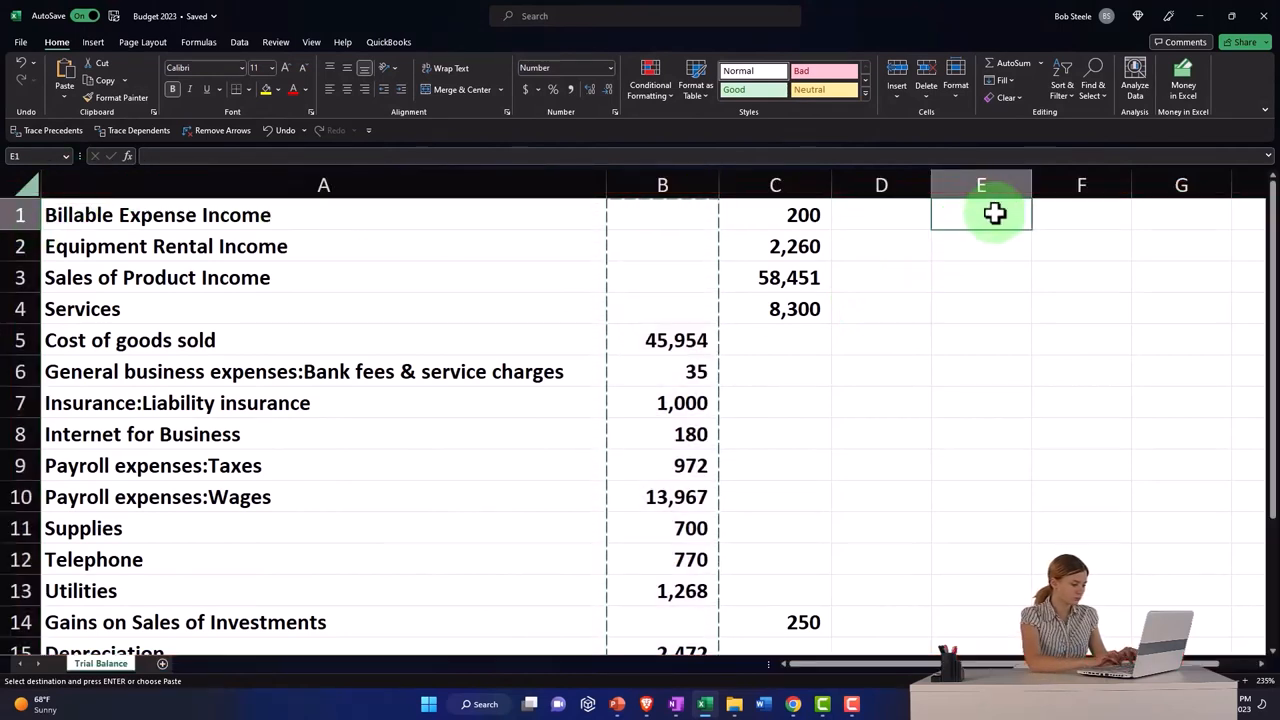
pyautogui.rightClick(980, 214)
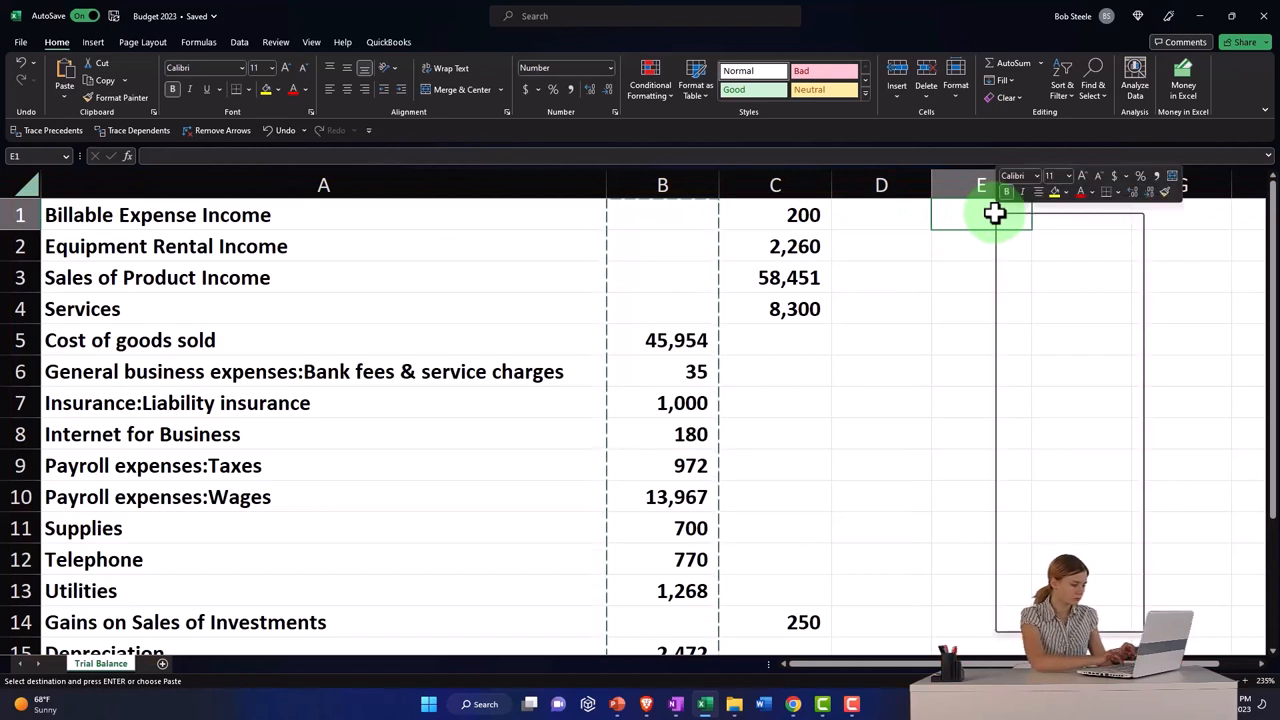
pyautogui.rightClick(995, 213)
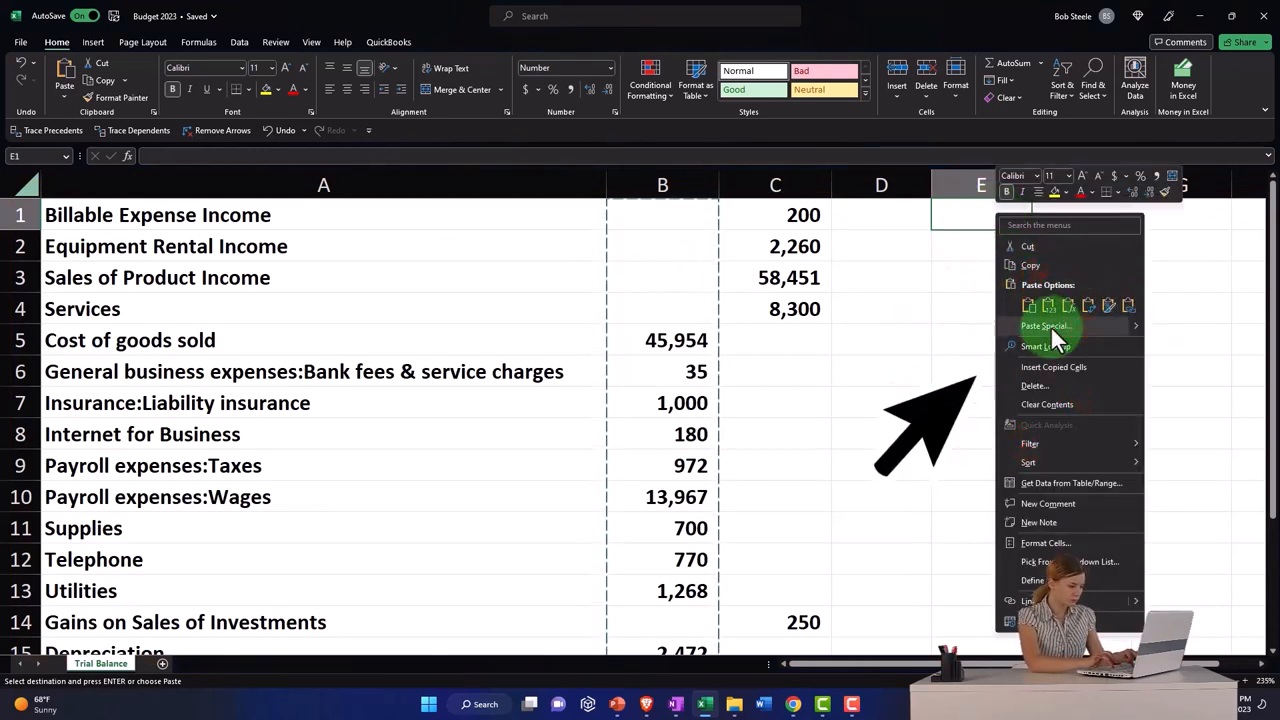
pyautogui.click(1046, 325)
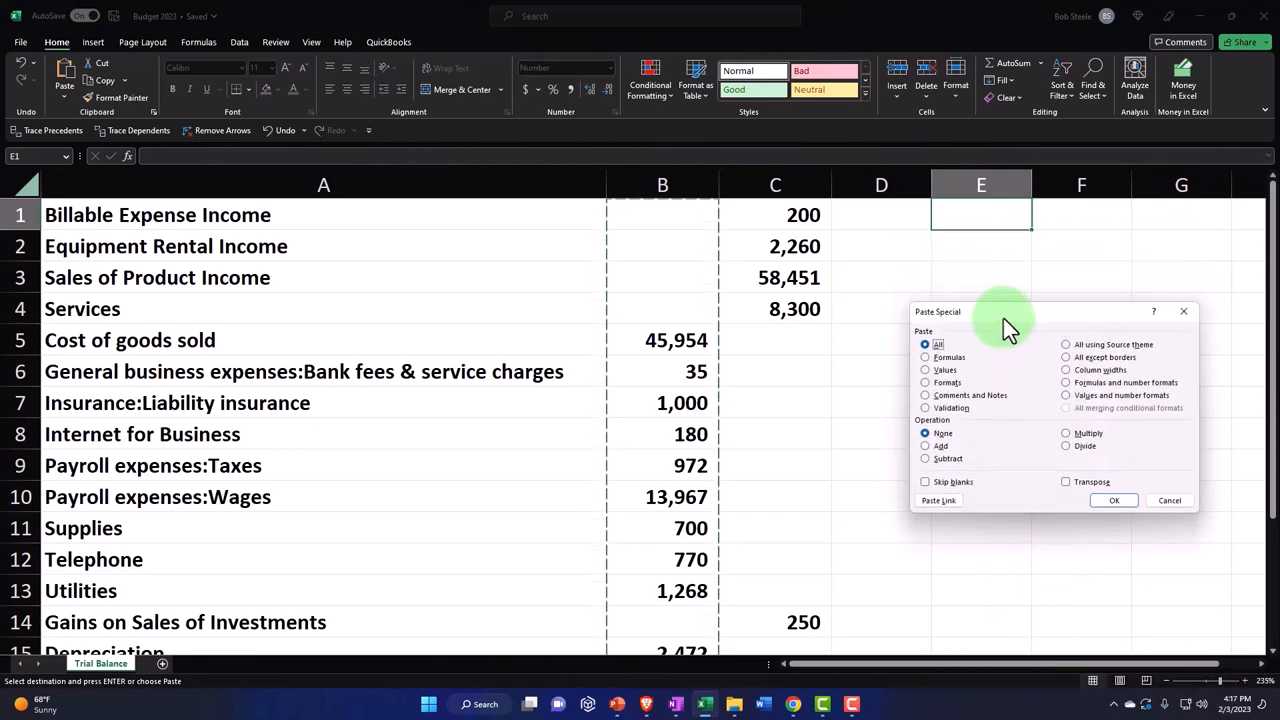
pyautogui.moveTo(930, 470)
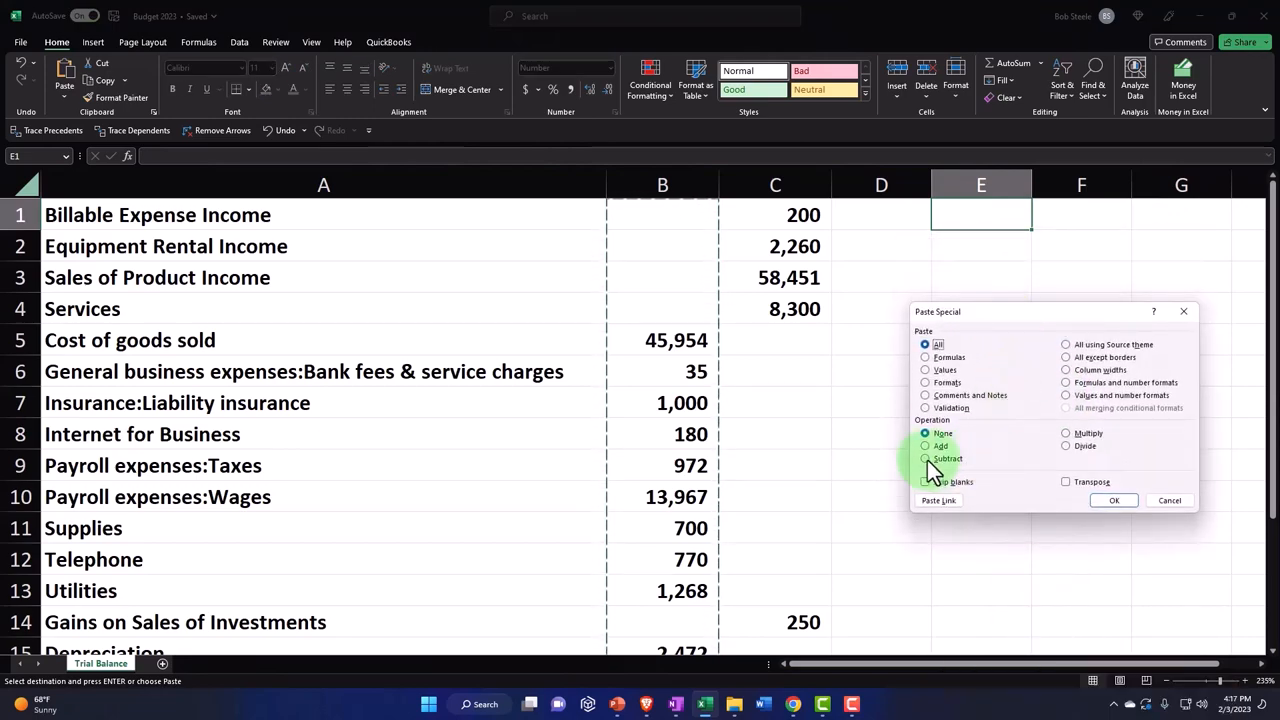
pyautogui.click(925, 458)
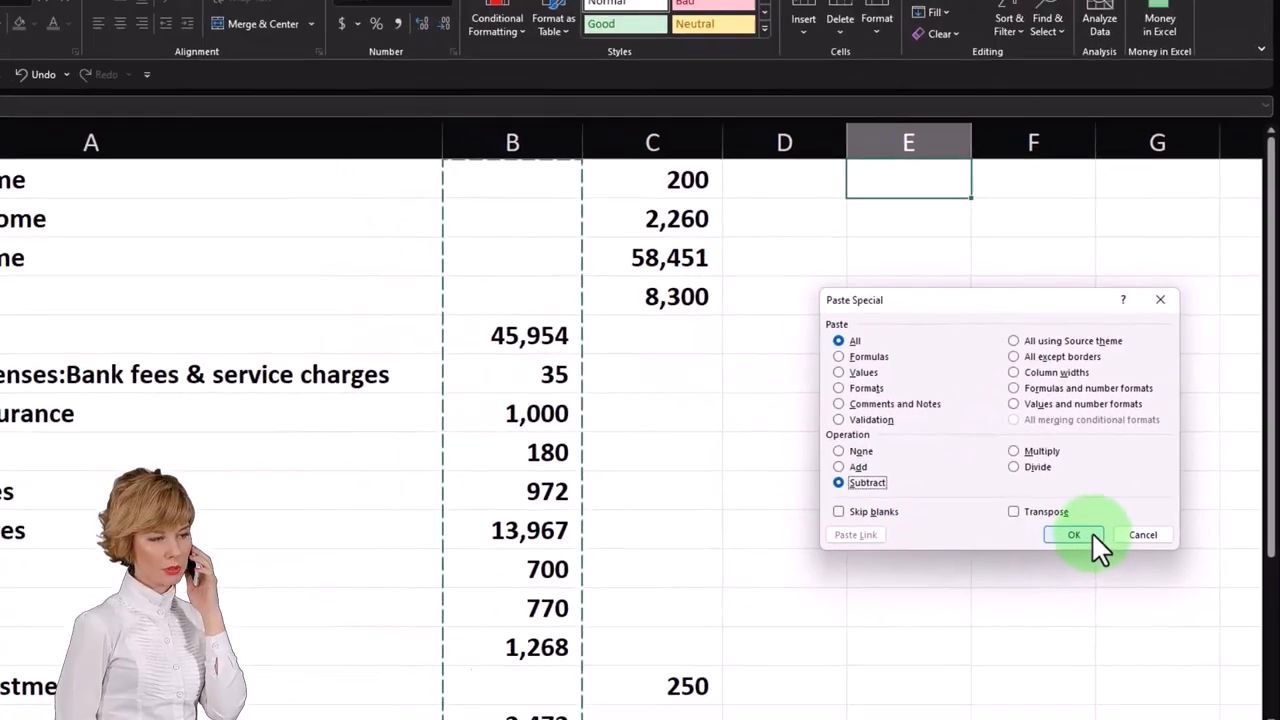
pyautogui.click(1073, 534)
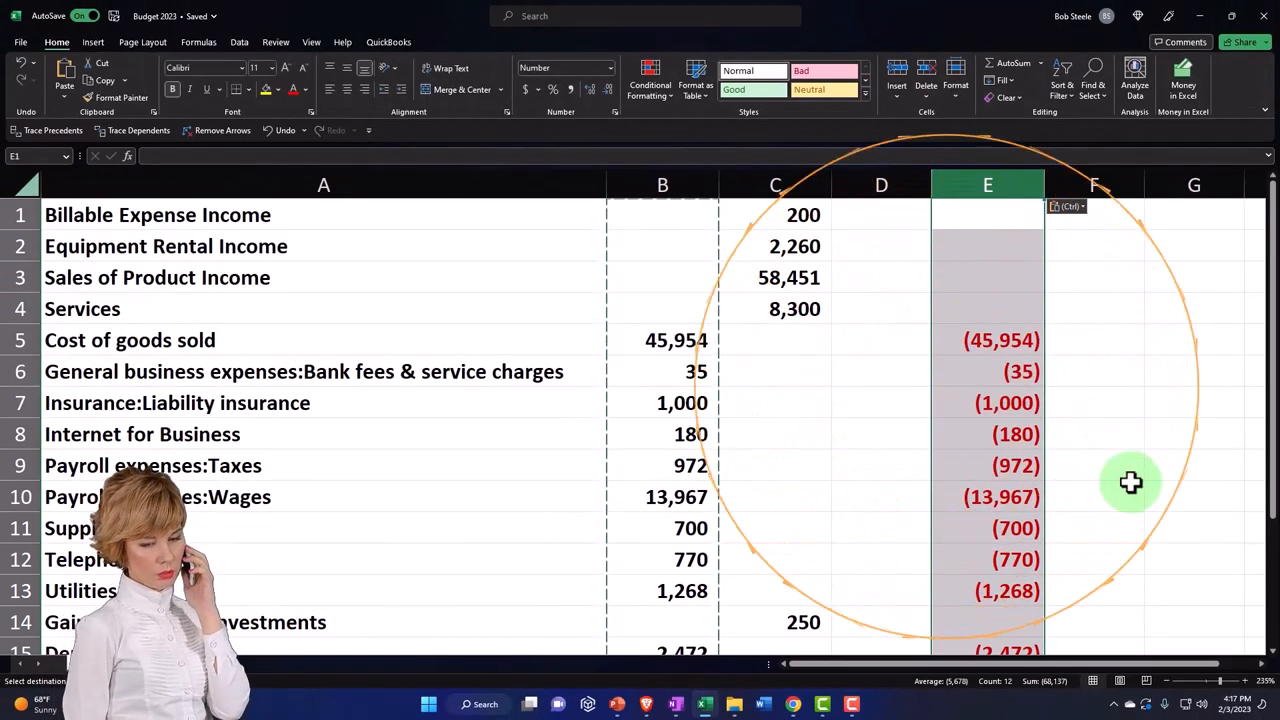
pyautogui.moveTo(1035, 361)
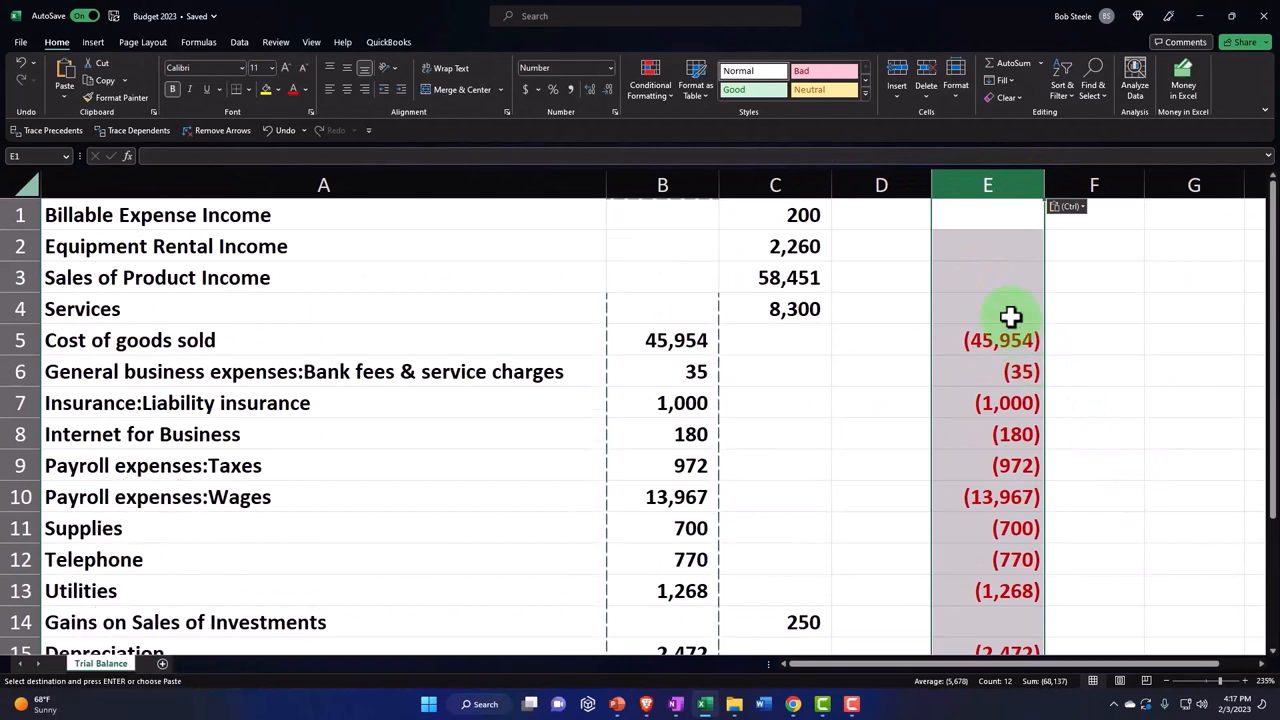
pyautogui.moveTo(672, 209)
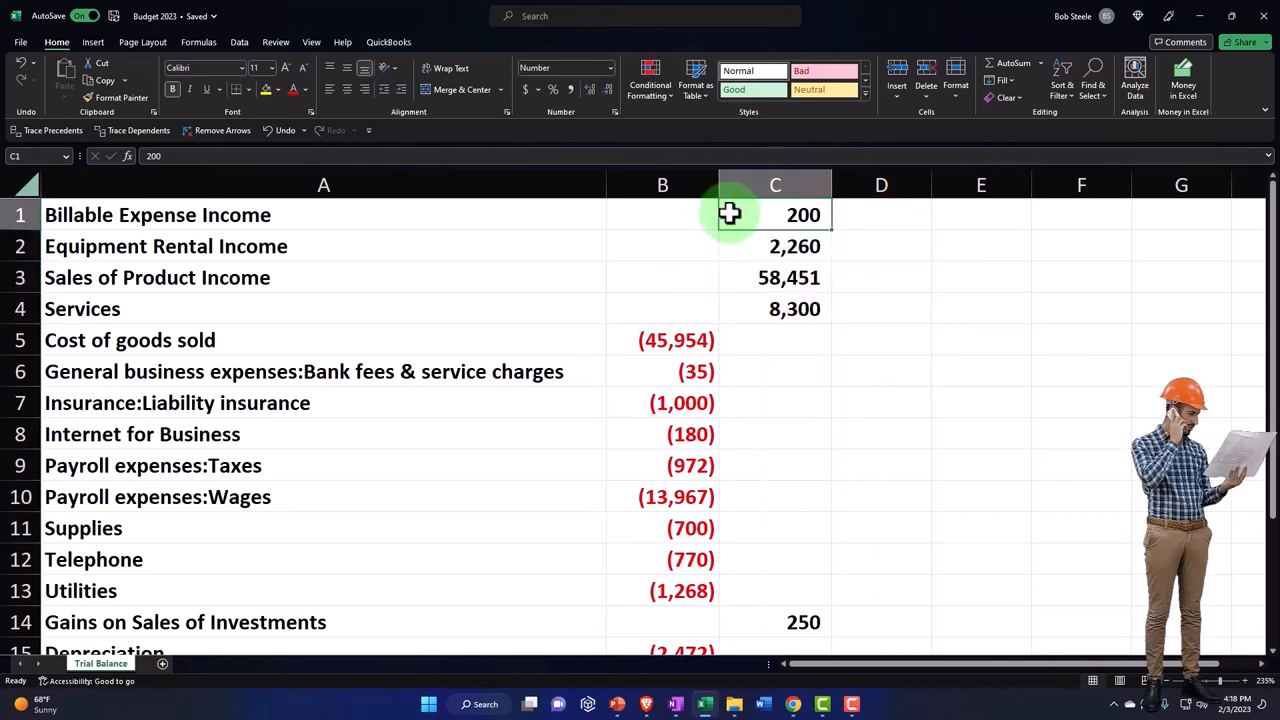
pyautogui.moveTo(720, 217)
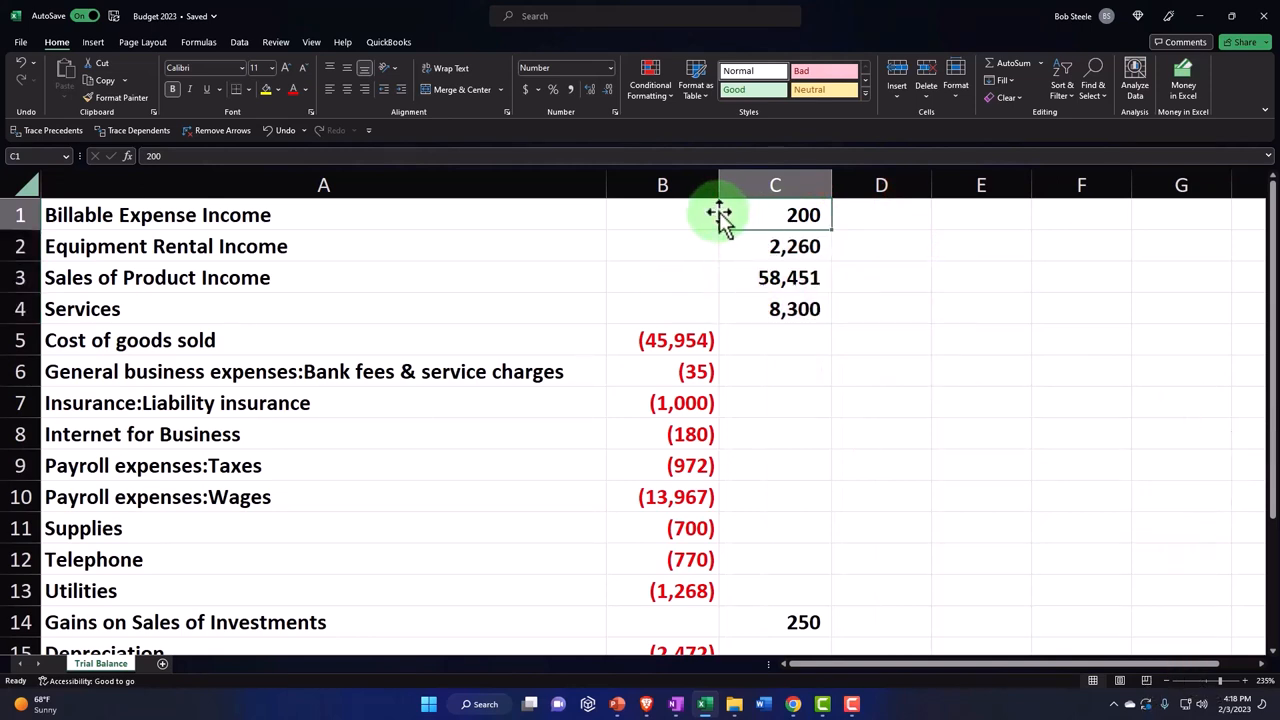
# Move the income amounts, including 2,260, 58,451, 8,300 and the 250 gain, into column B.
pyautogui.click(775, 246)
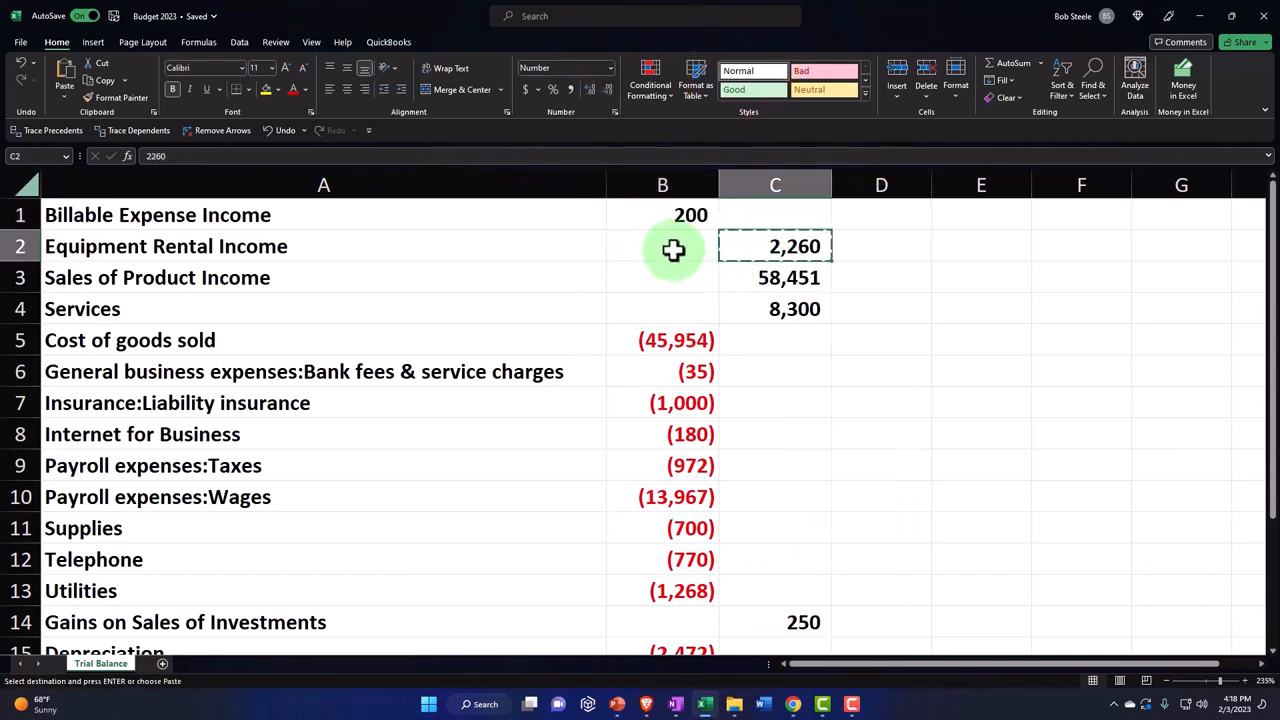
pyautogui.rightClick(662, 246)
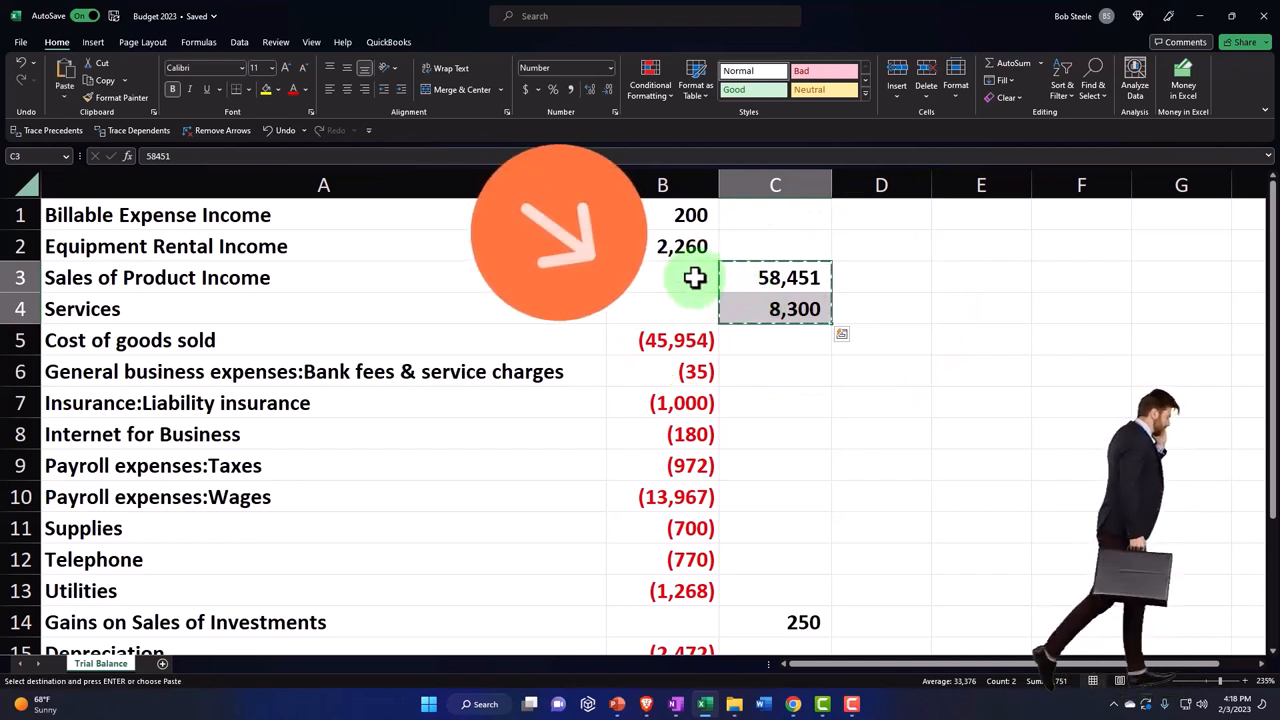
pyautogui.click(662, 277)
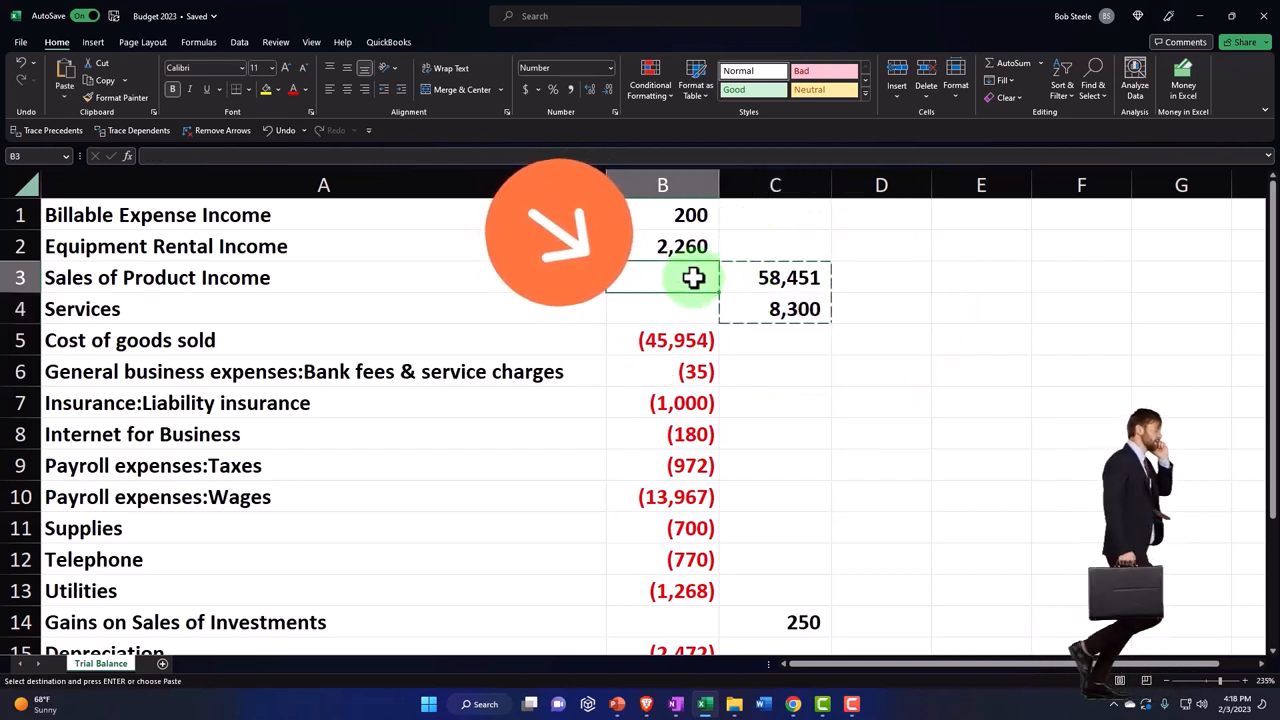
pyautogui.click(662, 277)
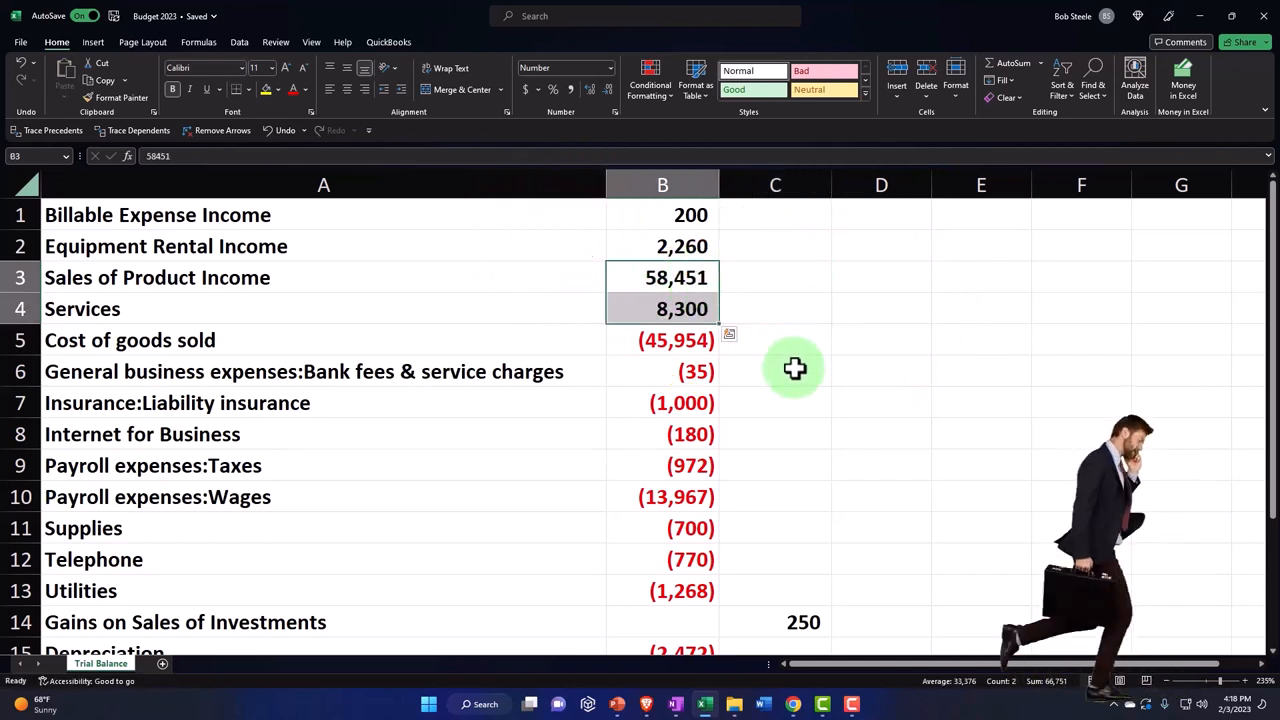
pyautogui.scroll(-3)
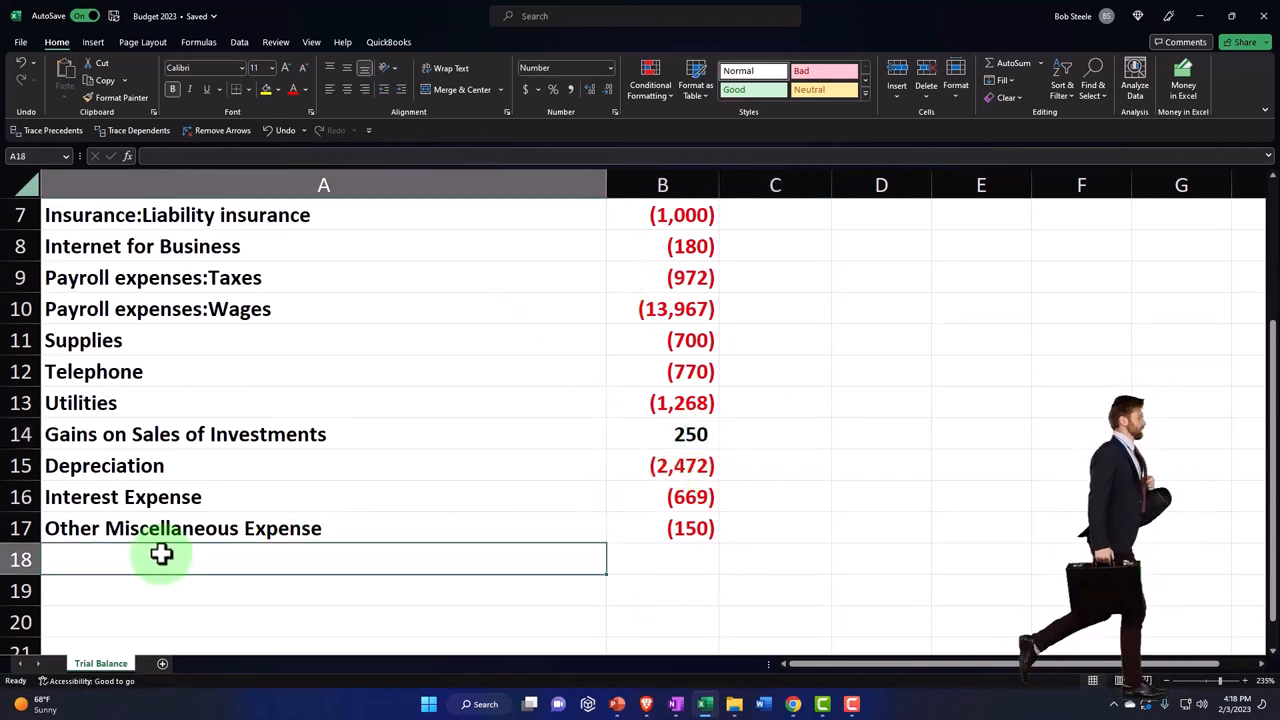
# Label A18 'Net Income' and enter =SUM(B1:B17) in B18, totalling 1,324.
pyautogui.write('Net')
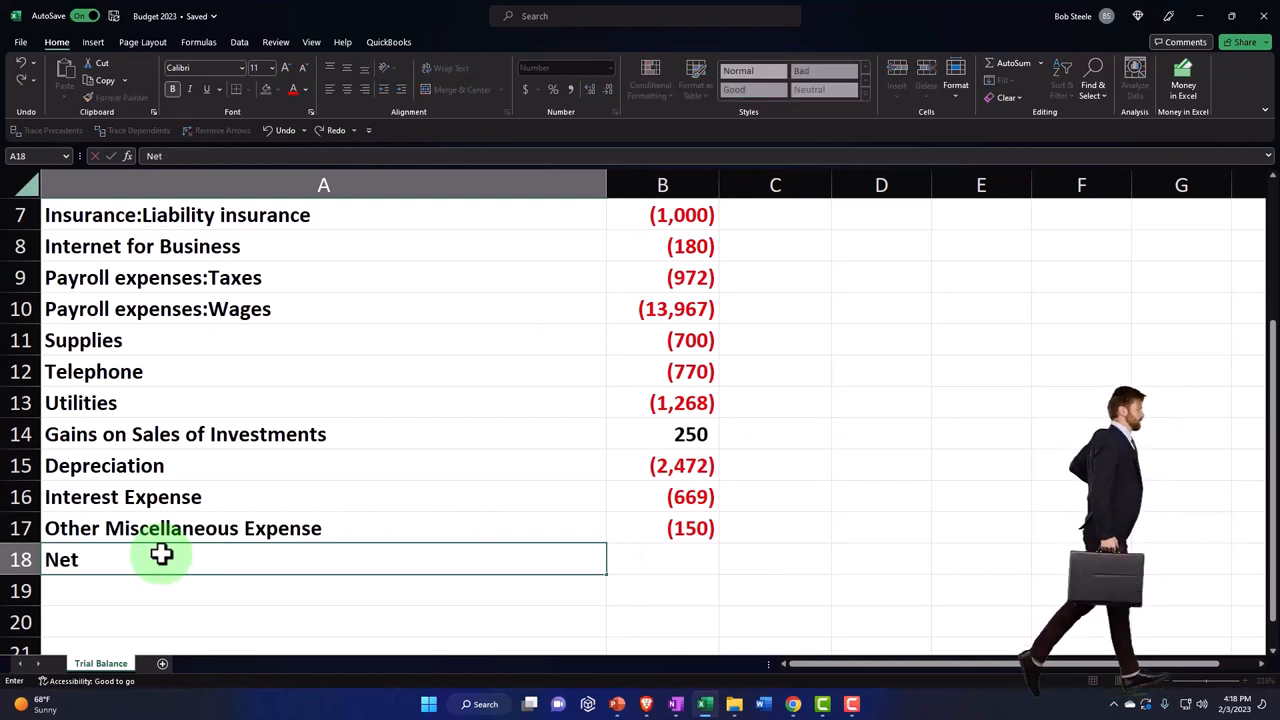
pyautogui.write('Income')
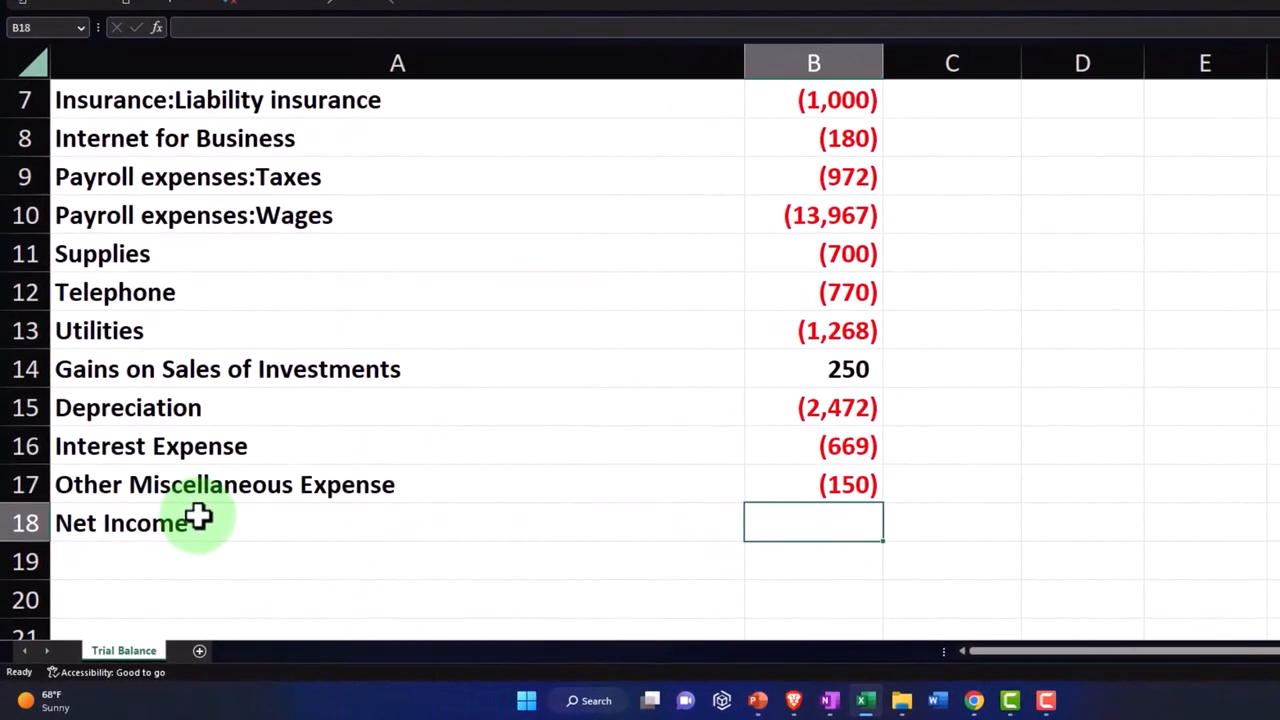
pyautogui.moveTo(975, 700)
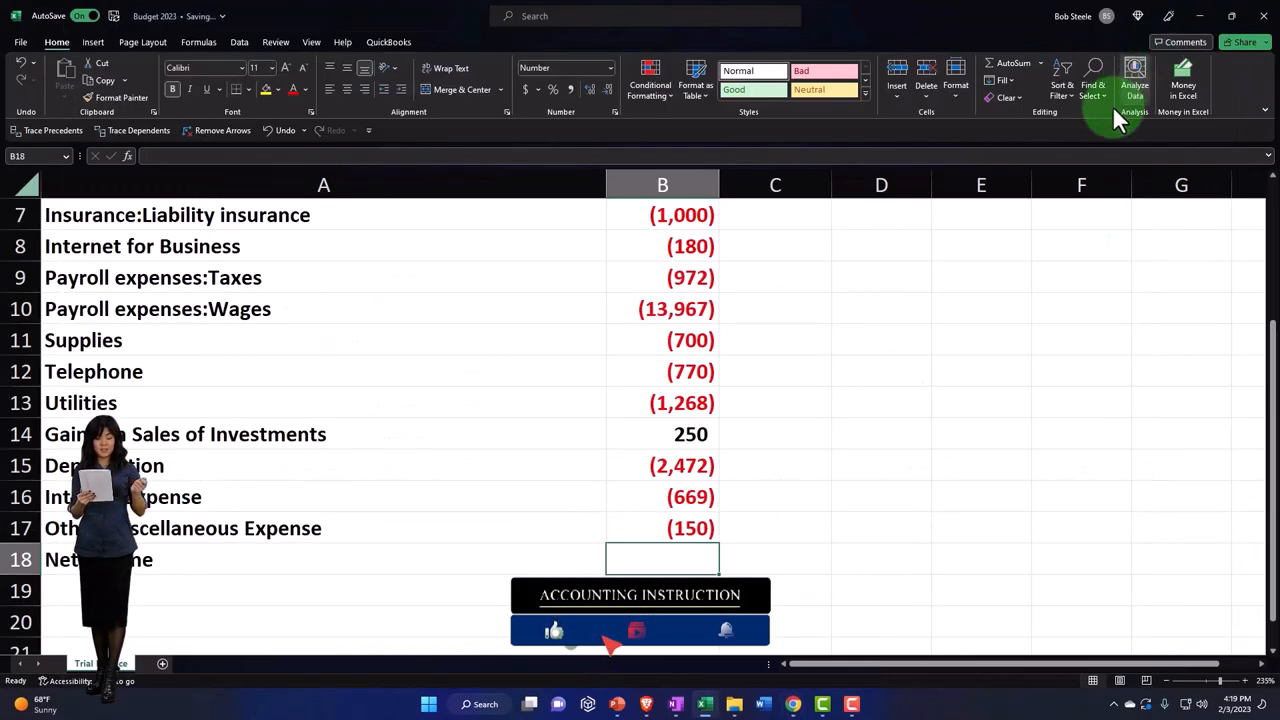
pyautogui.write('=')
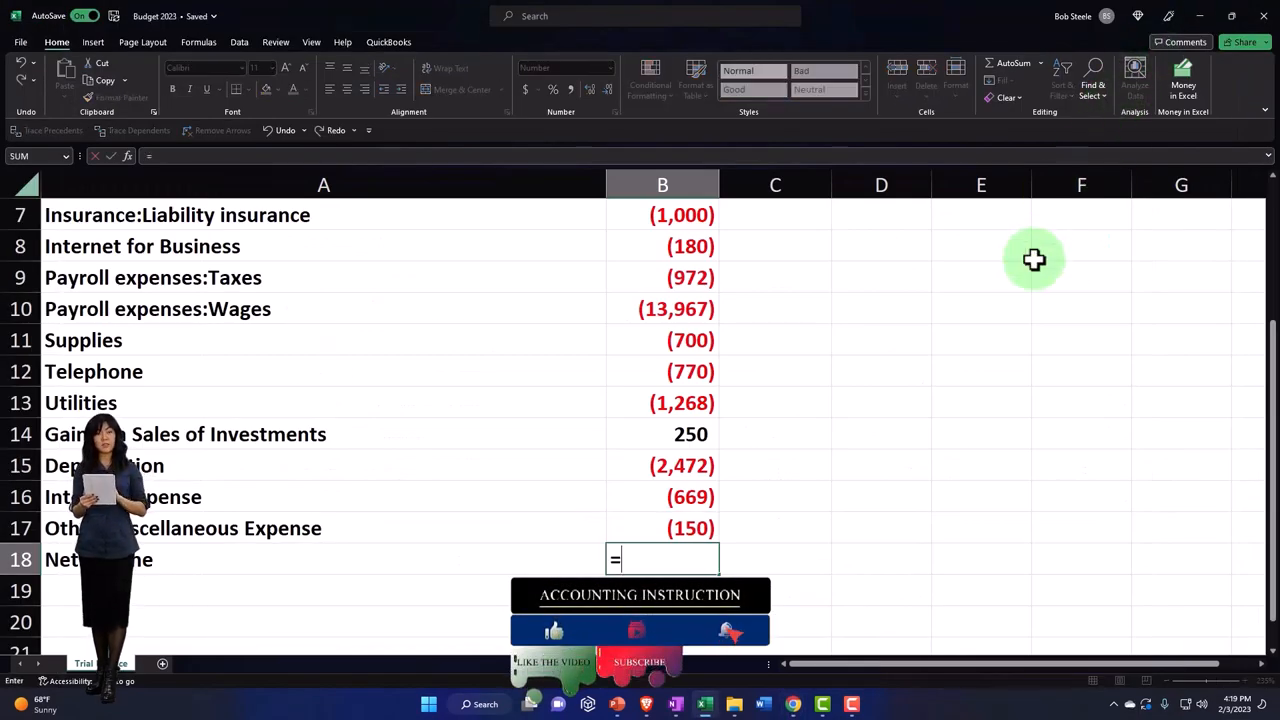
pyautogui.moveTo(662, 497); pyautogui.dragTo(662, 528)
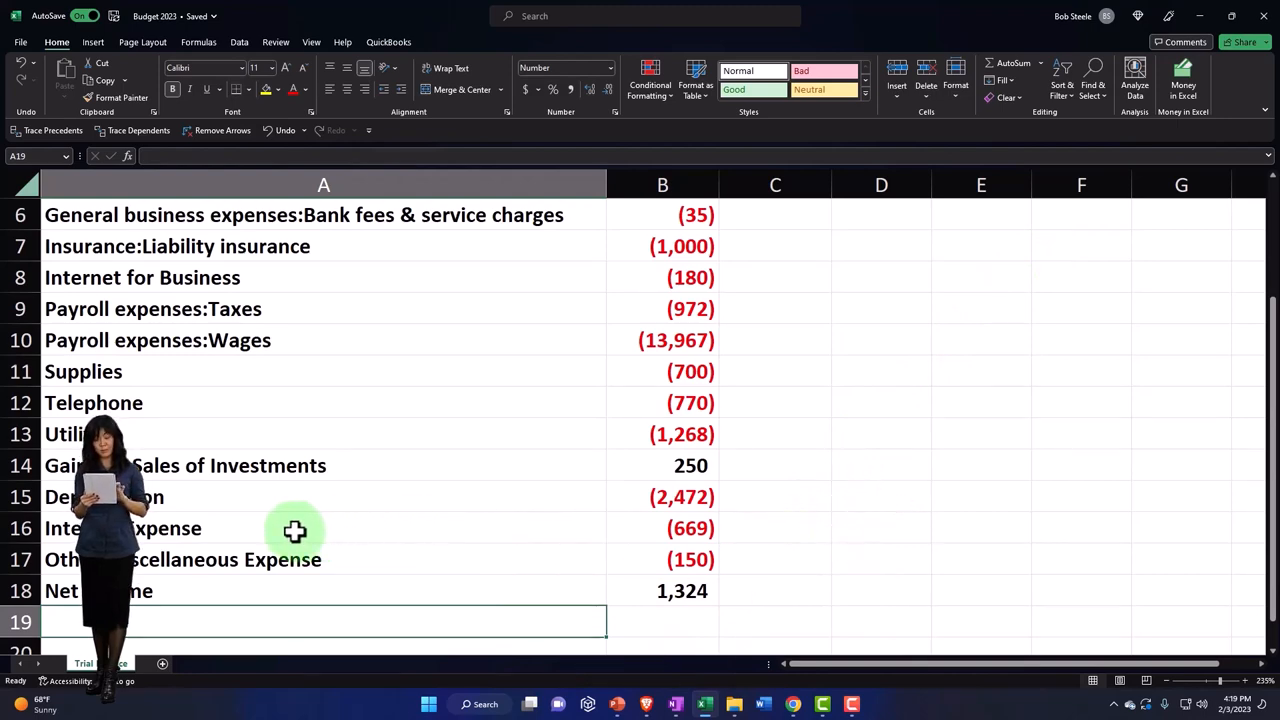
# Drop parent-category prefixes, leaving Bank fees & service charges, Liability insurance, Taxes, Wages.
pyautogui.scroll(3)
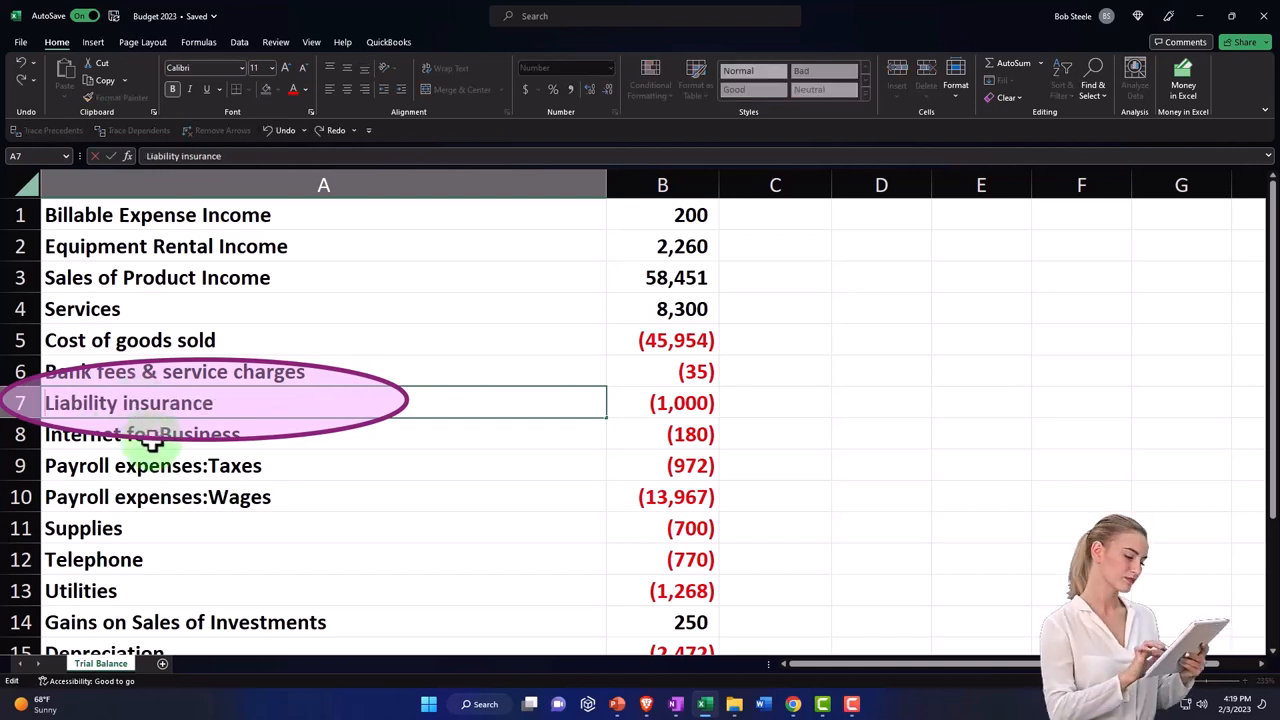
pyautogui.click(153, 465)
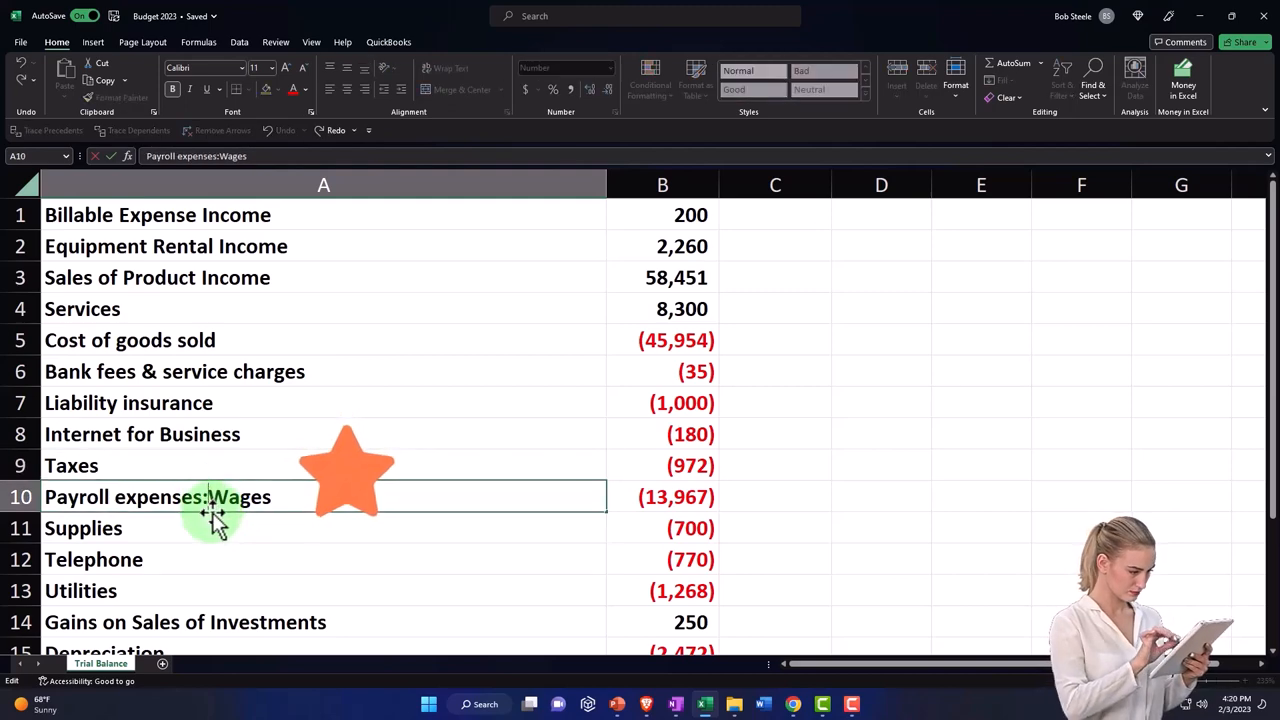
pyautogui.write('Wages')
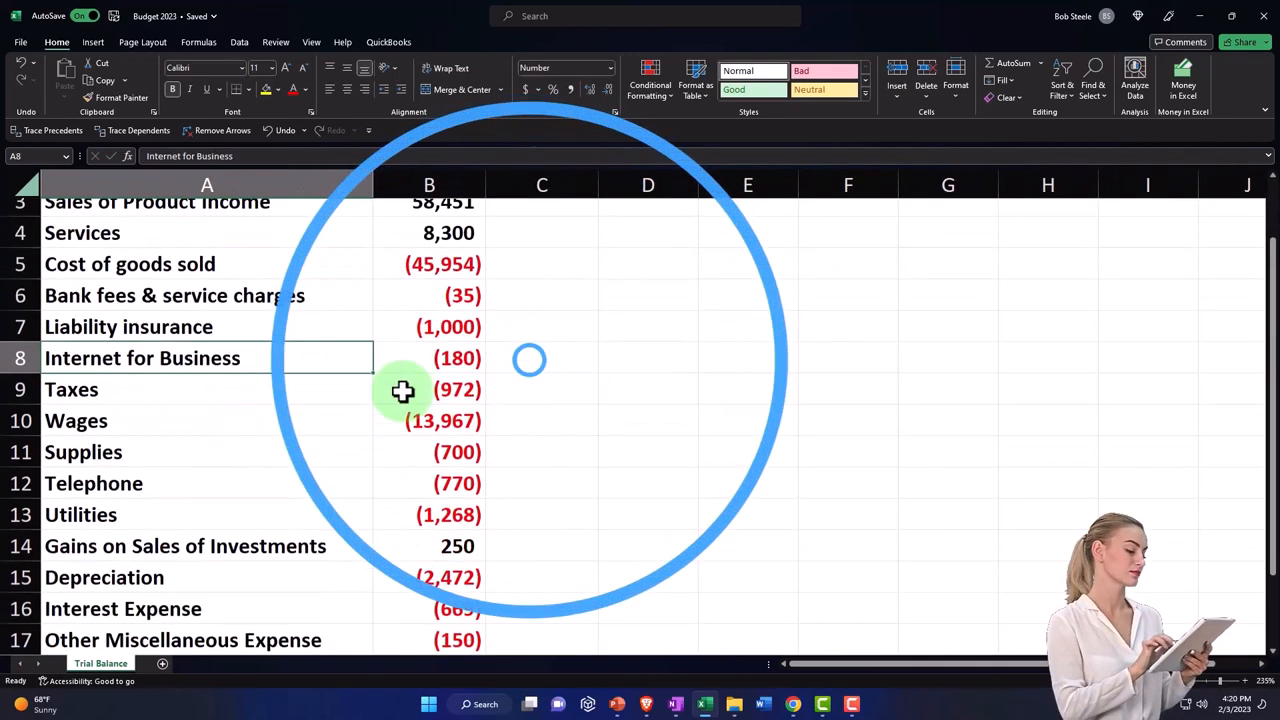
pyautogui.scroll(-3)
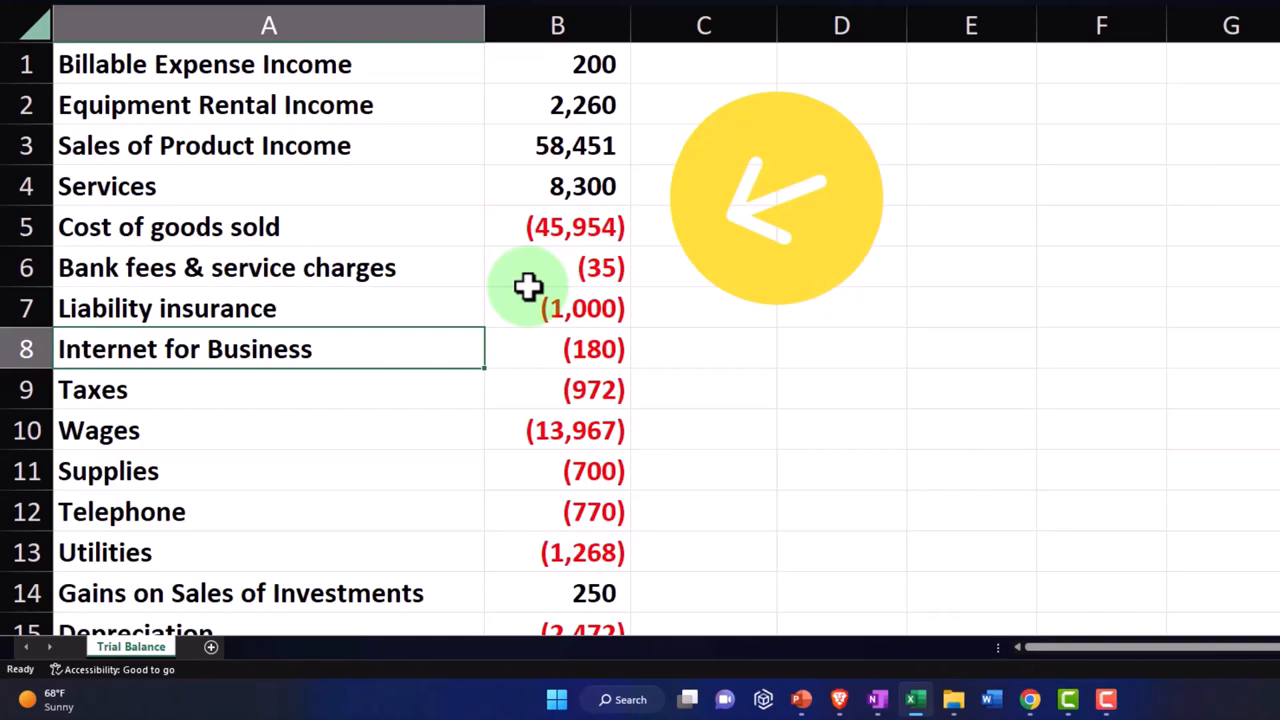
pyautogui.moveTo(888, 397)
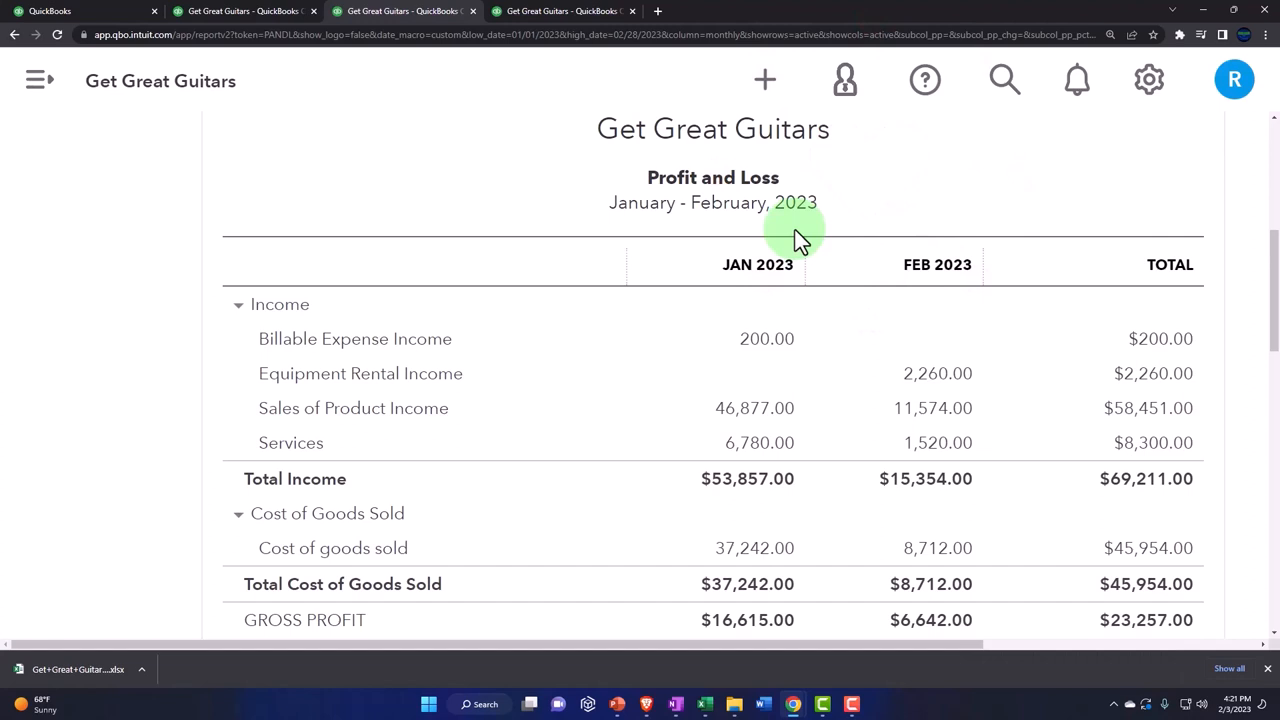
pyautogui.moveTo(815, 245)
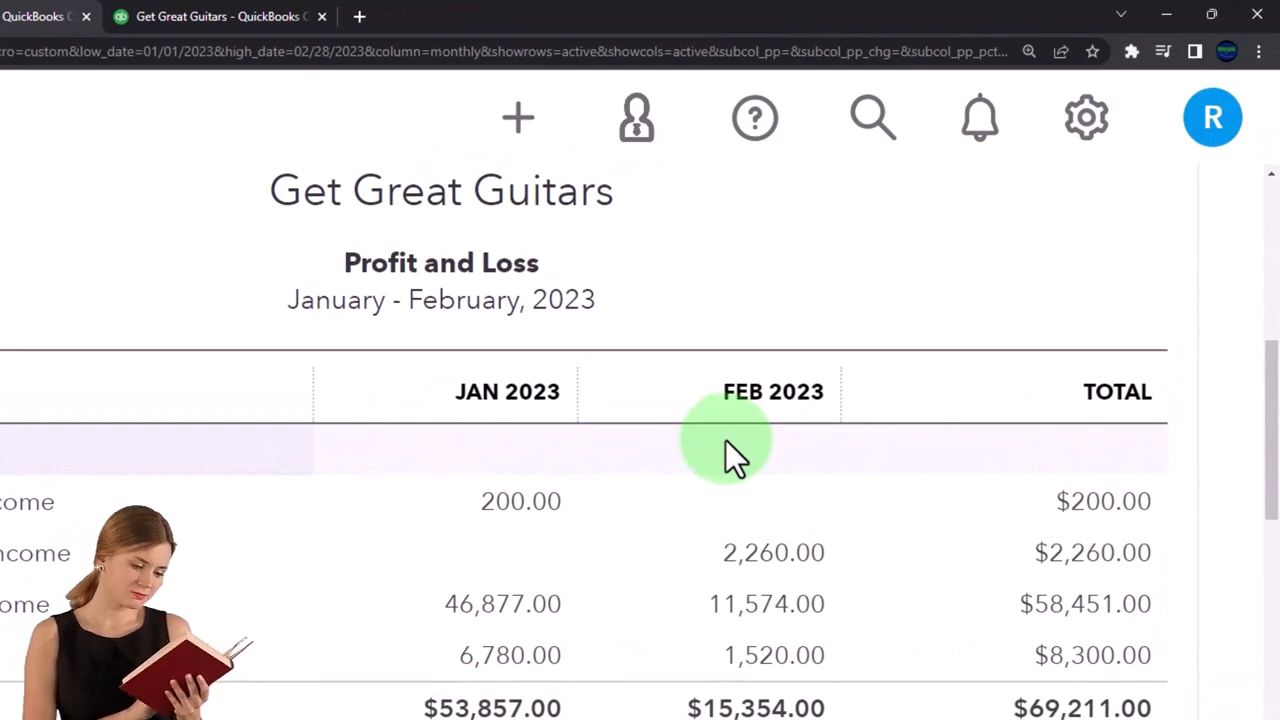
# Scroll through the QuickBooks January–February 2023 Profit and Loss income and cost figures.
pyautogui.scroll(-3)
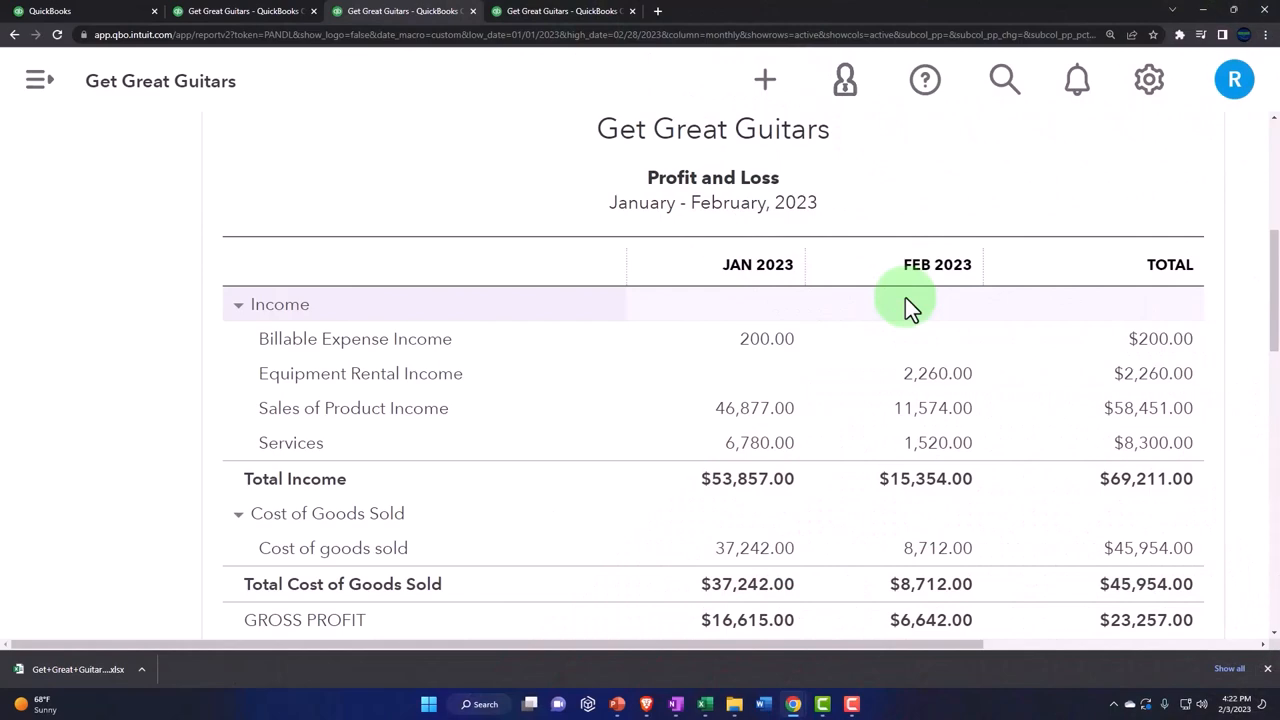
pyautogui.moveTo(862, 442)
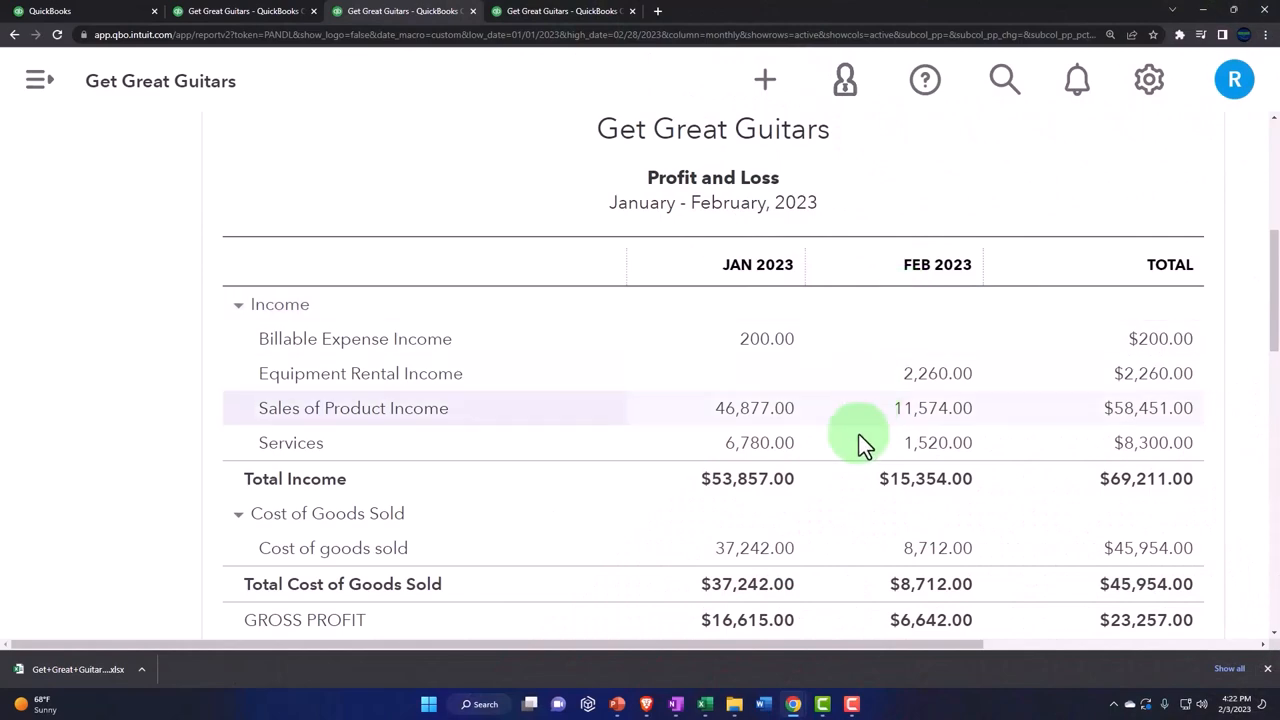